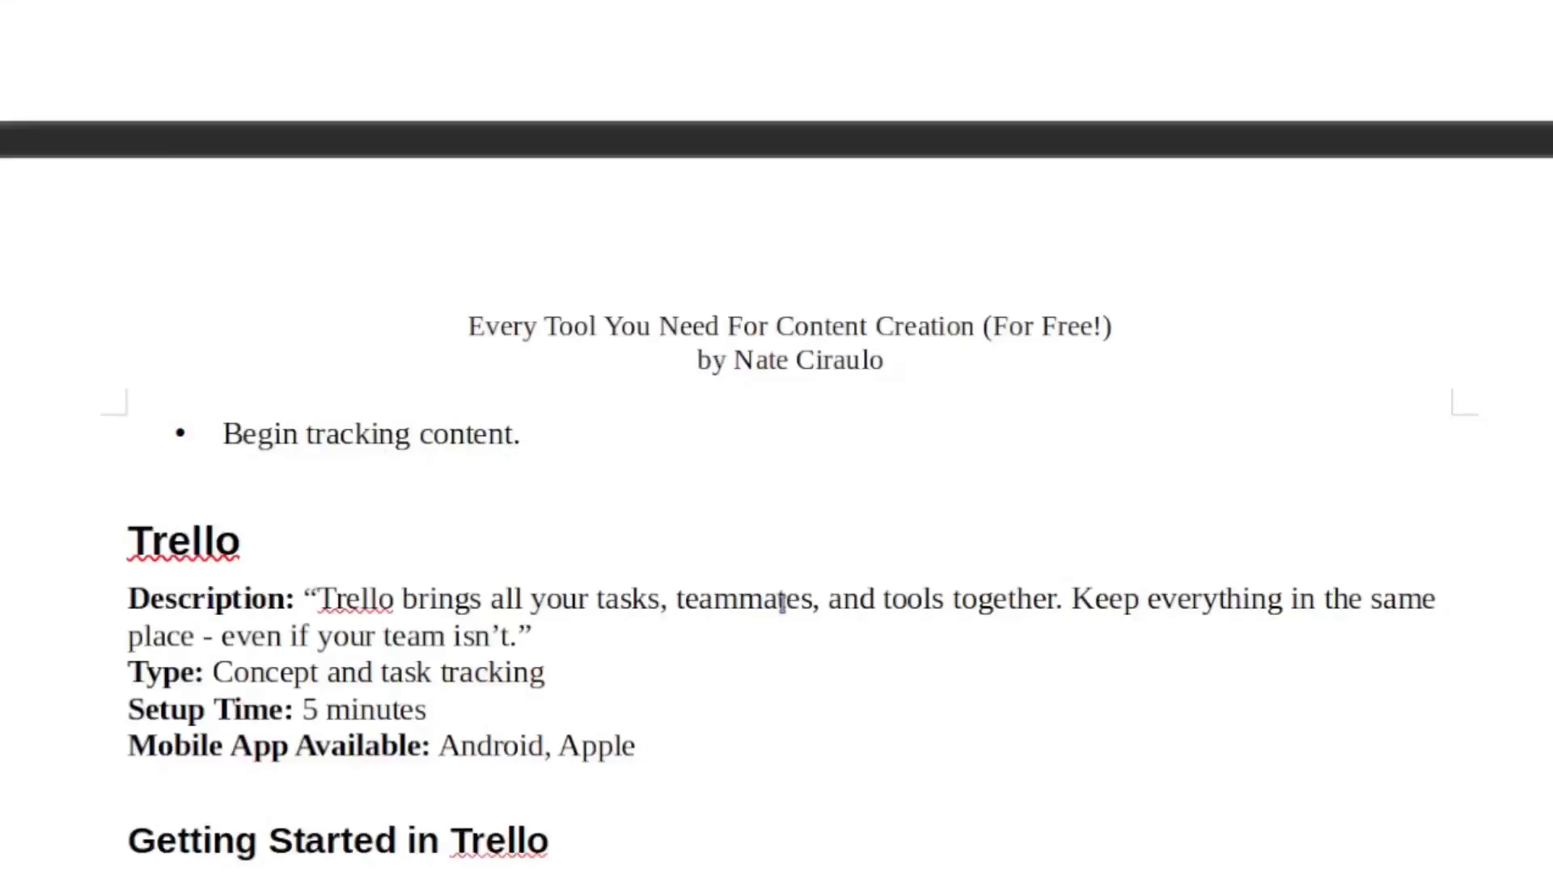
- Go to the Kdenlive download page showing stable 23.04.3 for Windows, Linux and Mac
scroll(down, 3)
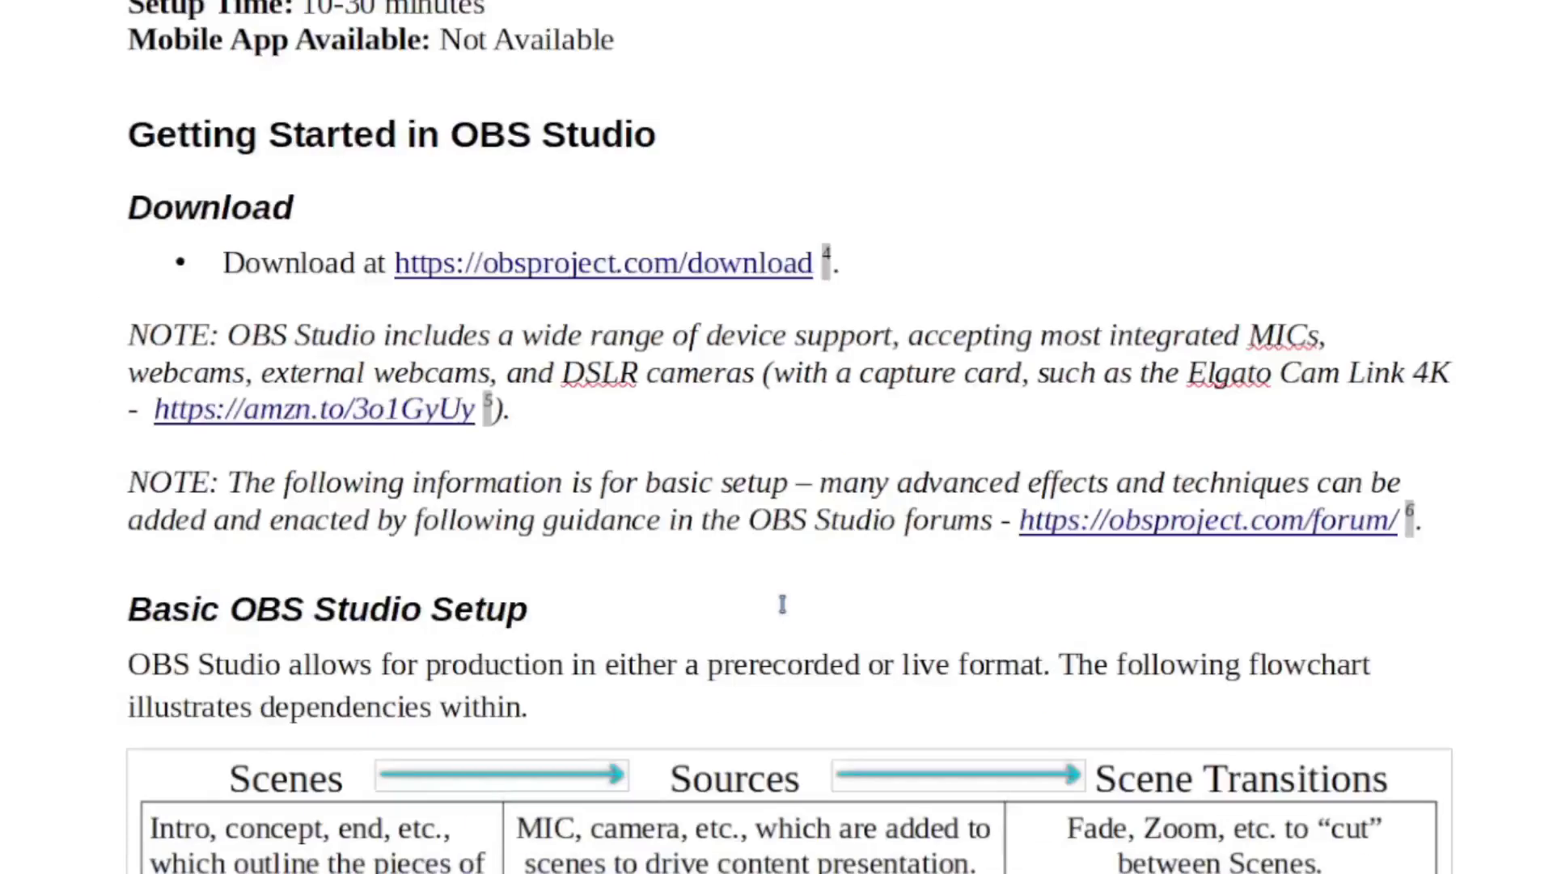
scroll(down, 3)
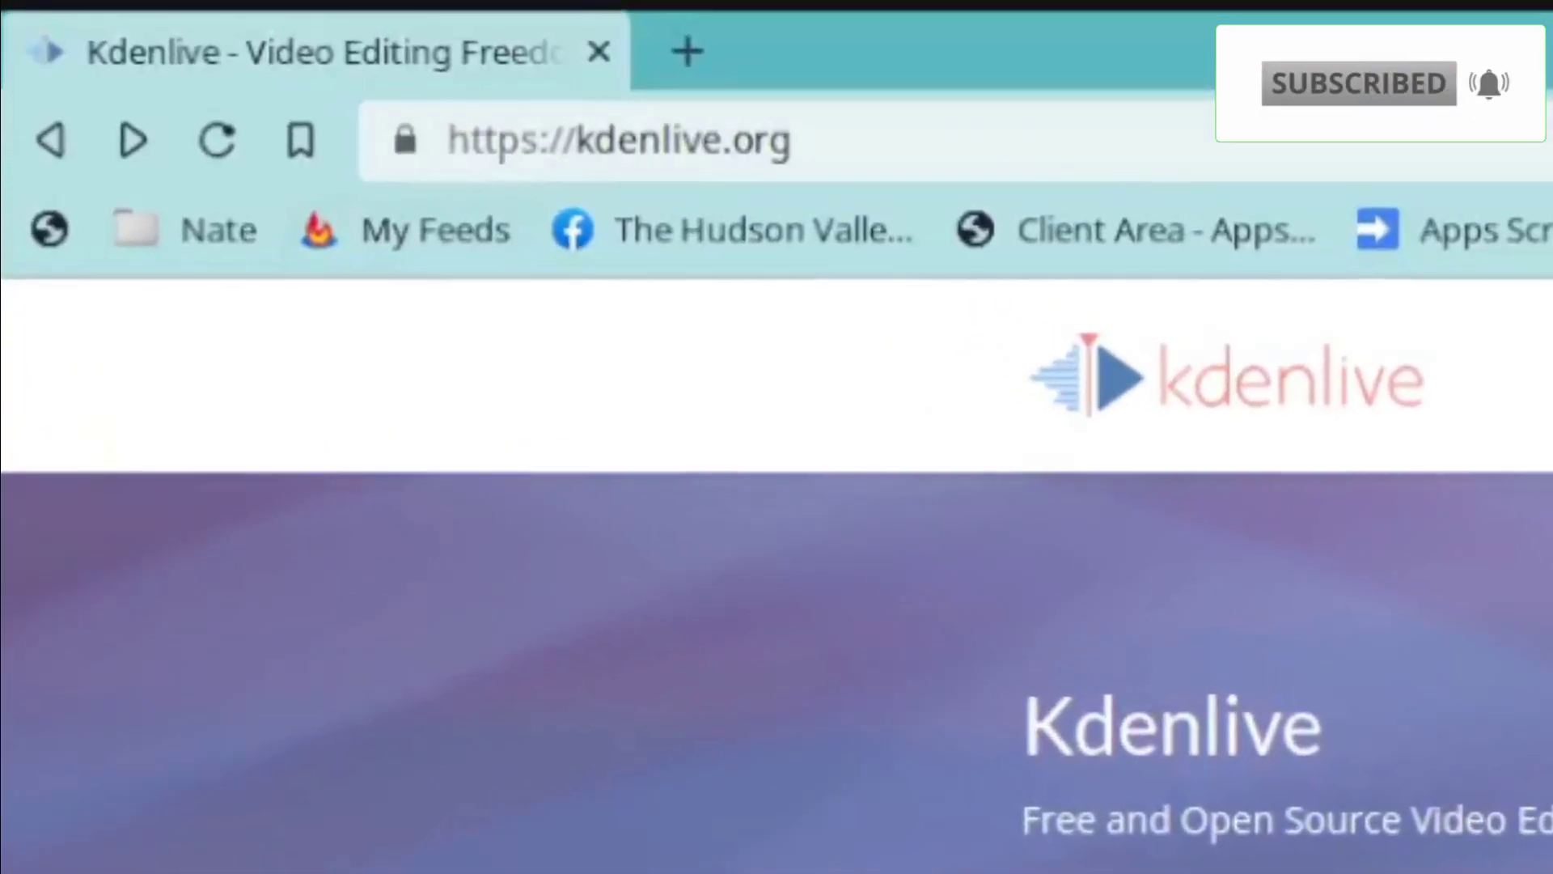
scroll(down, 3)
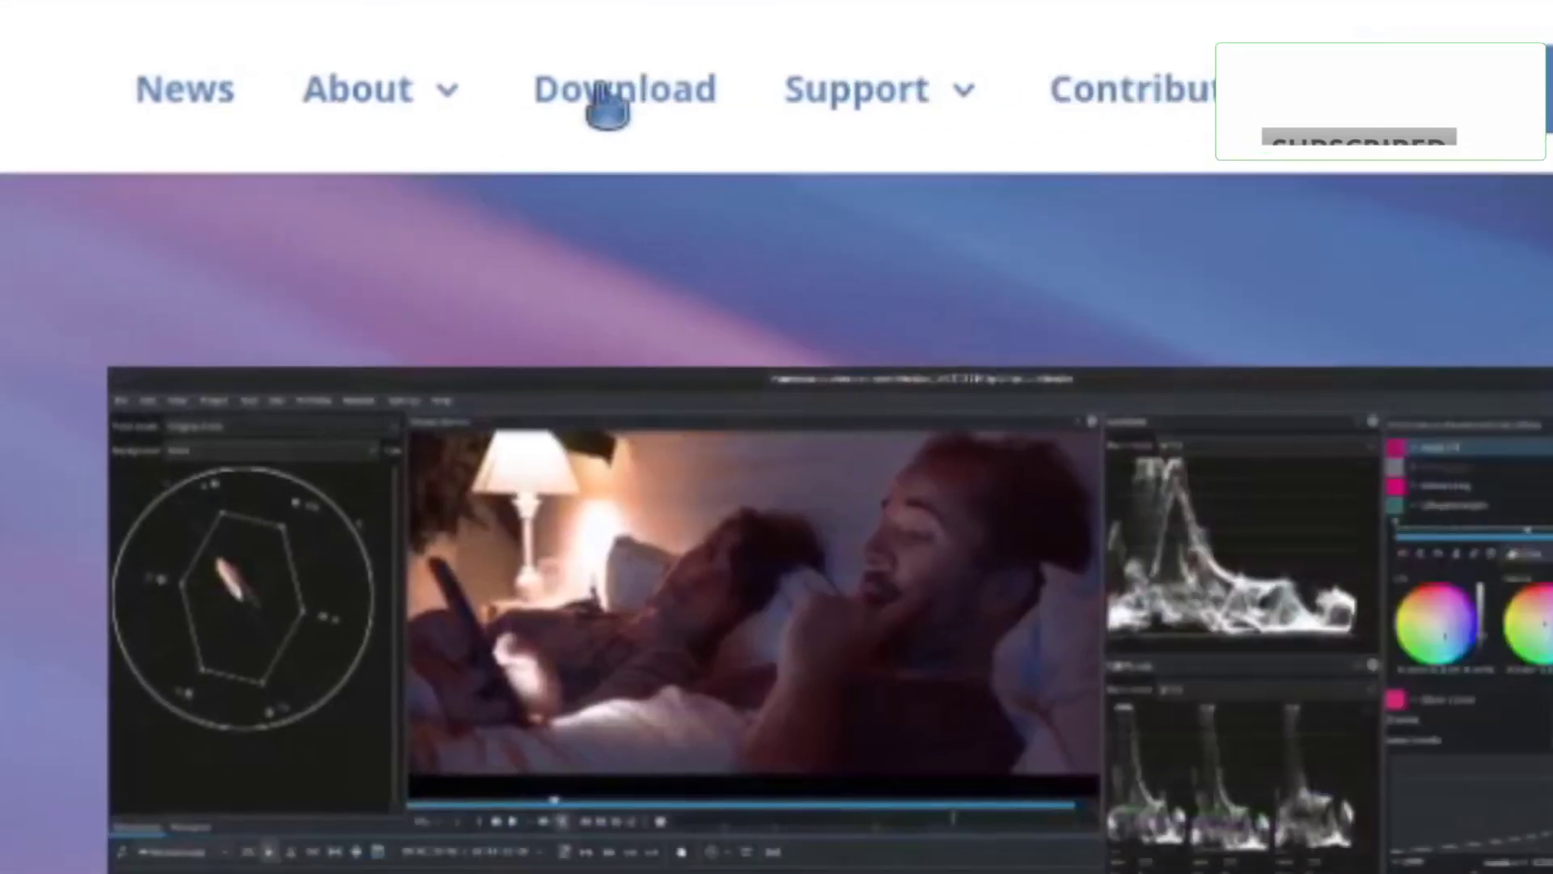
click(623, 87)
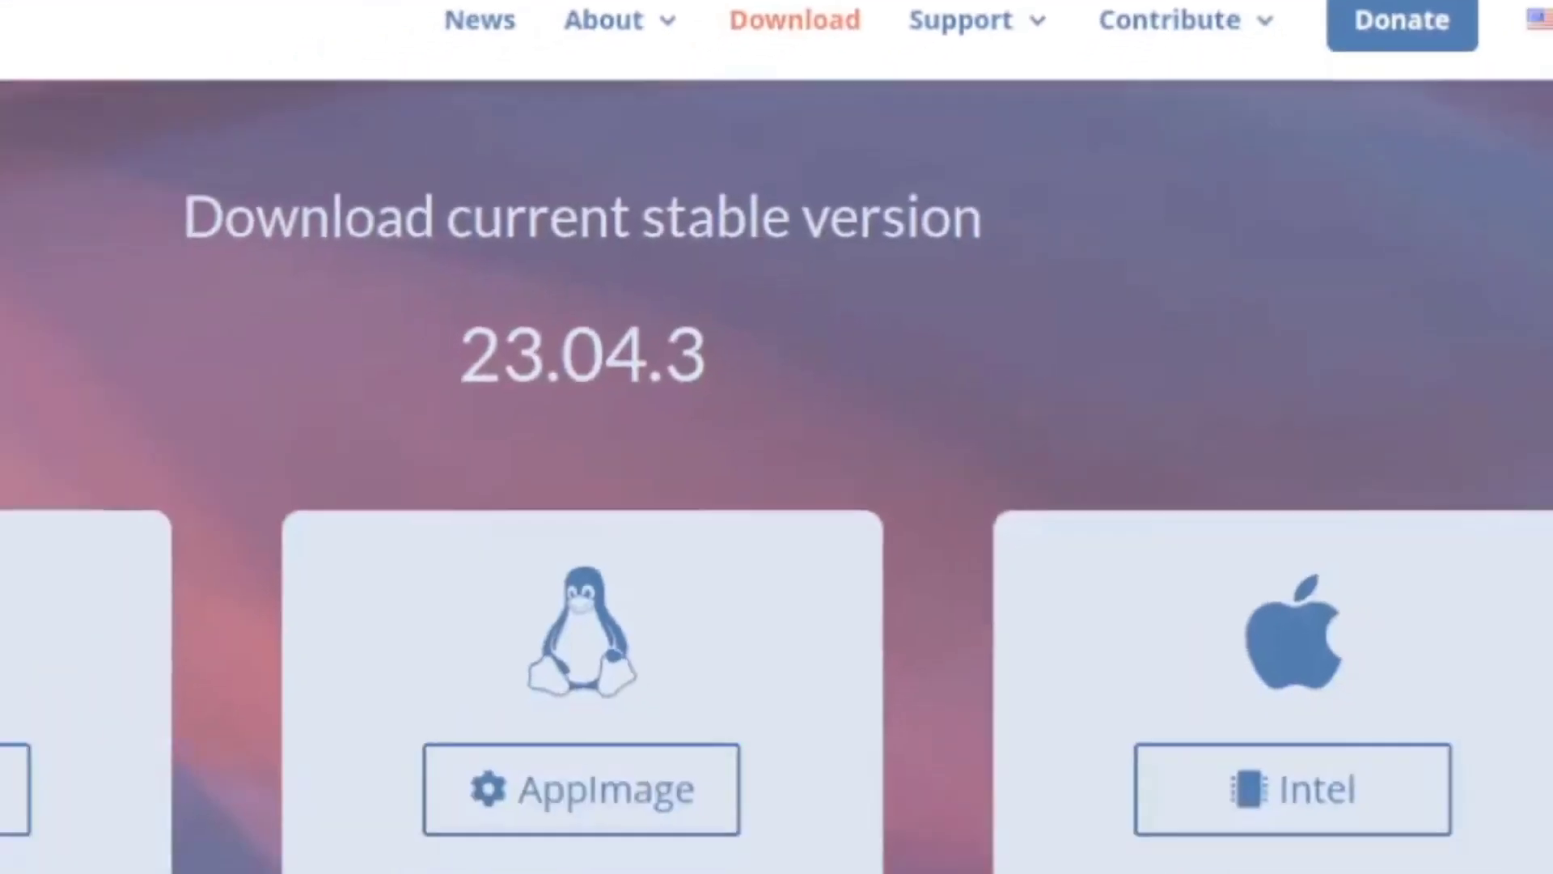
scroll(up, 3)
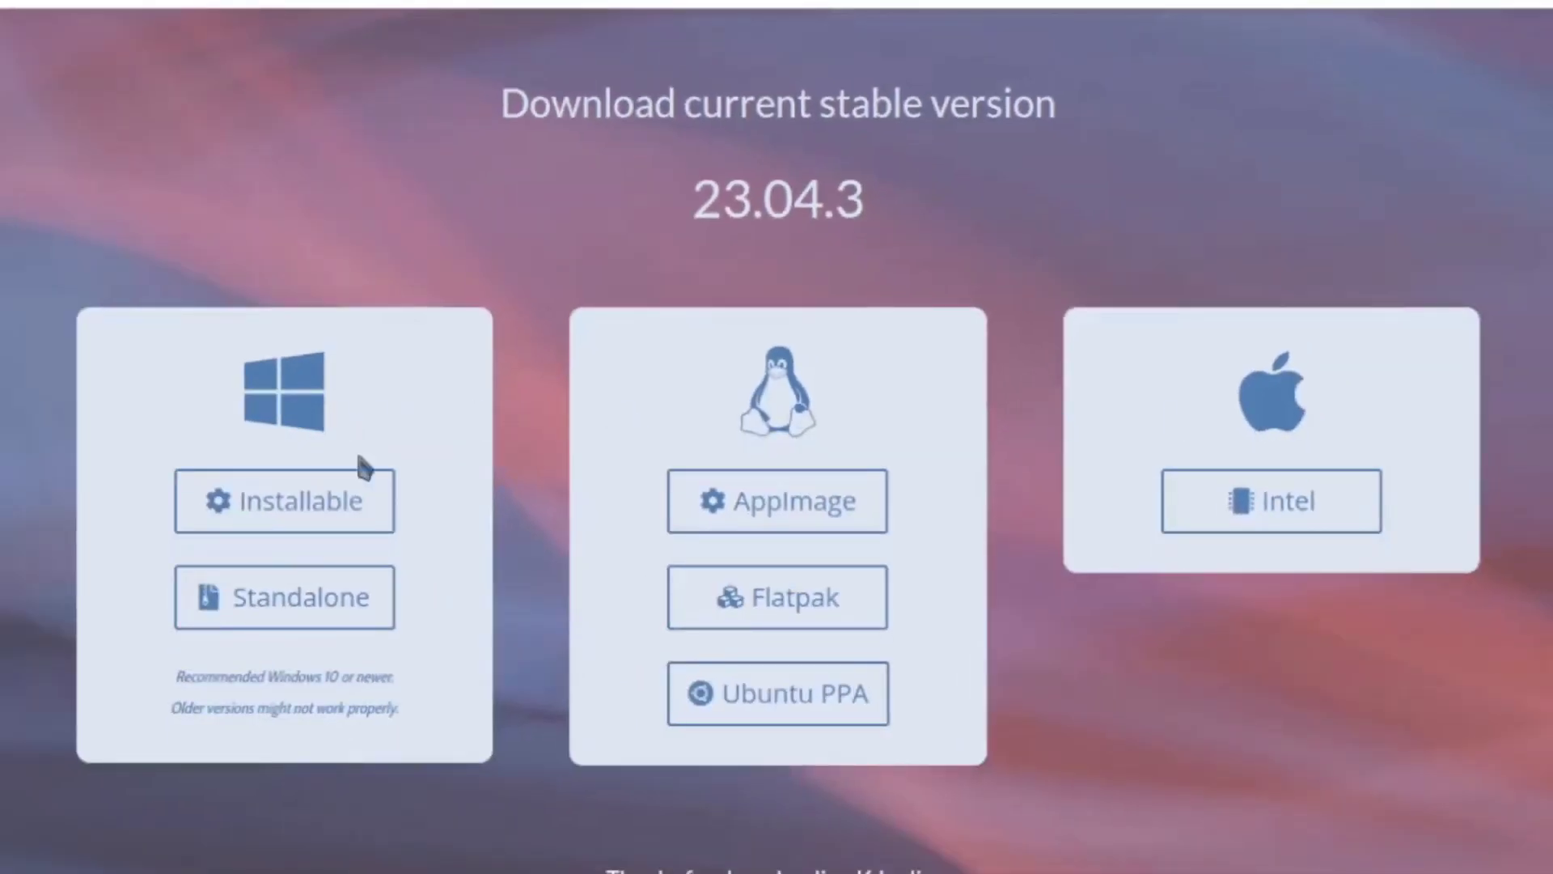
mouse_move(796, 280)
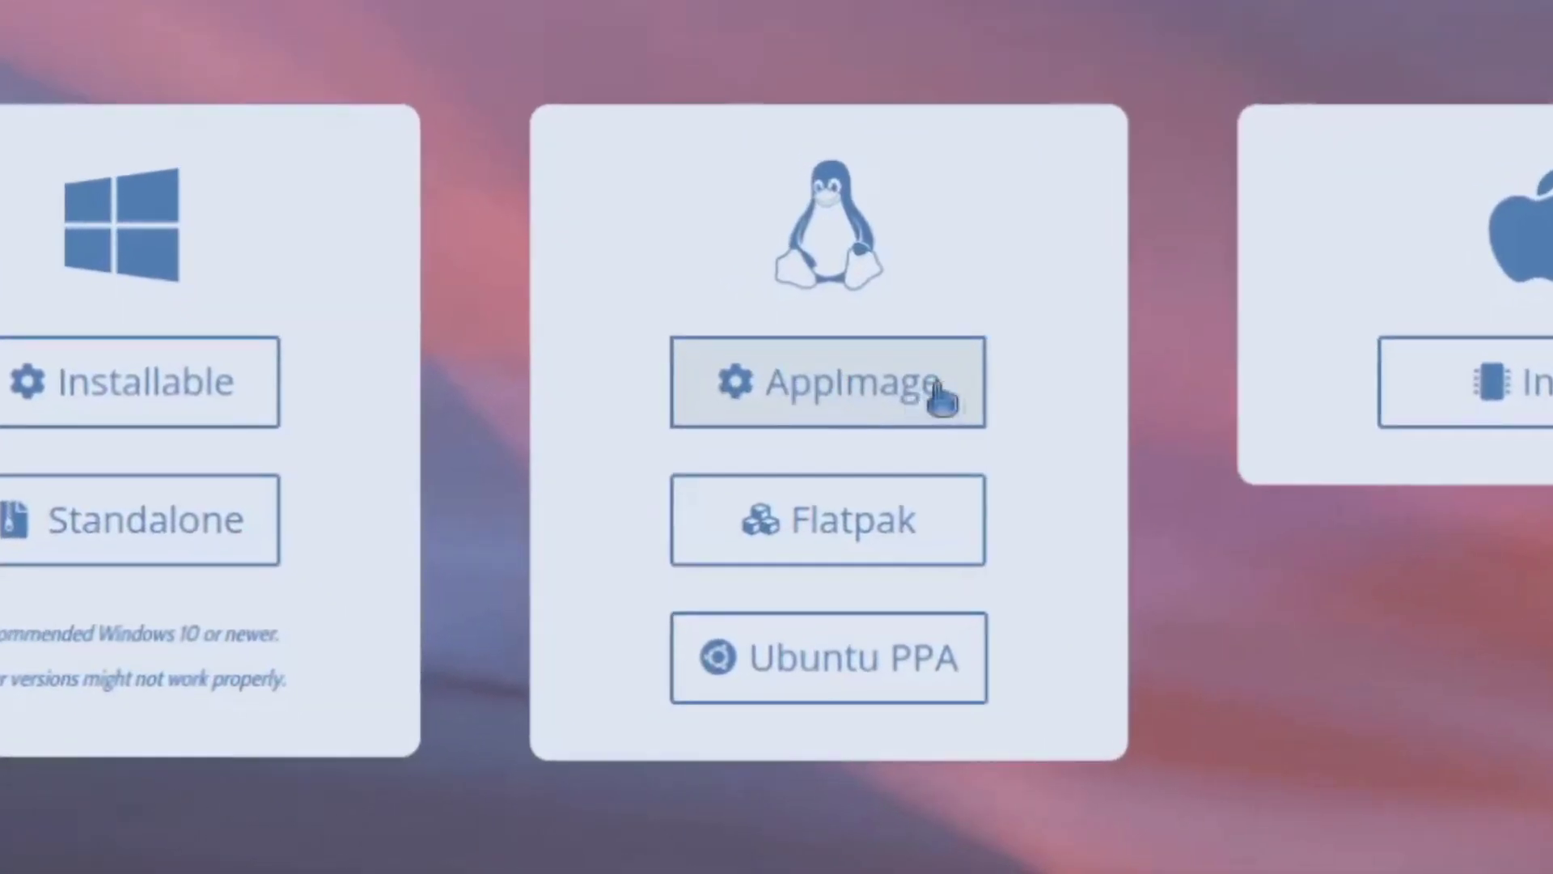
mouse_move(1079, 390)
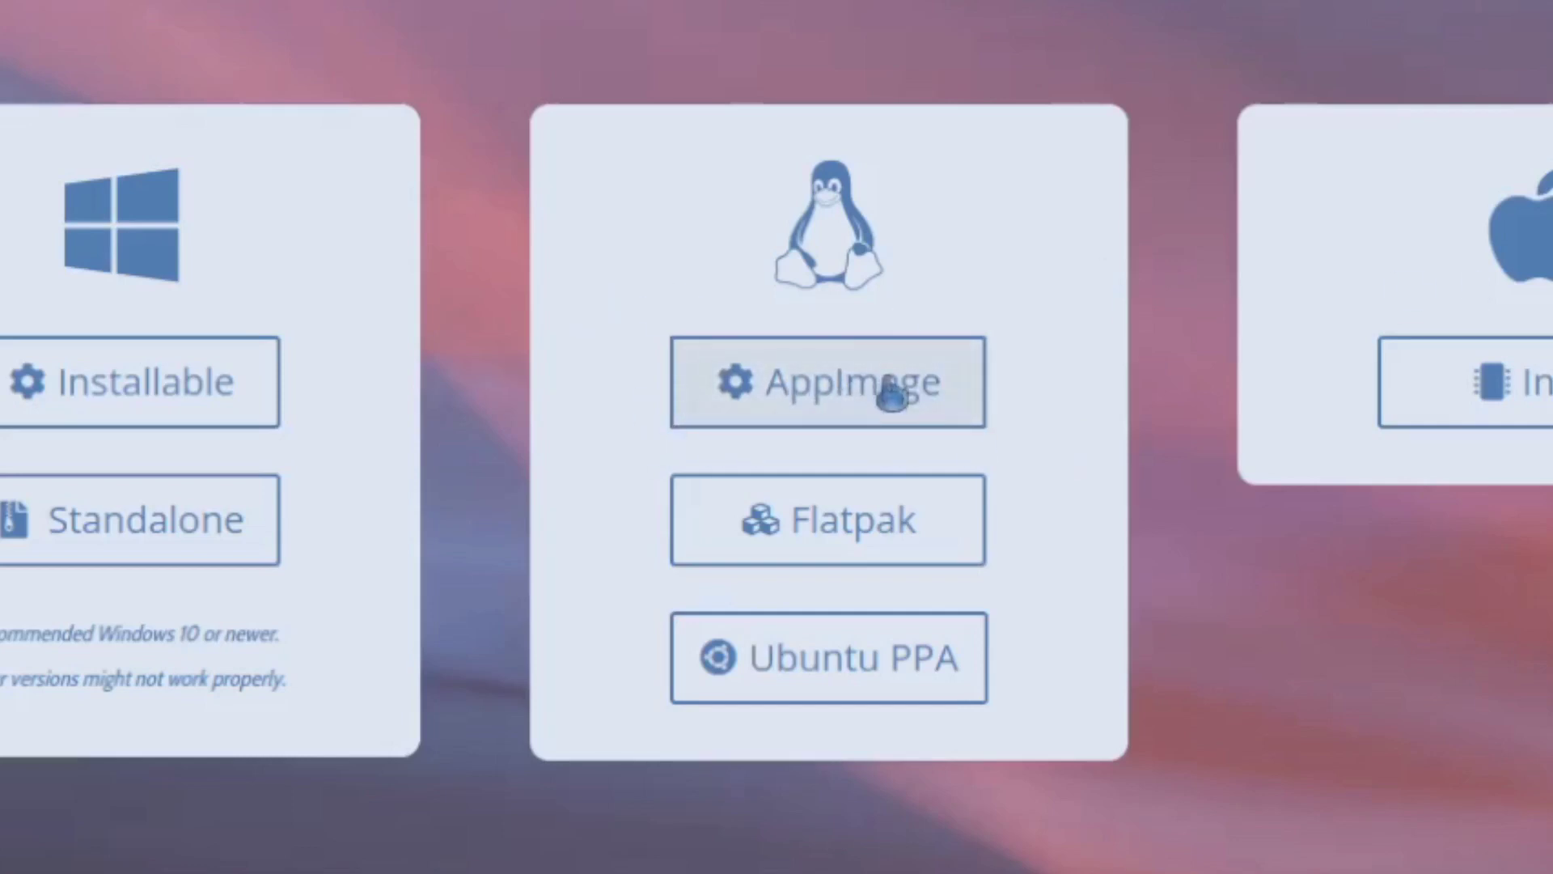
mouse_move(1065, 634)
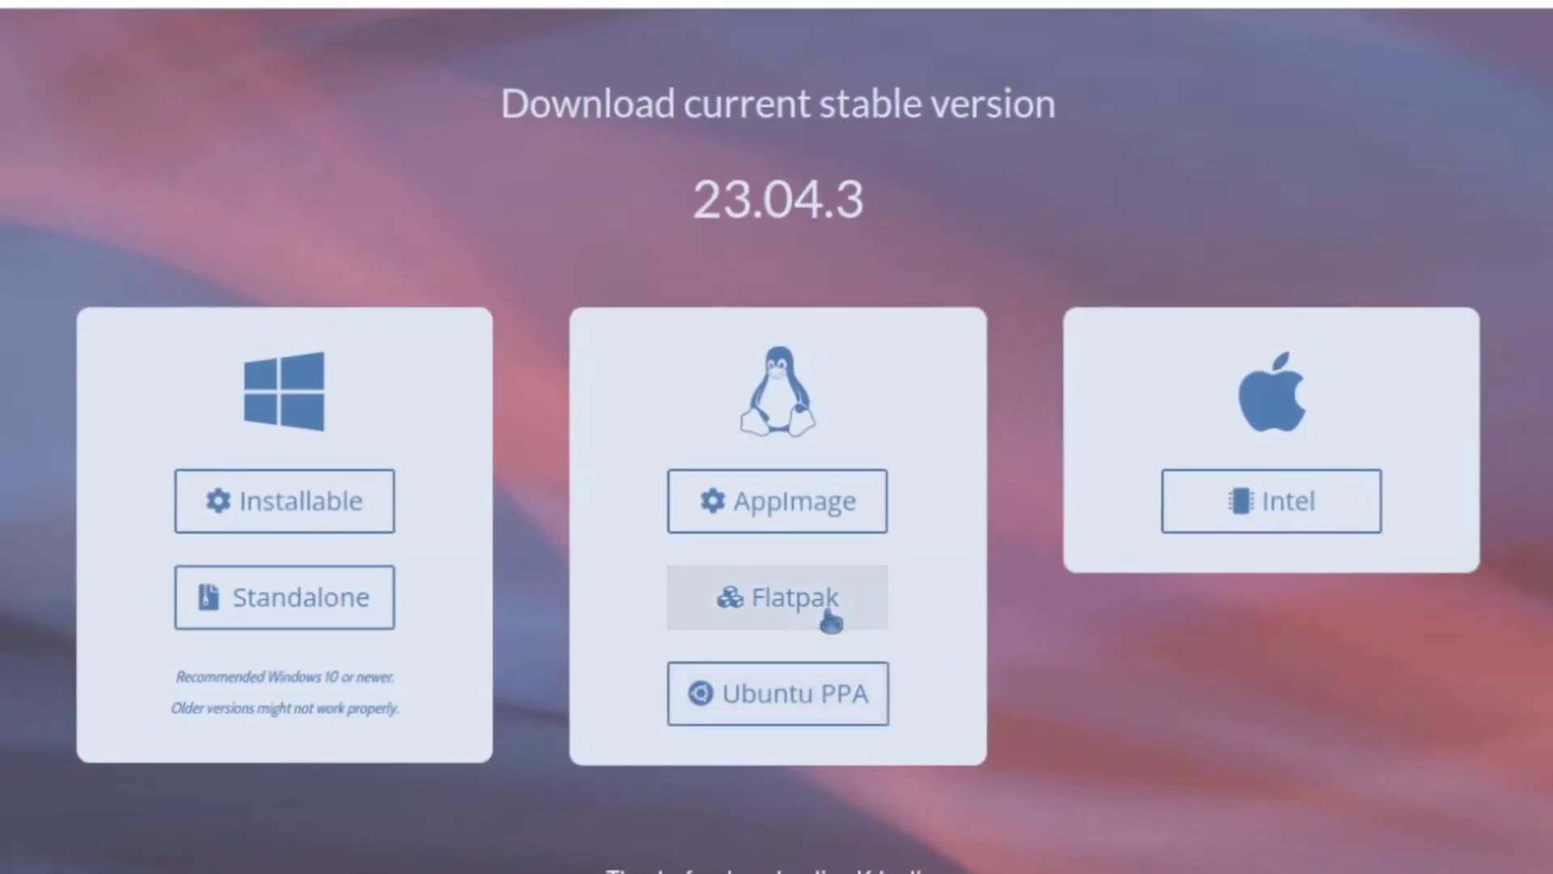
mouse_move(778, 500)
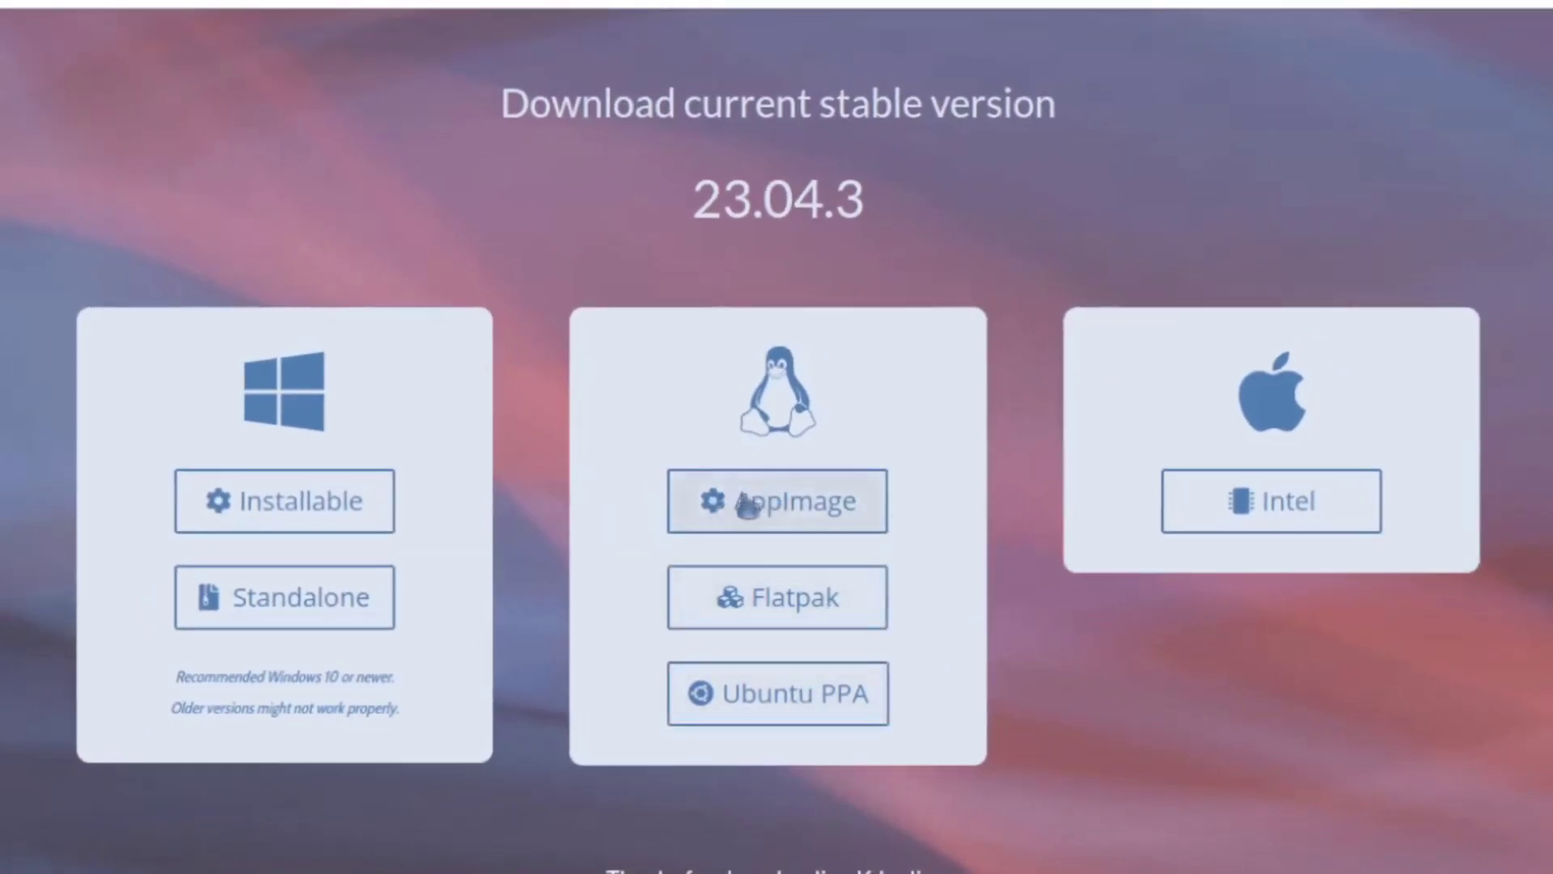
mouse_move(778, 535)
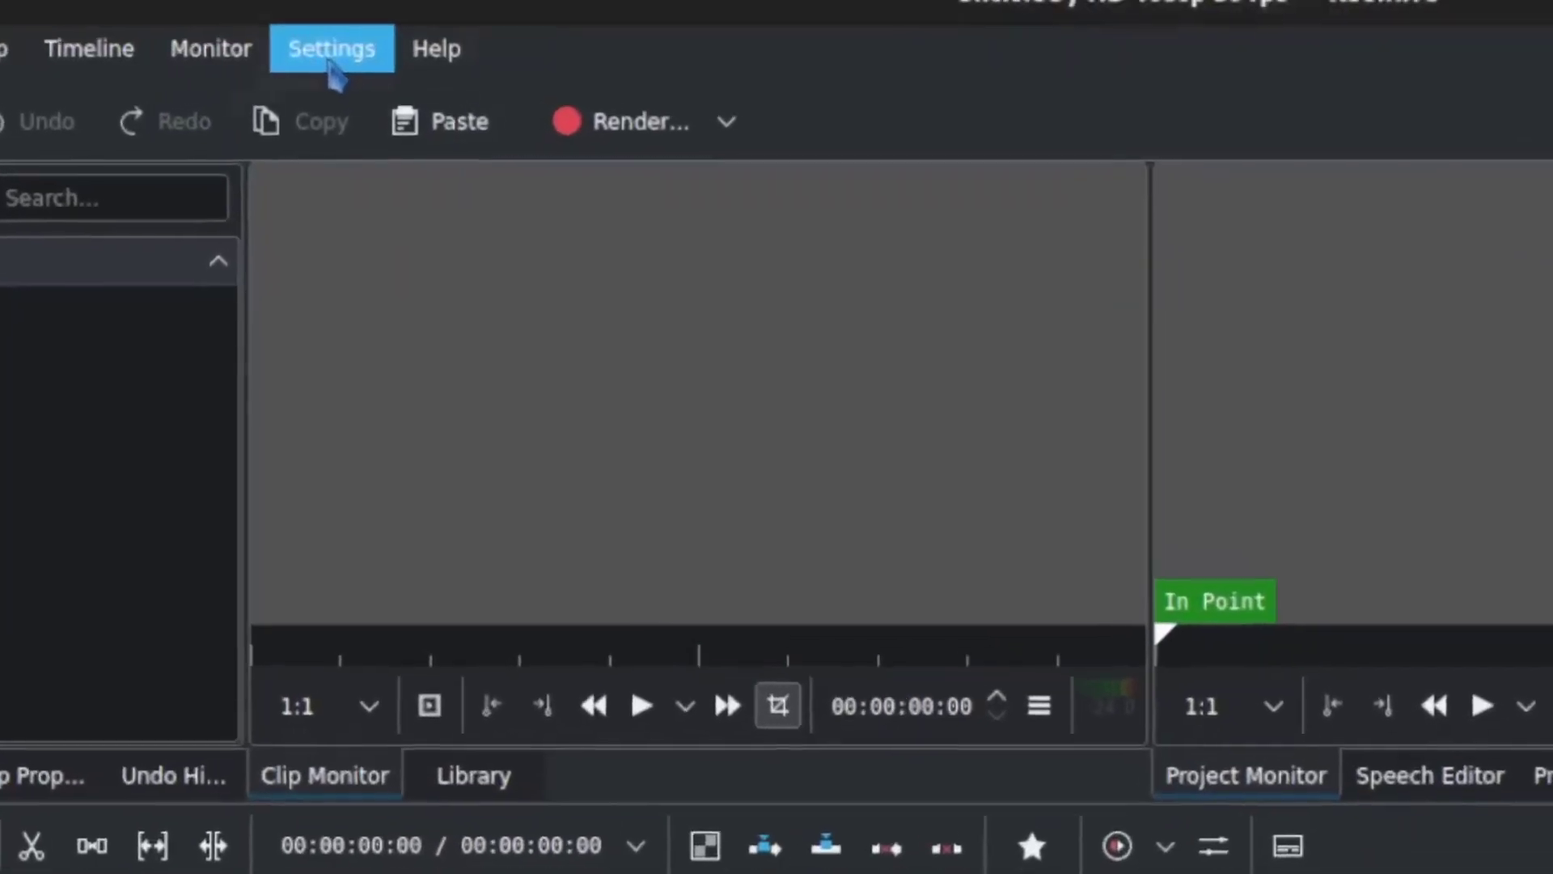
- In Configure Kdenlive's Project Defaults, choose a custom project folder (/home/nate/Videos)
click(330, 47)
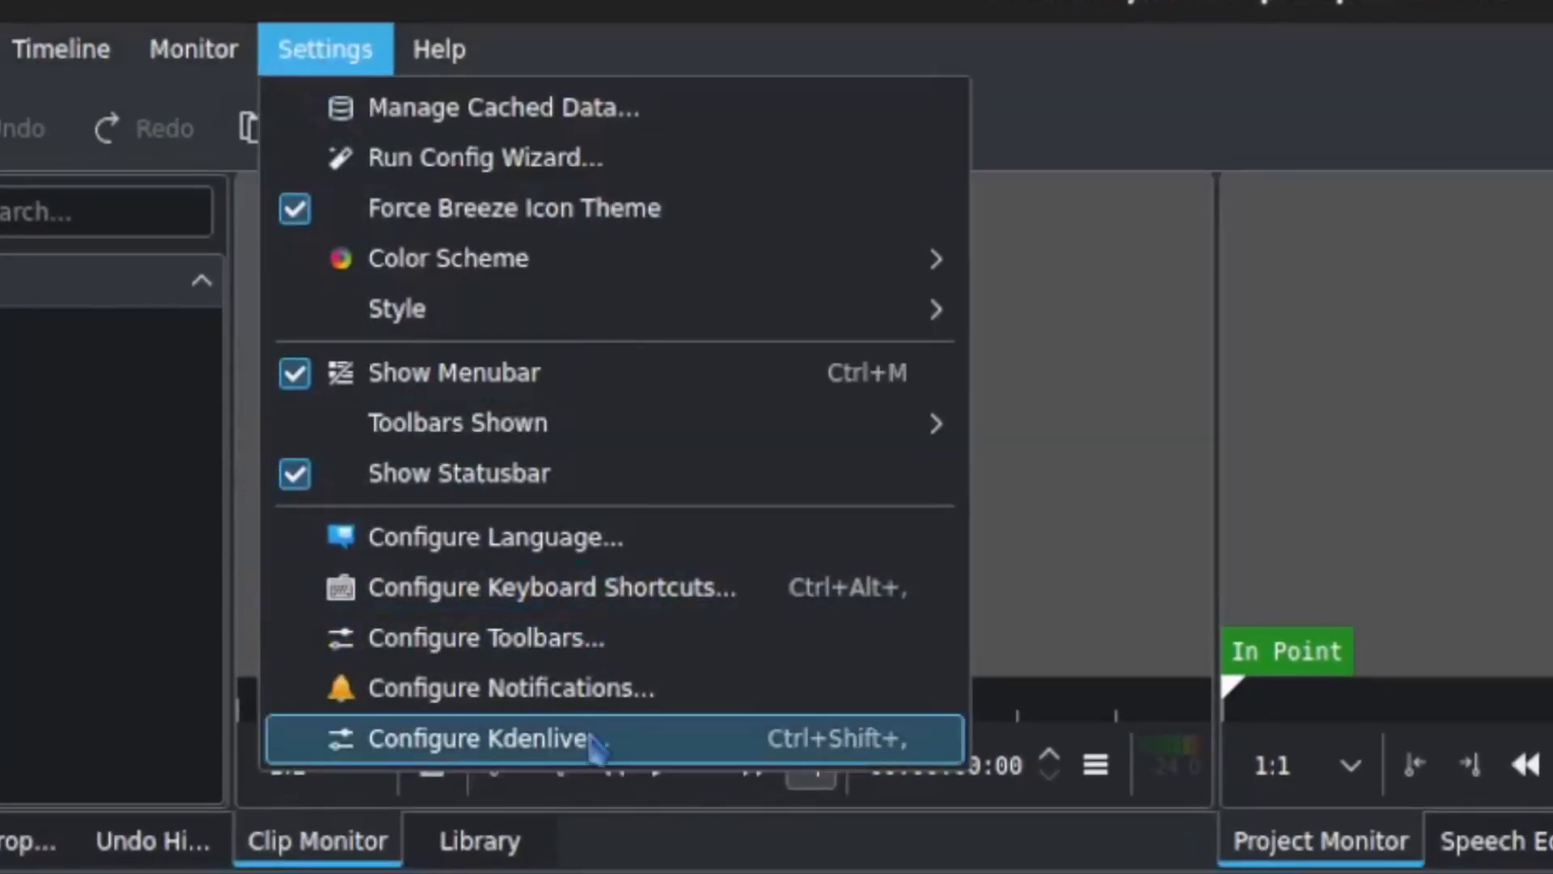
click(492, 738)
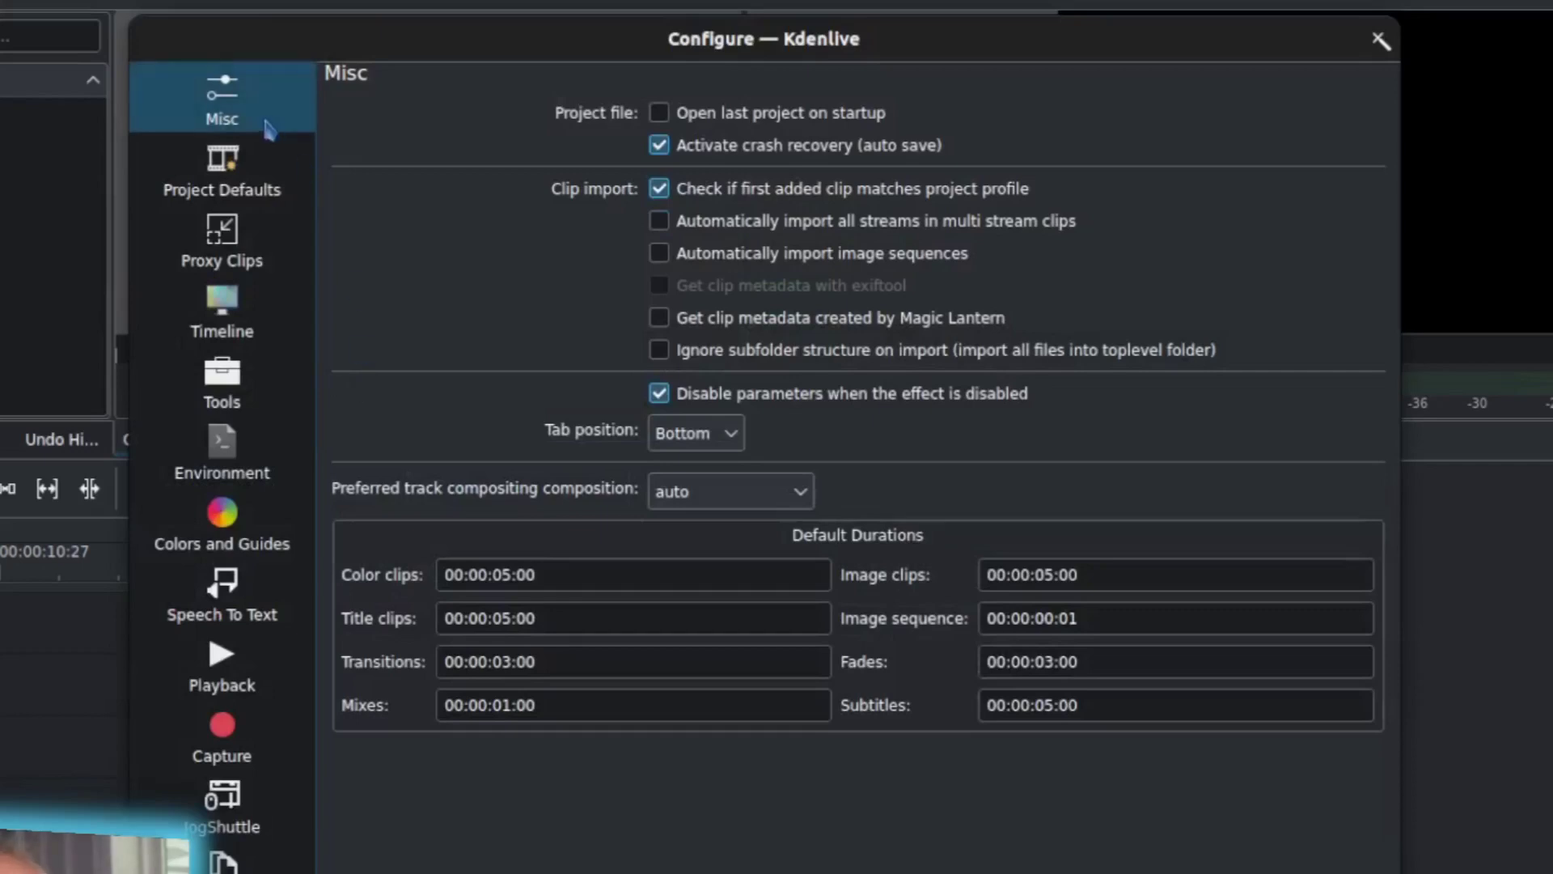
click(222, 168)
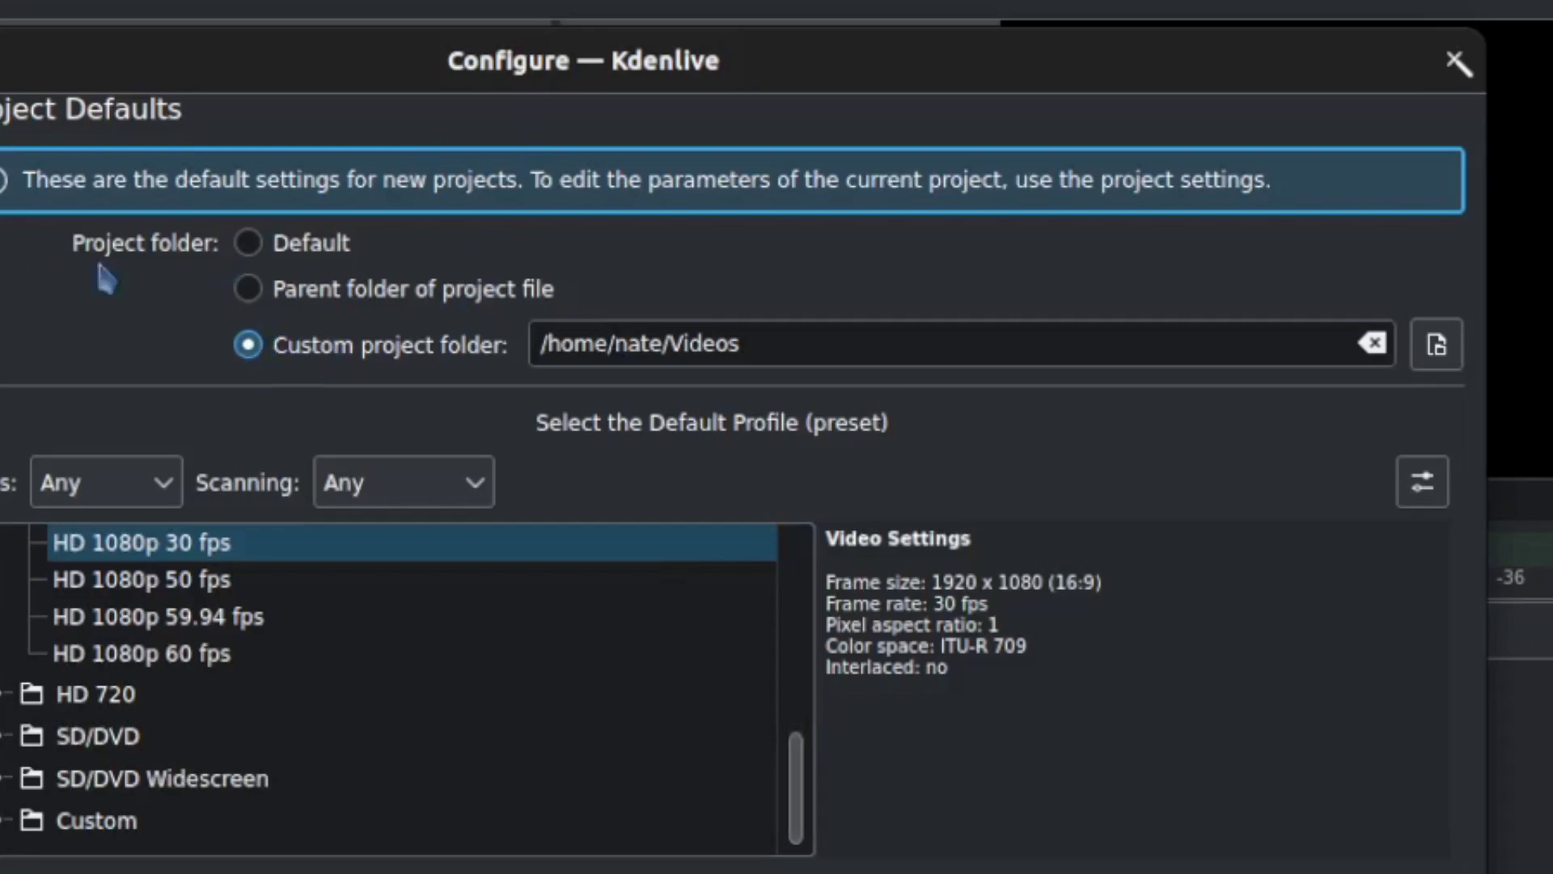
click(247, 343)
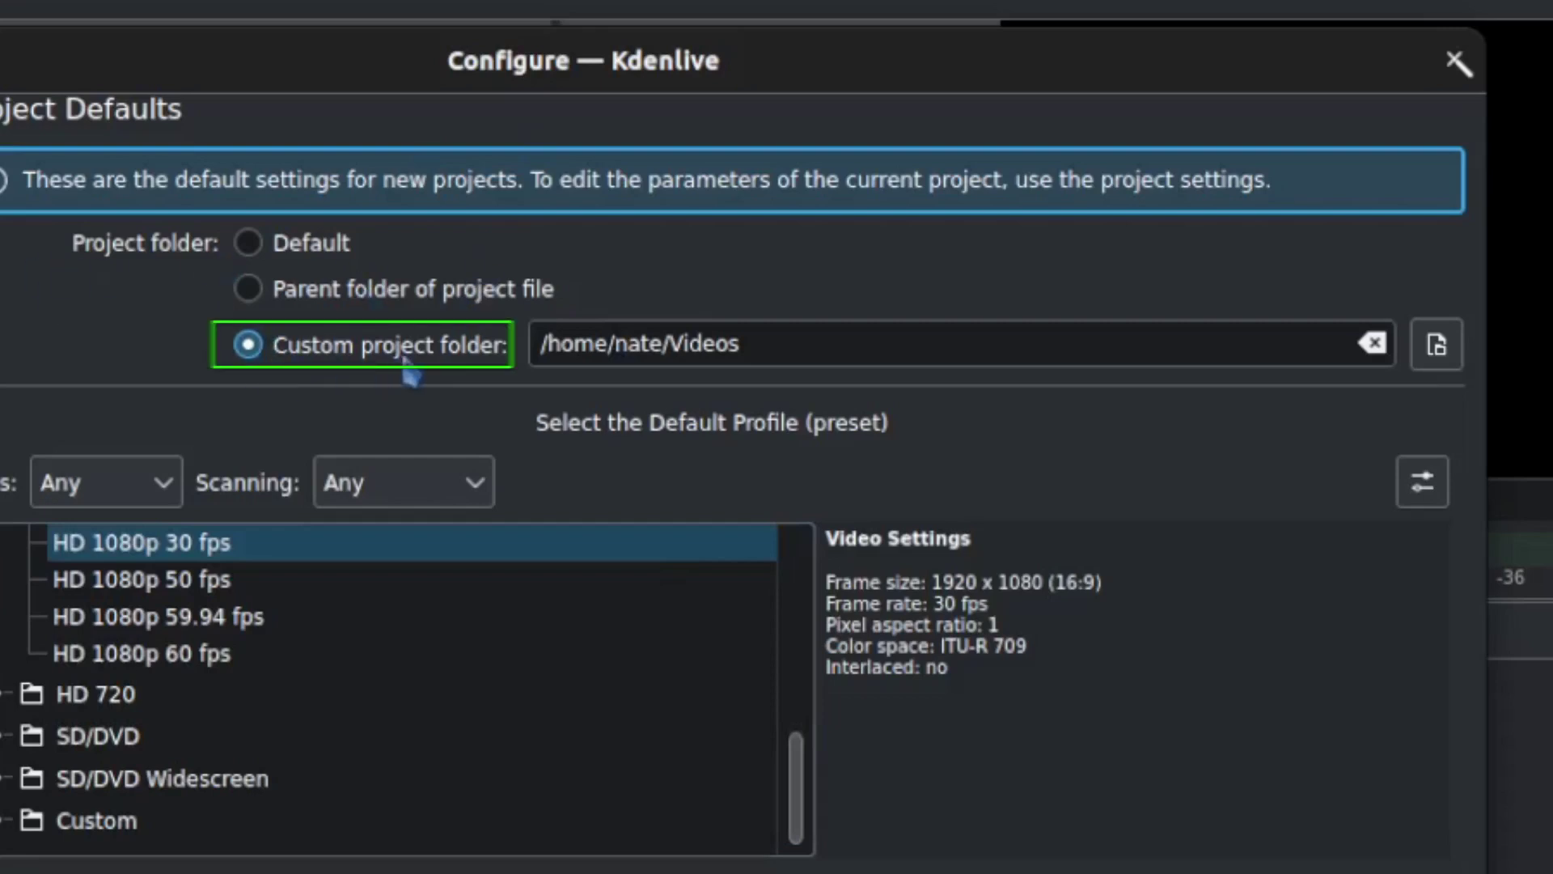
mouse_move(929, 386)
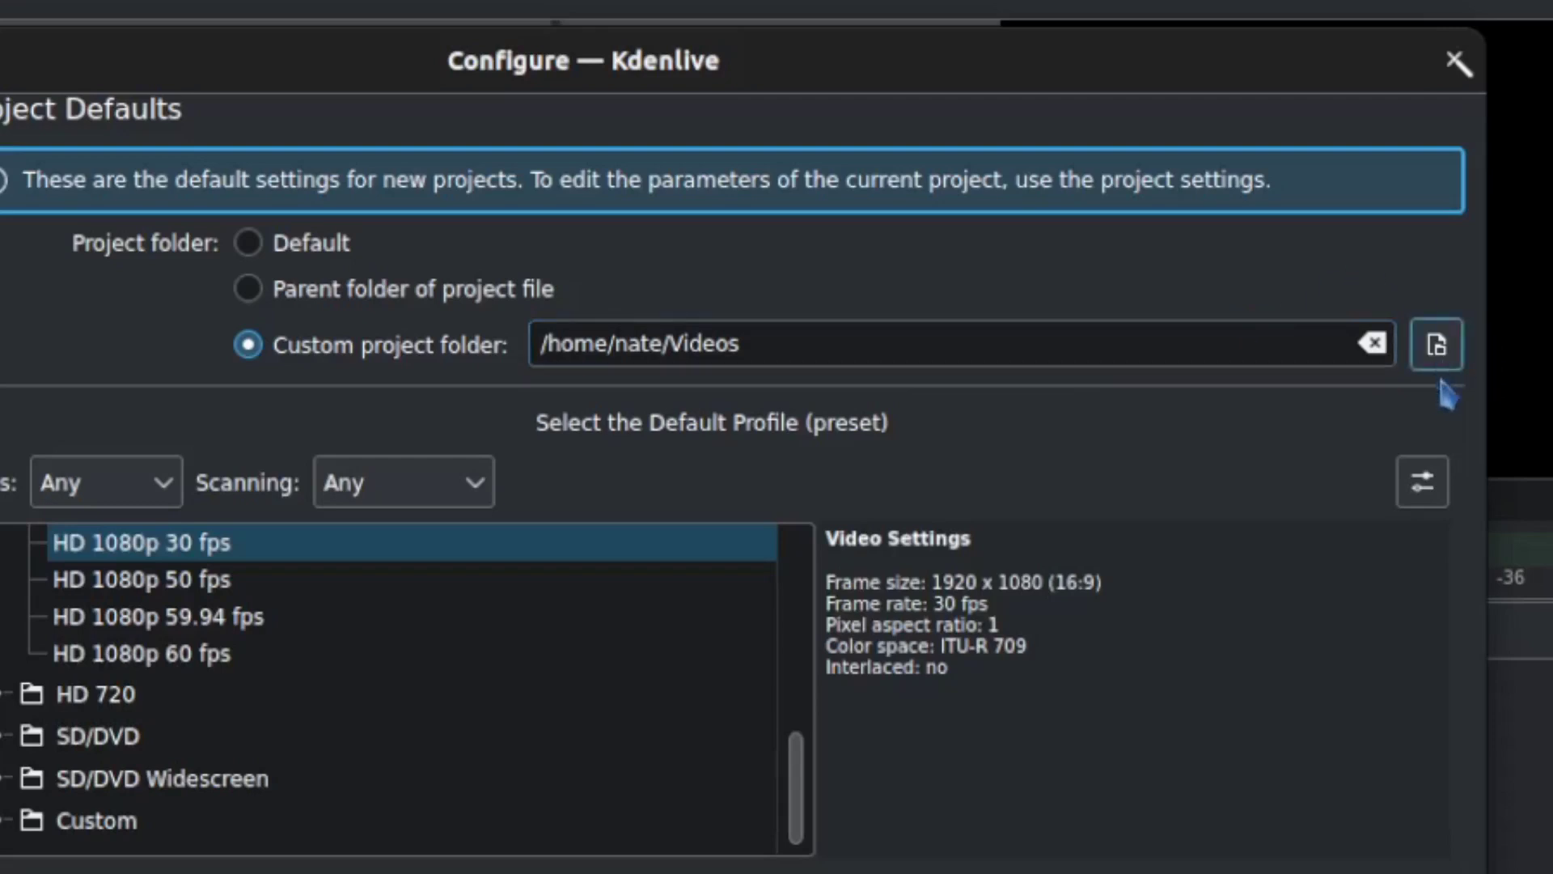
click(1435, 343)
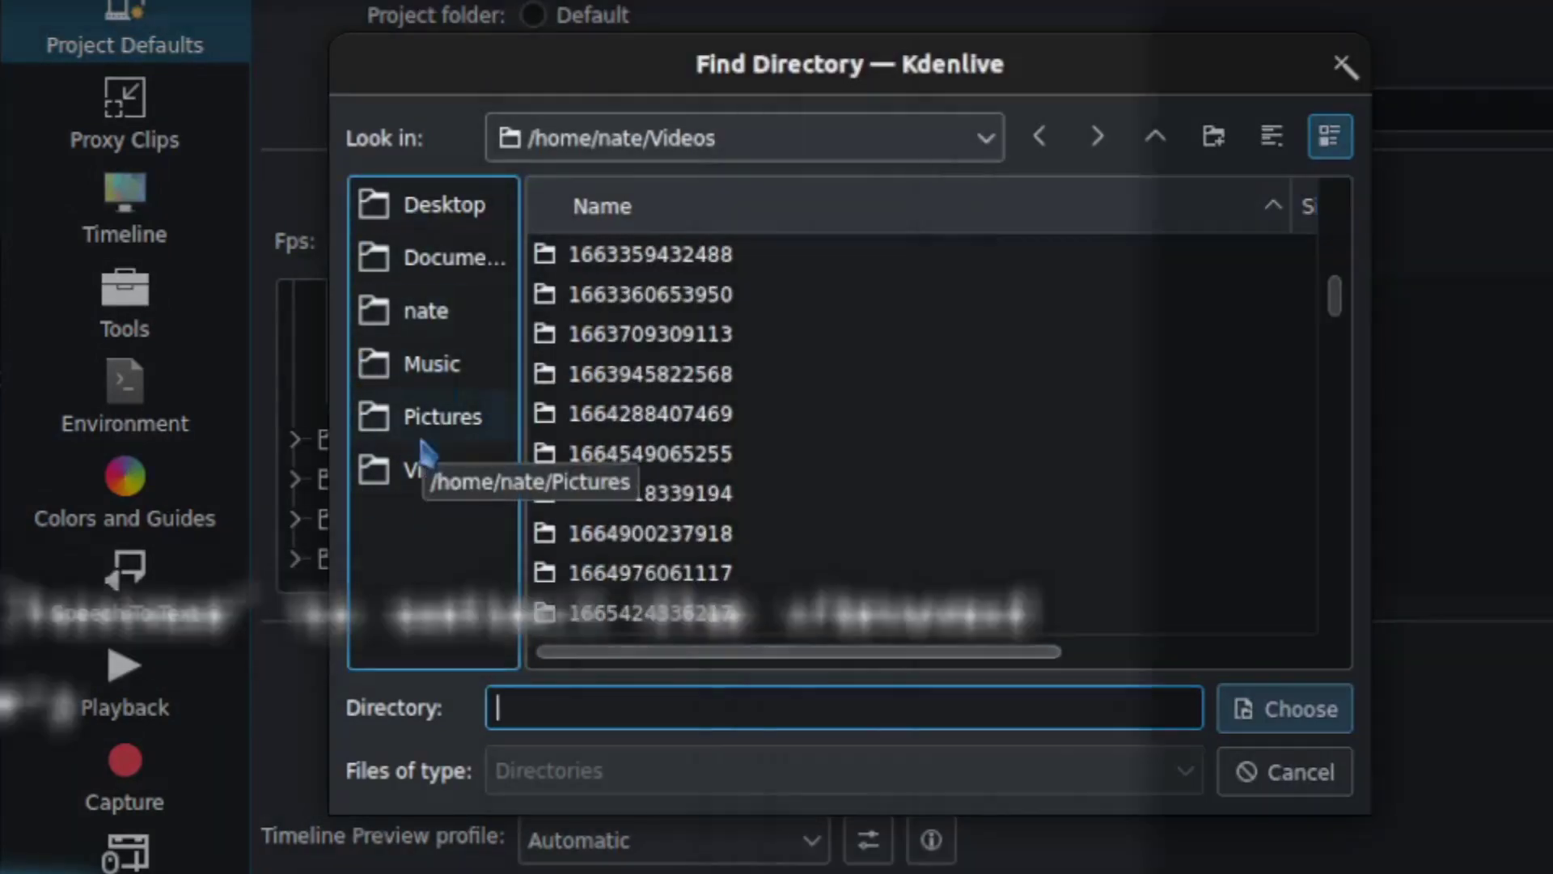
click(1283, 708)
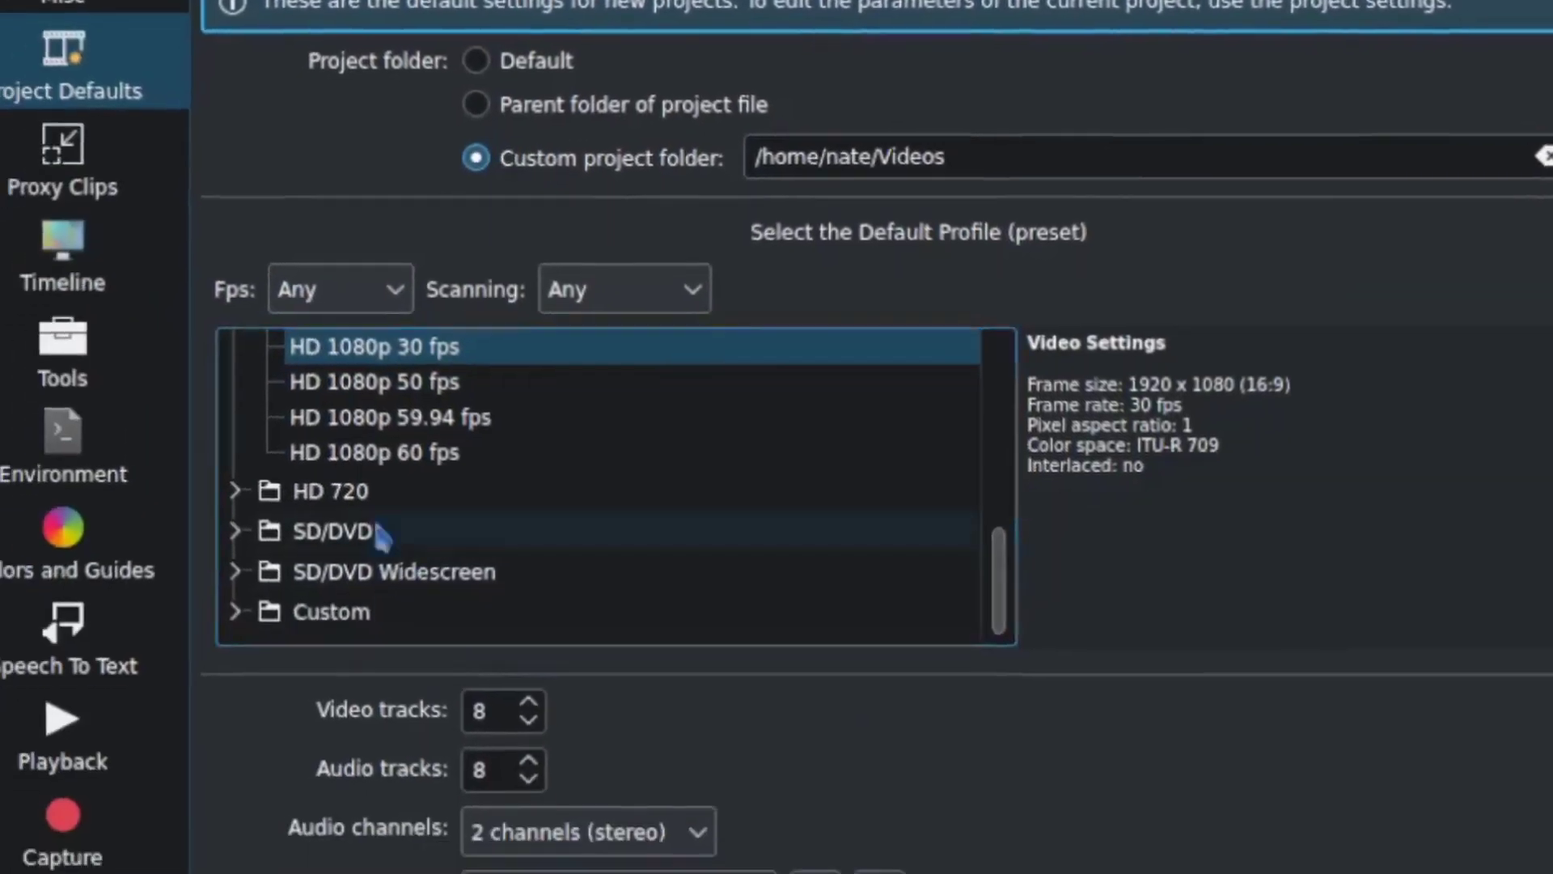
scroll(up, 3)
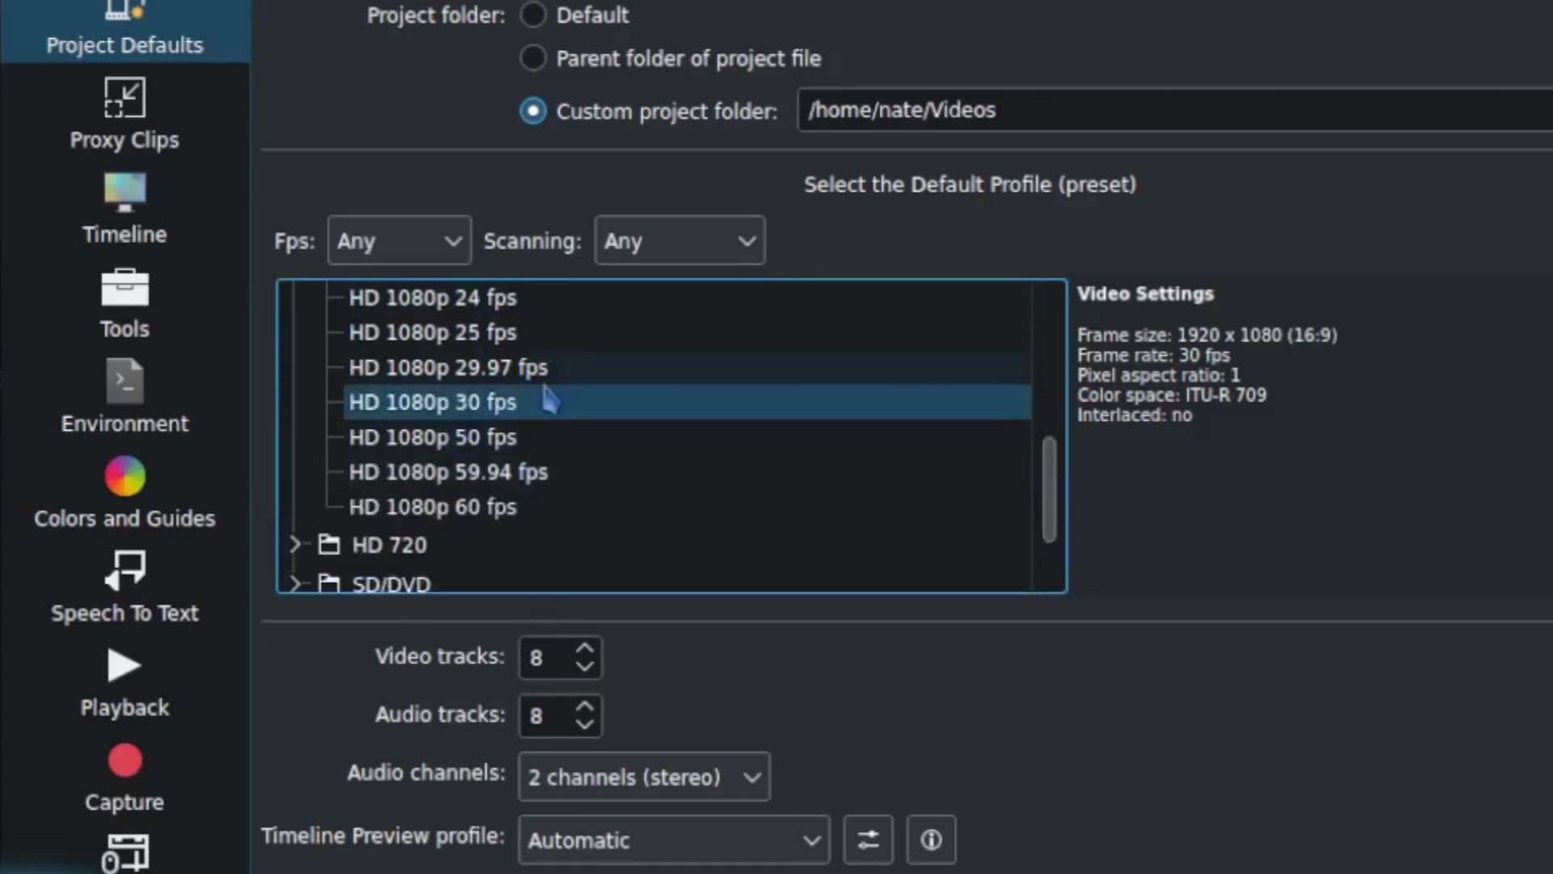
mouse_move(579, 461)
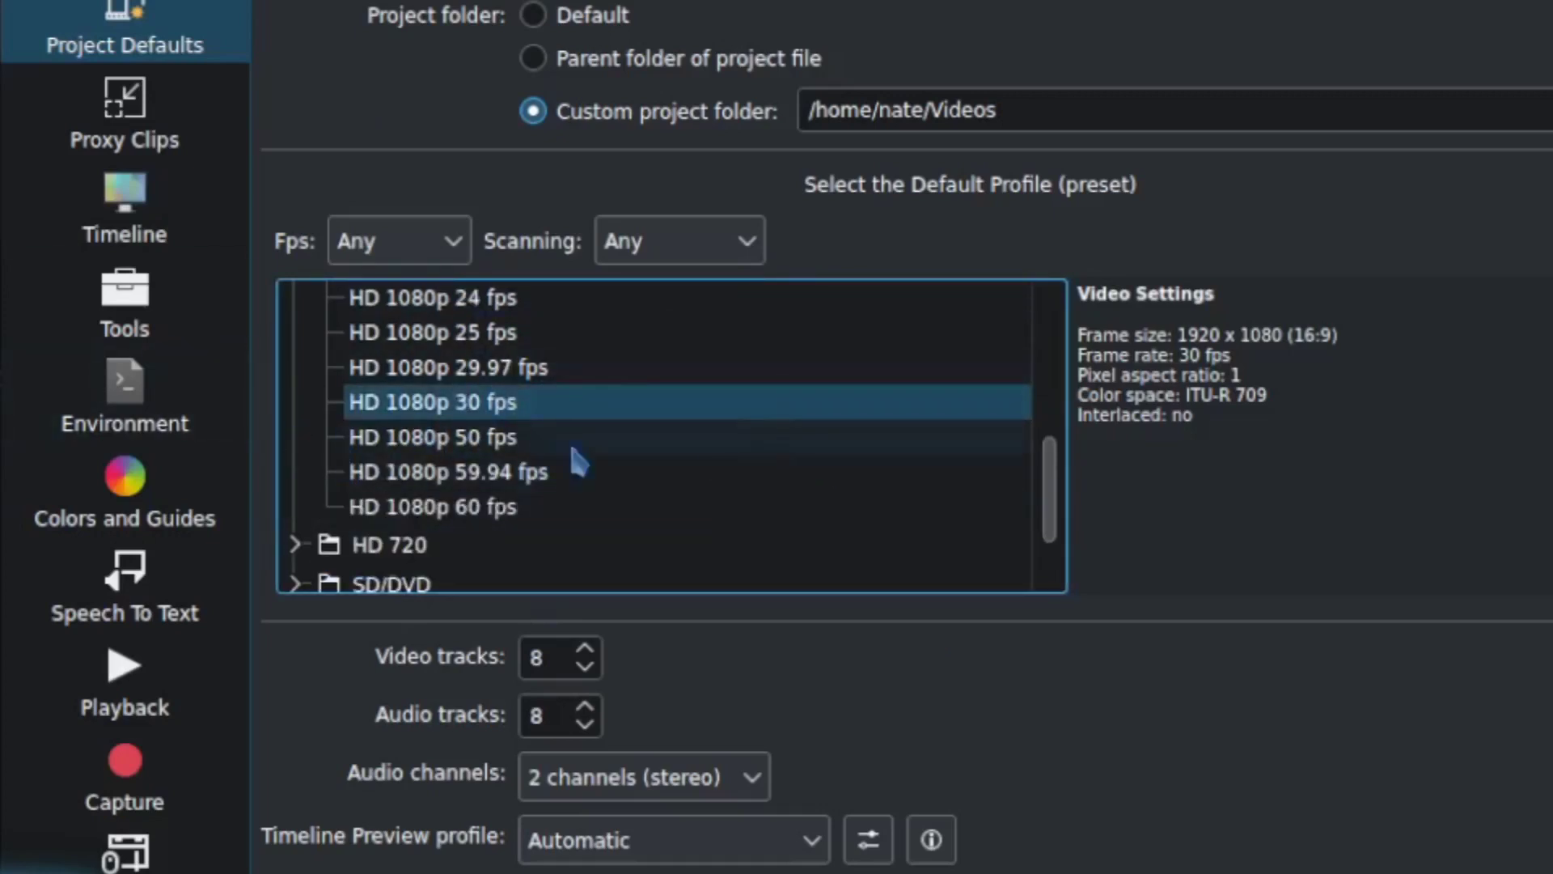
mouse_move(471, 401)
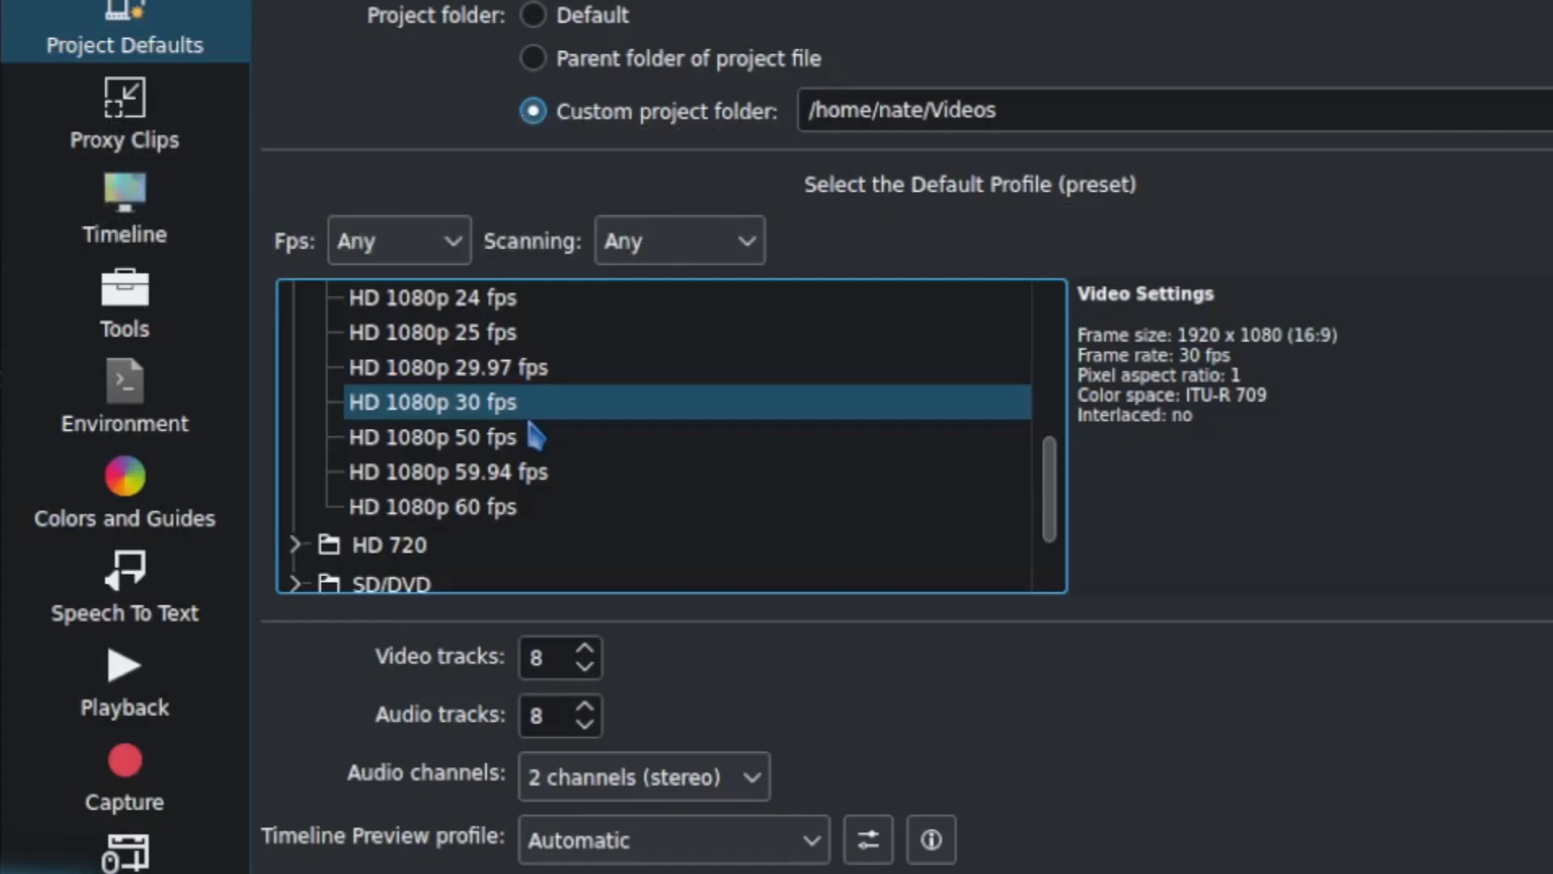
mouse_move(560, 435)
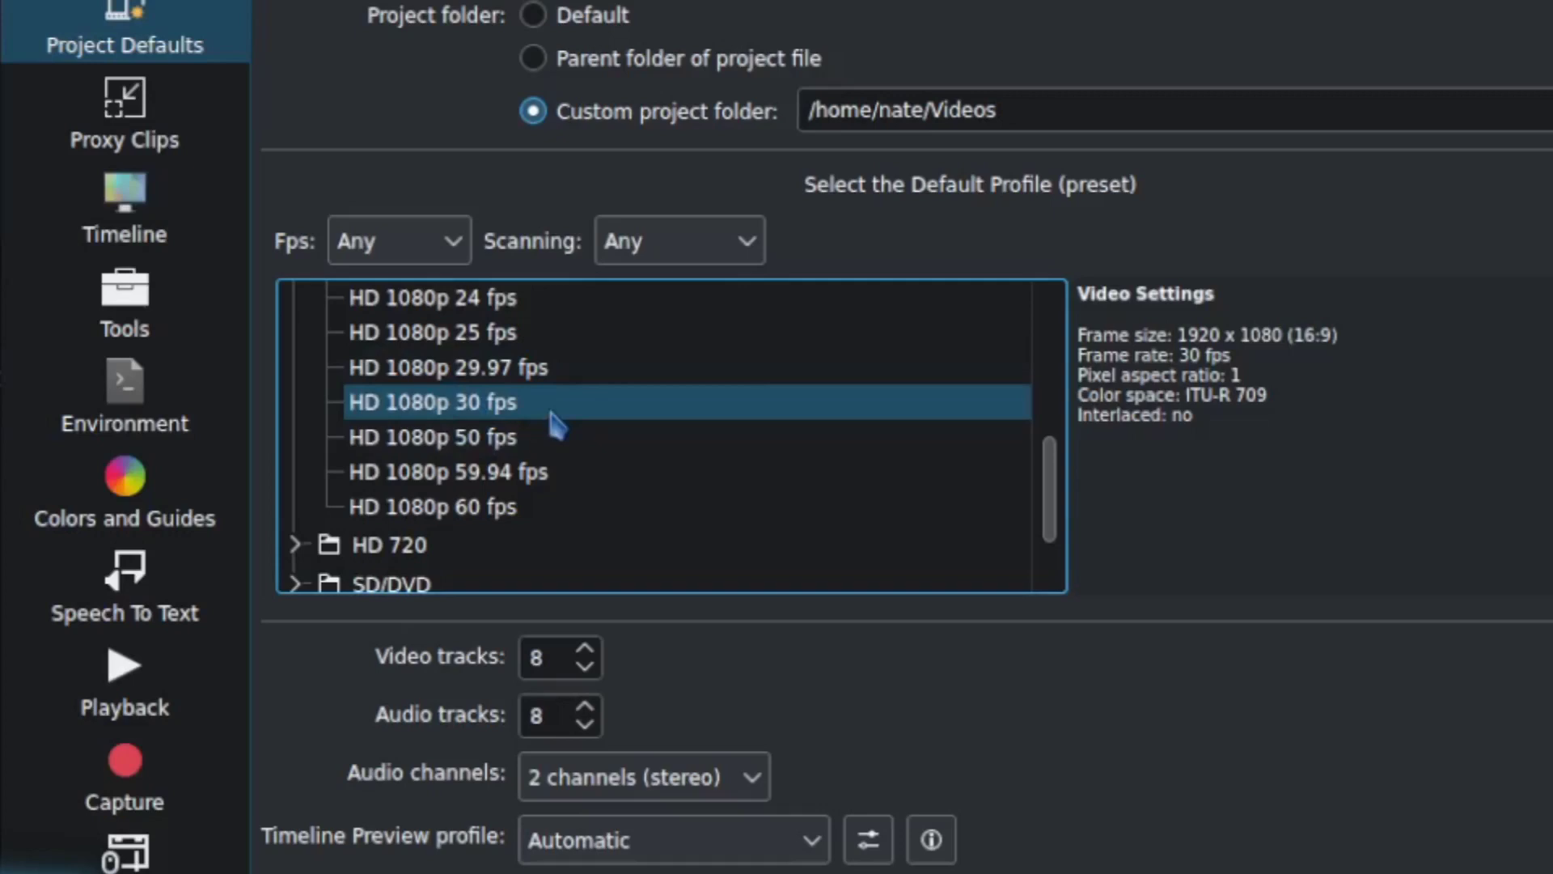
scroll(down, 3)
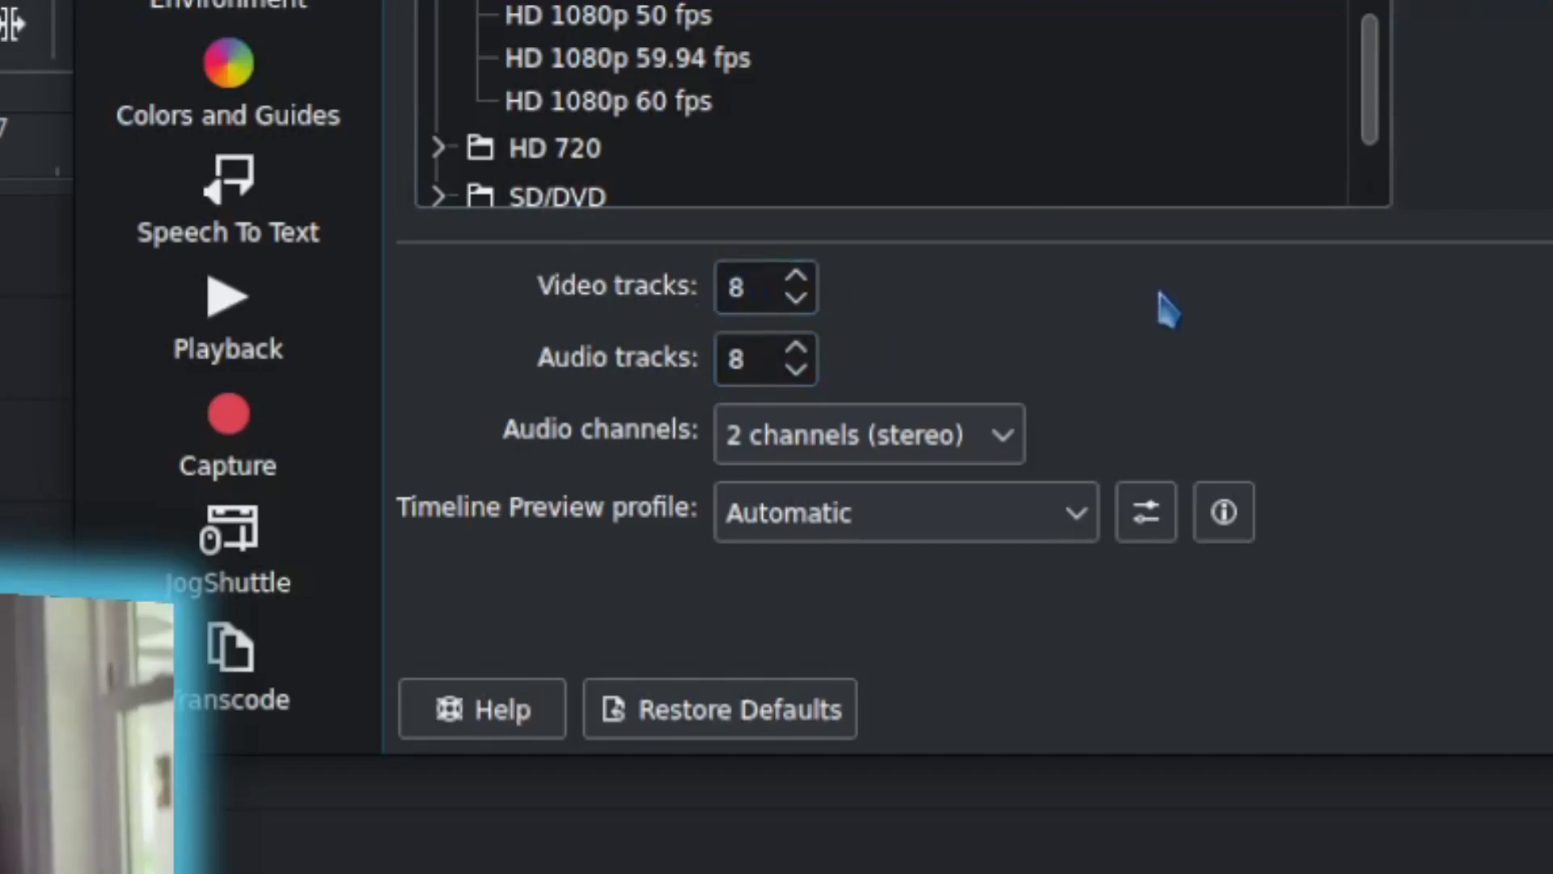
mouse_move(1194, 312)
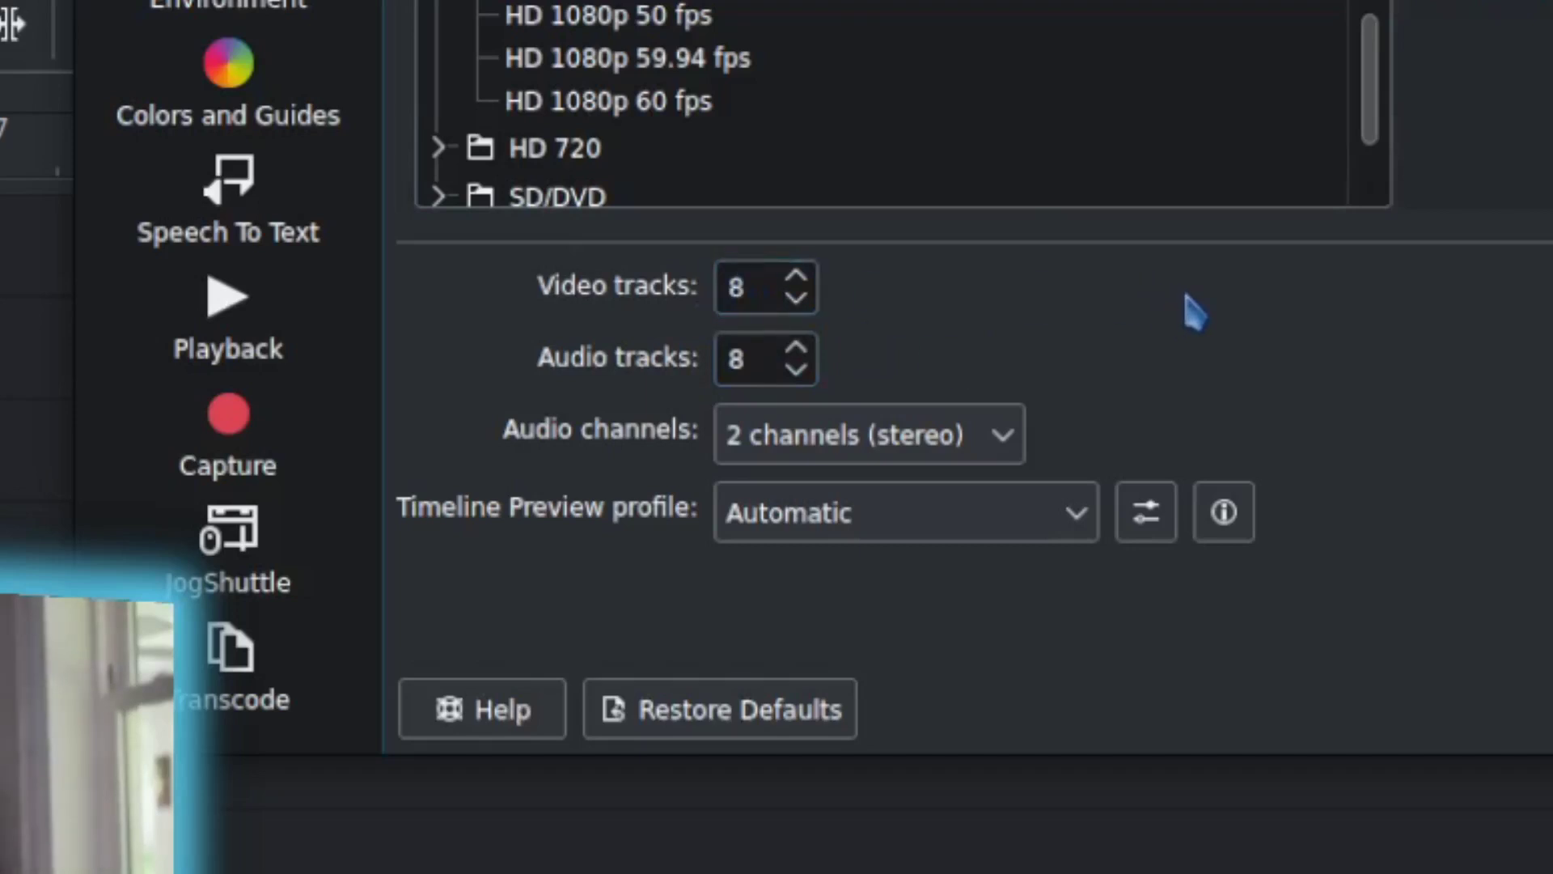
- Enable audio thumbnails in the Timeline settings and confirm with OK
click(222, 298)
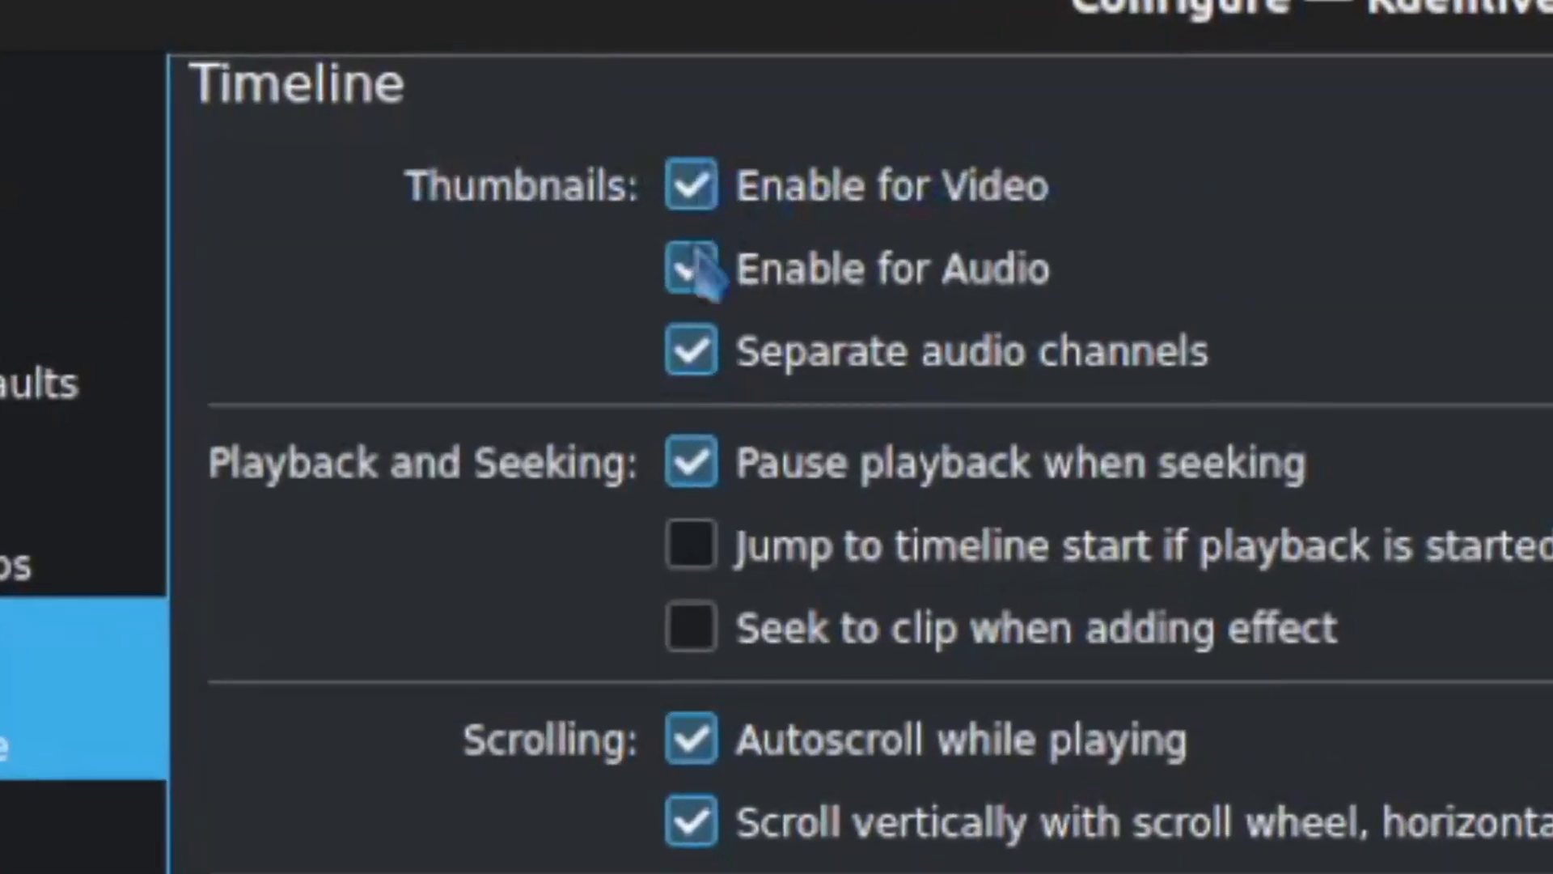
click(691, 268)
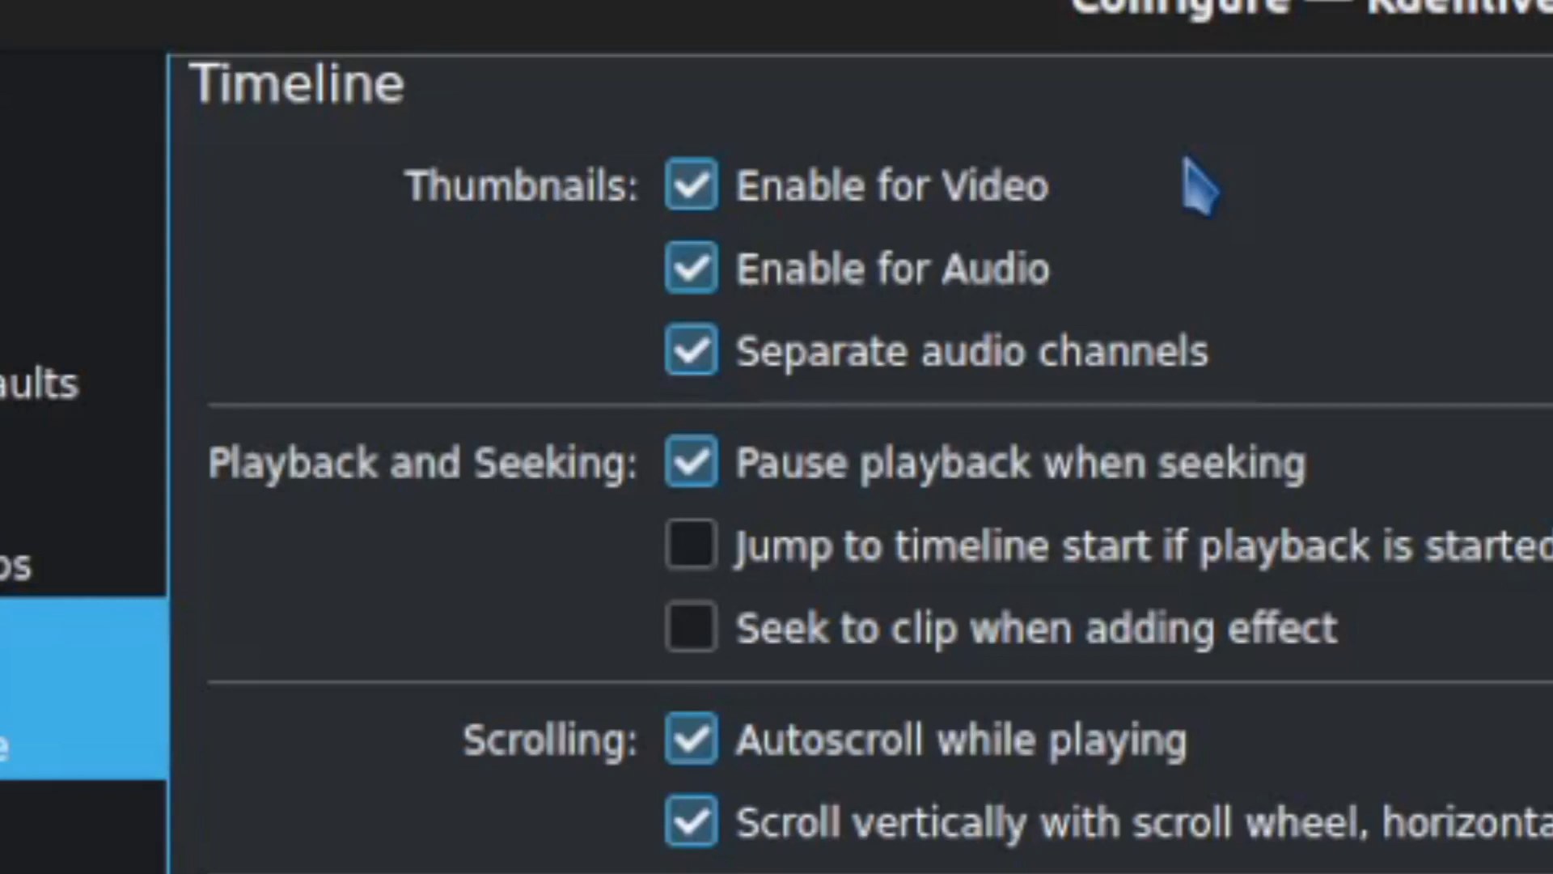
mouse_move(827, 411)
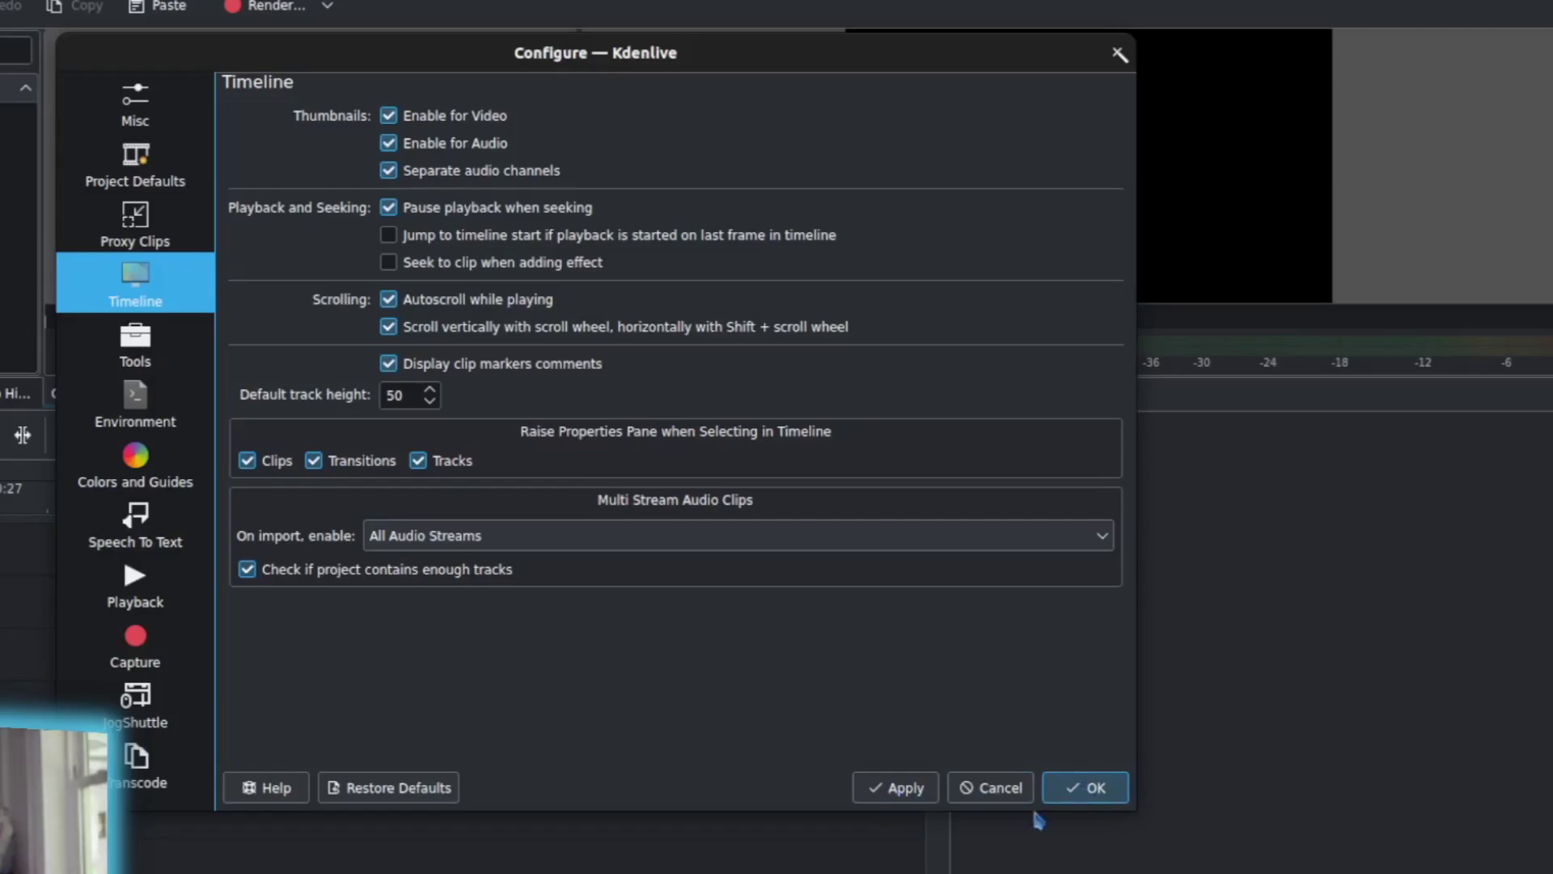
click(1084, 786)
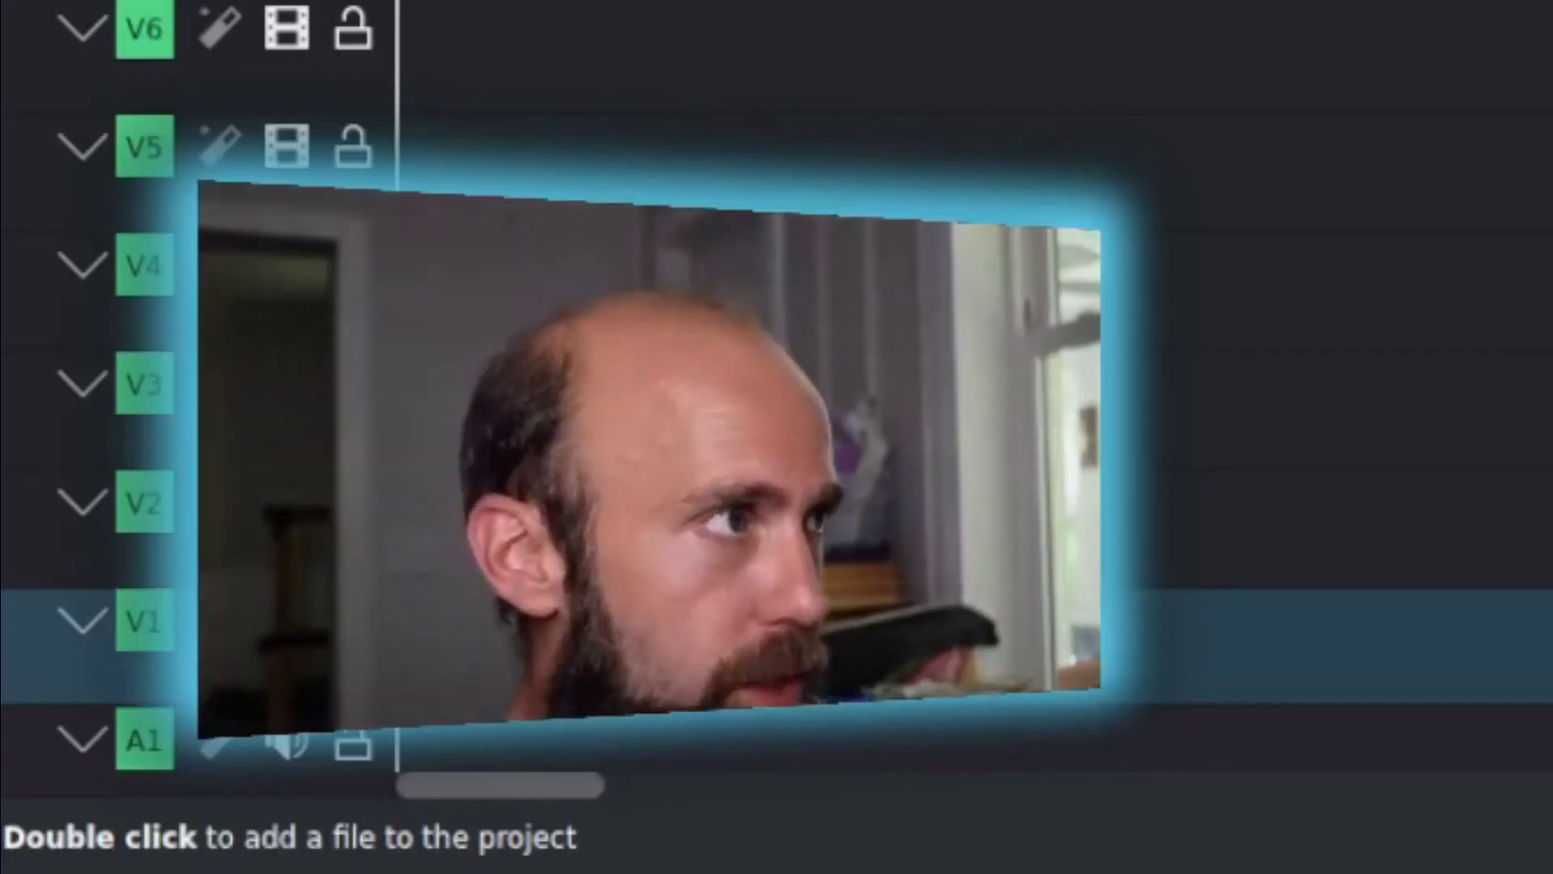
- Create a new Video folder in the project bin
click(307, 105)
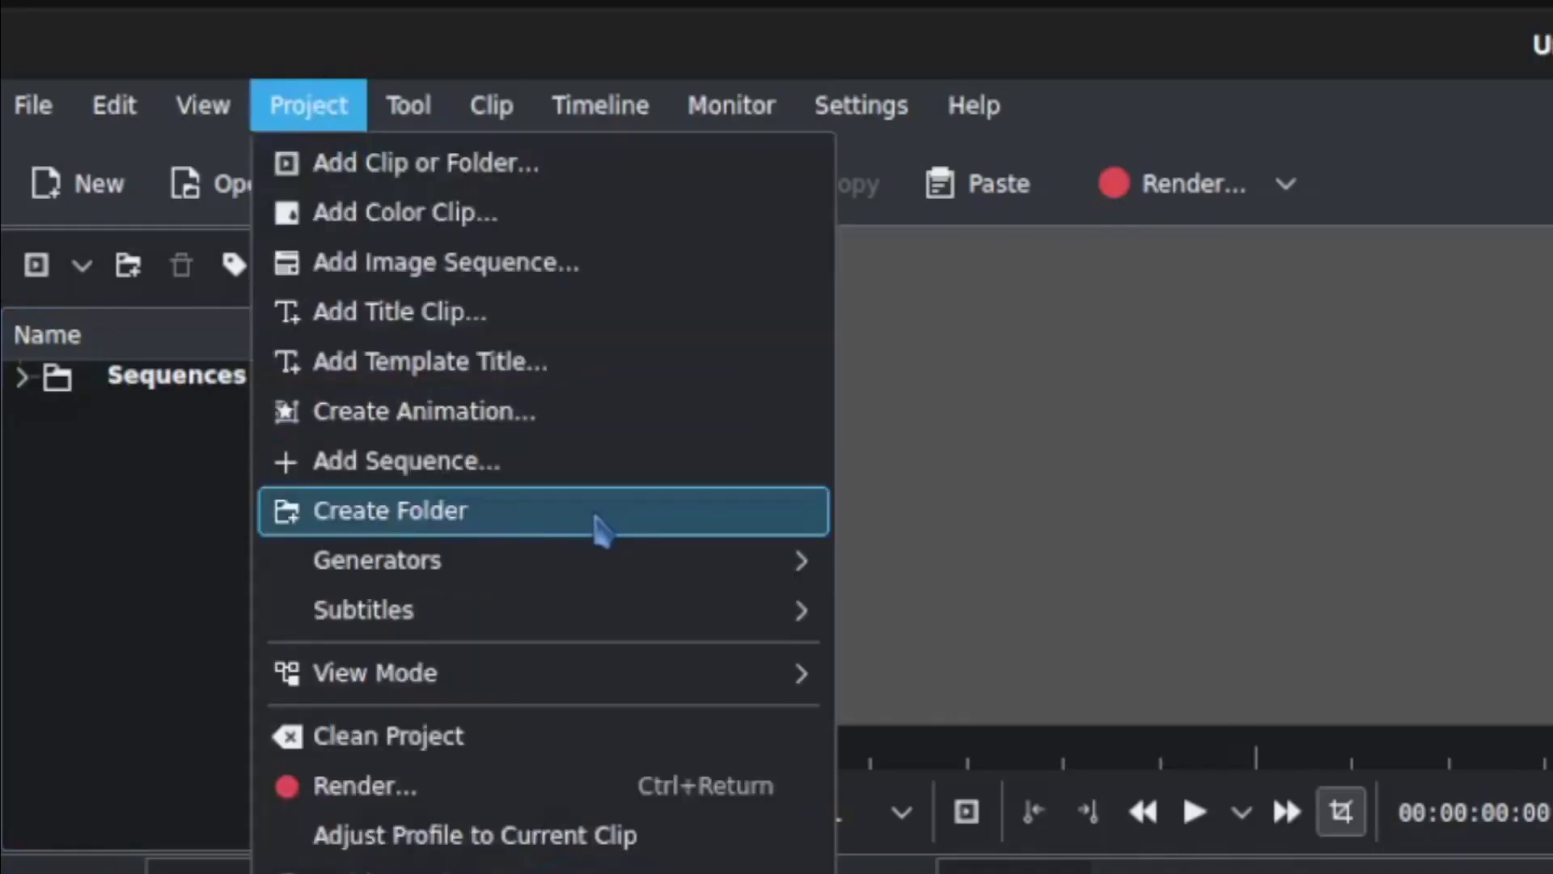
click(390, 510)
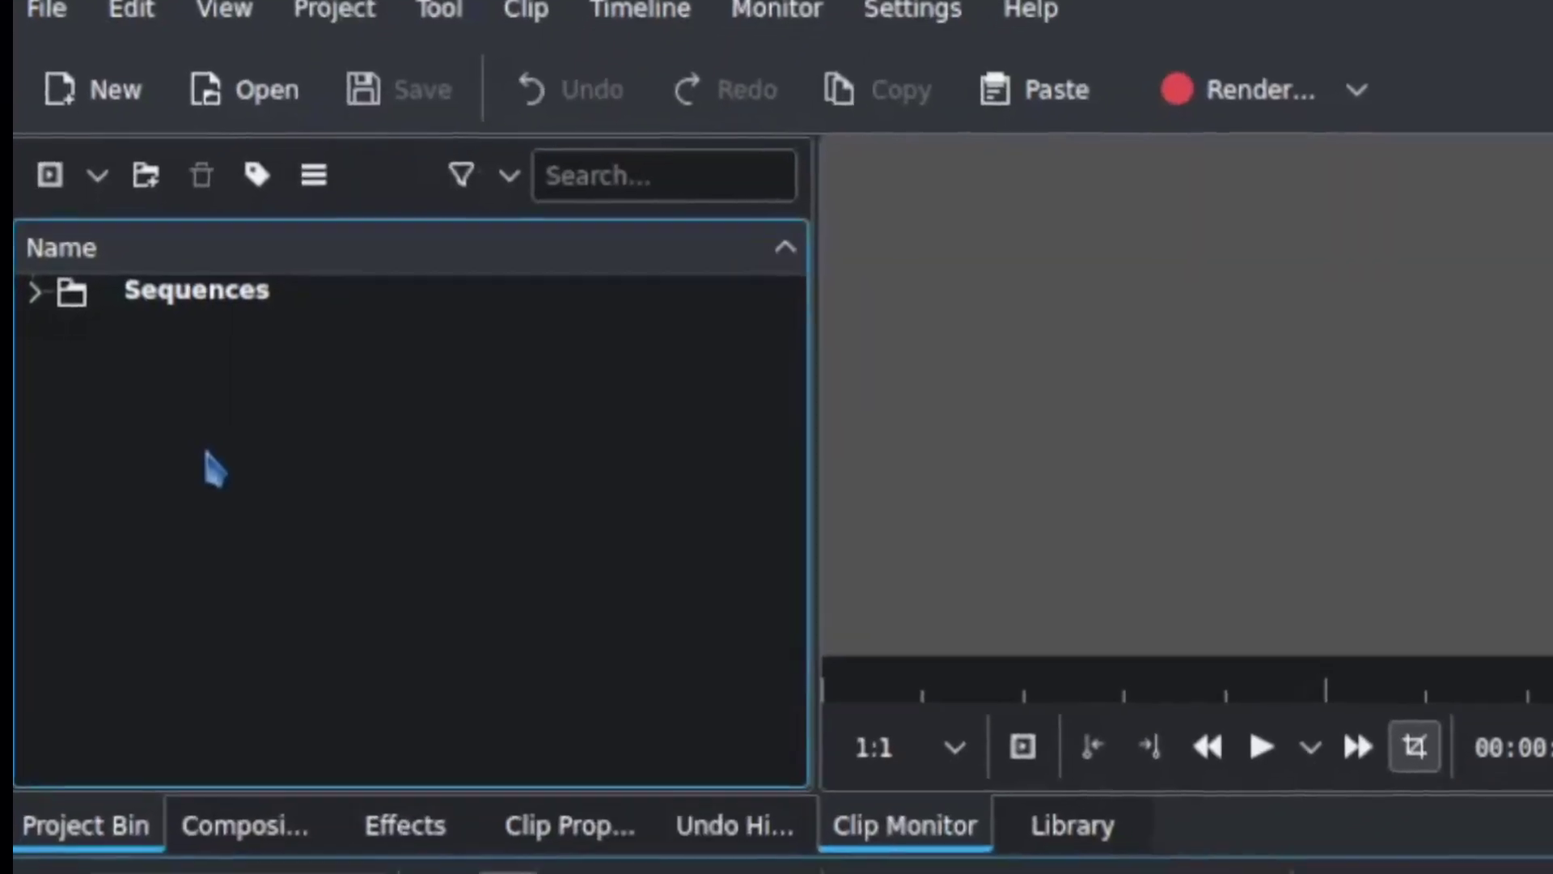
right_click(215, 467)
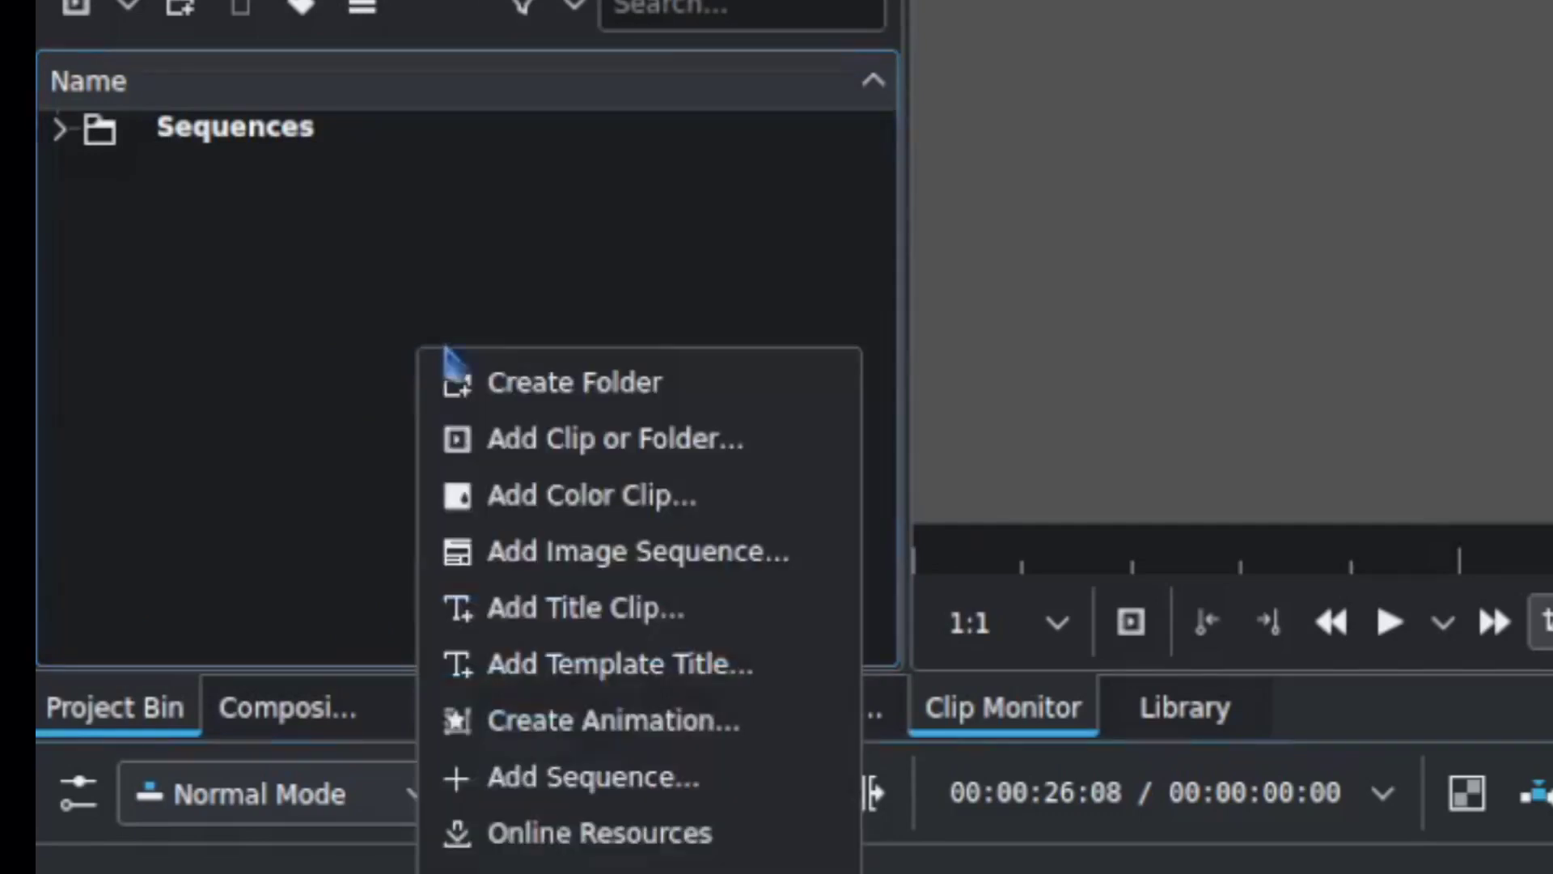
click(575, 382)
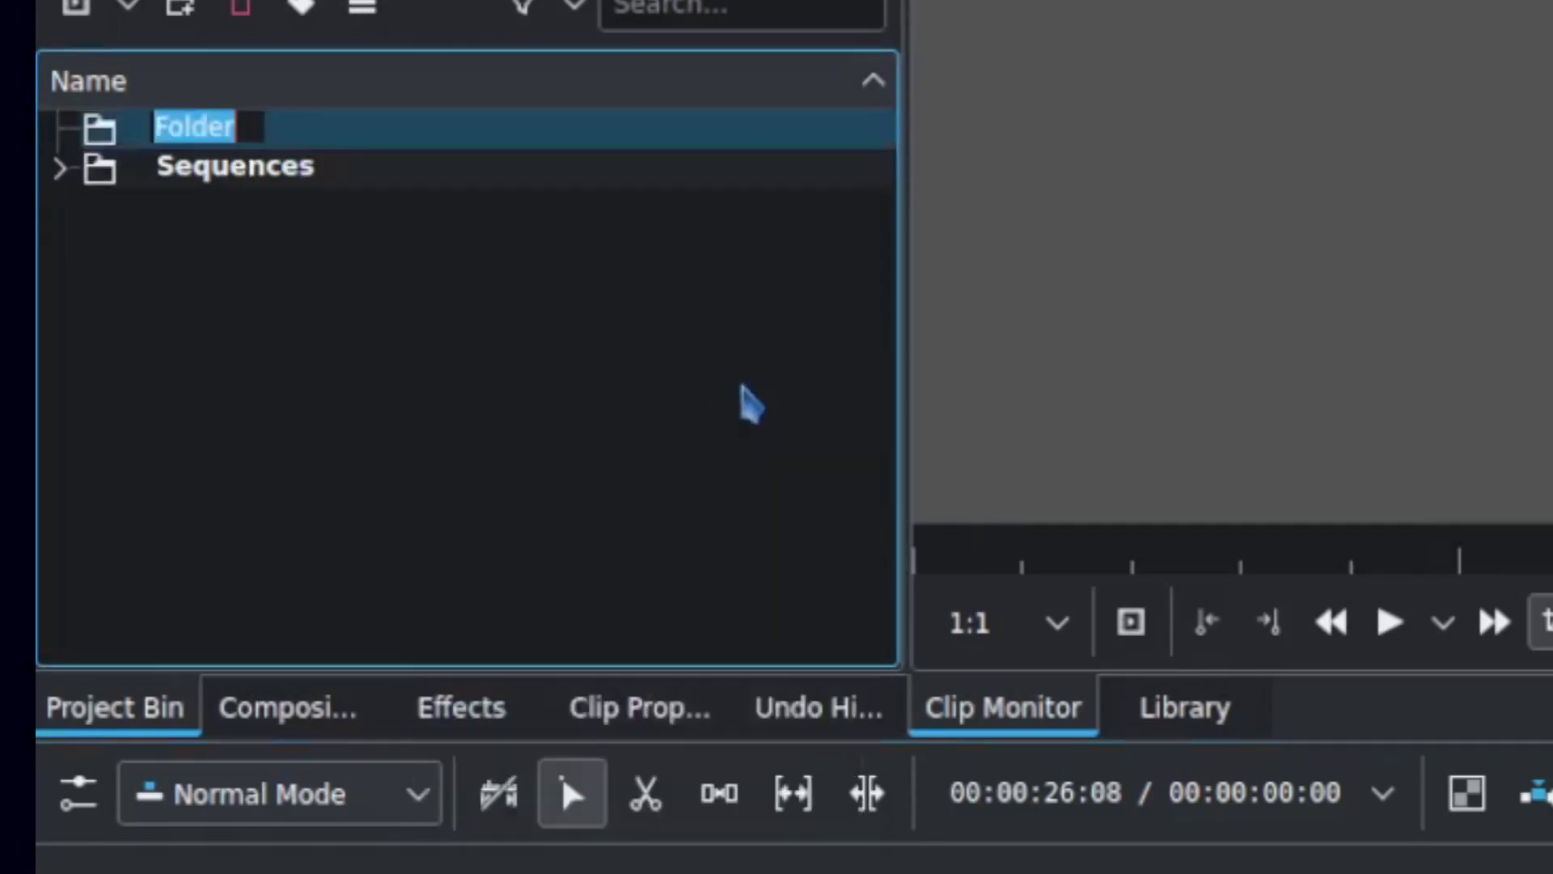
mouse_move(728, 466)
text(Video)
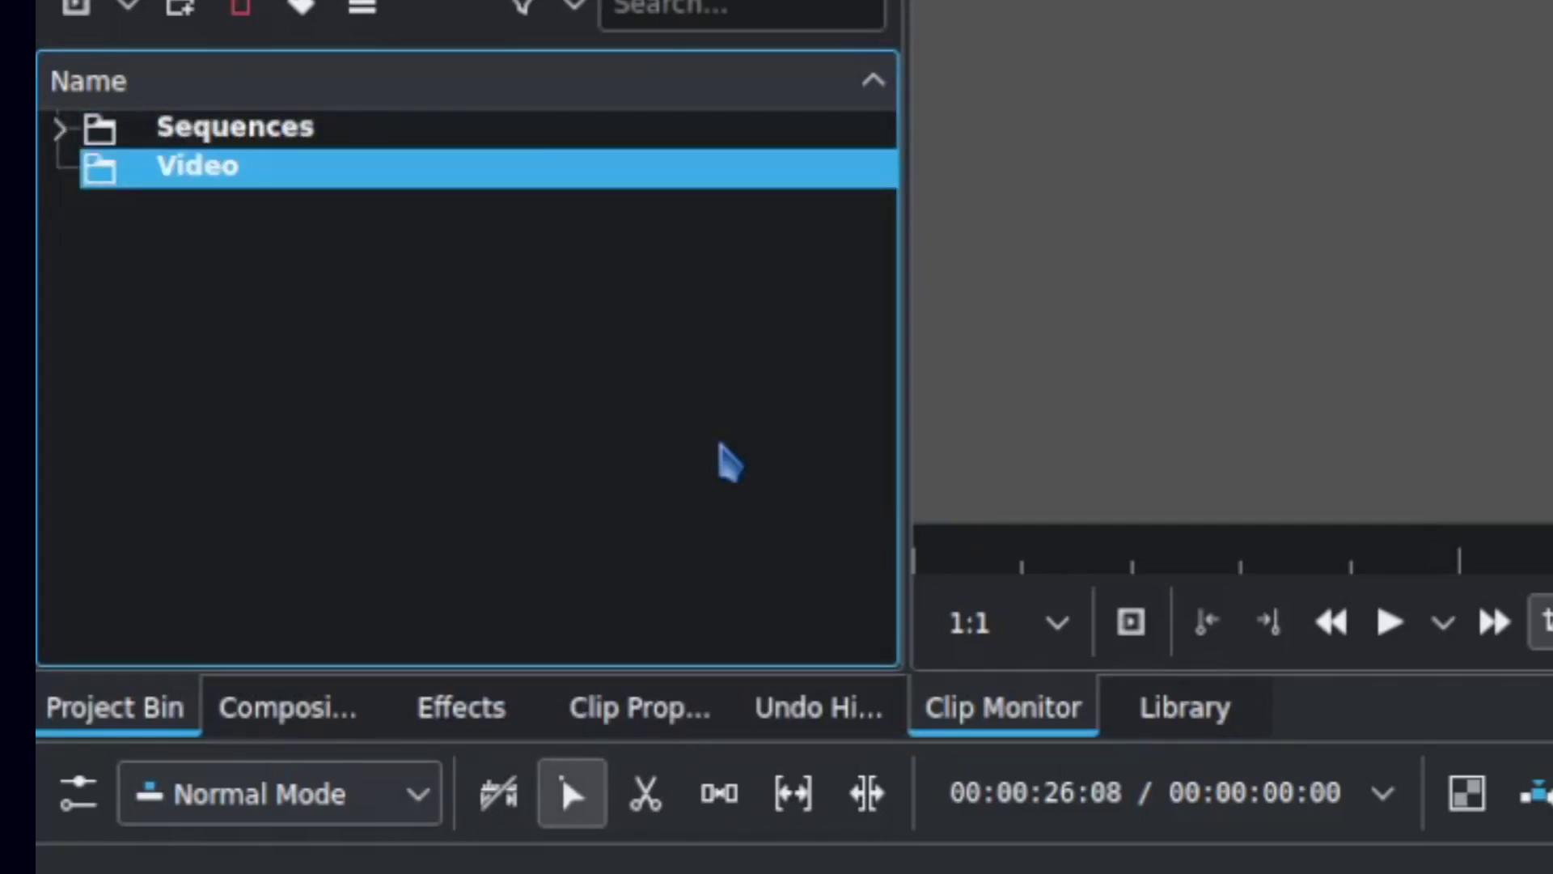
- Create a Shoot subfolder inside Video, import the Charcoal Hand Drawing clip and answer the profile prompt
right_click(196, 165)
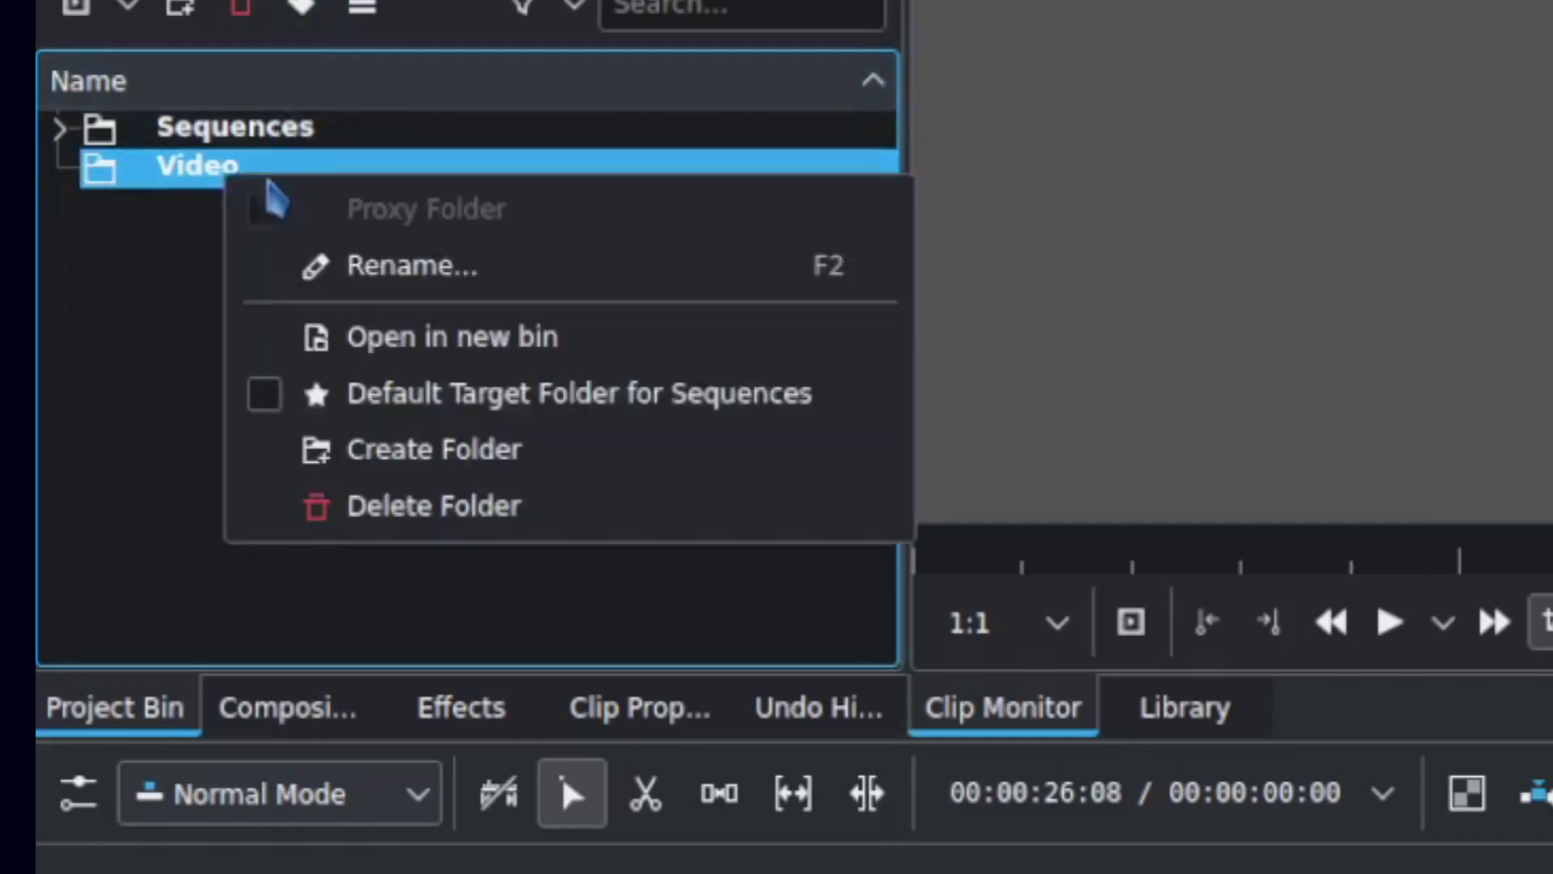
click(433, 449)
text(Shoot)
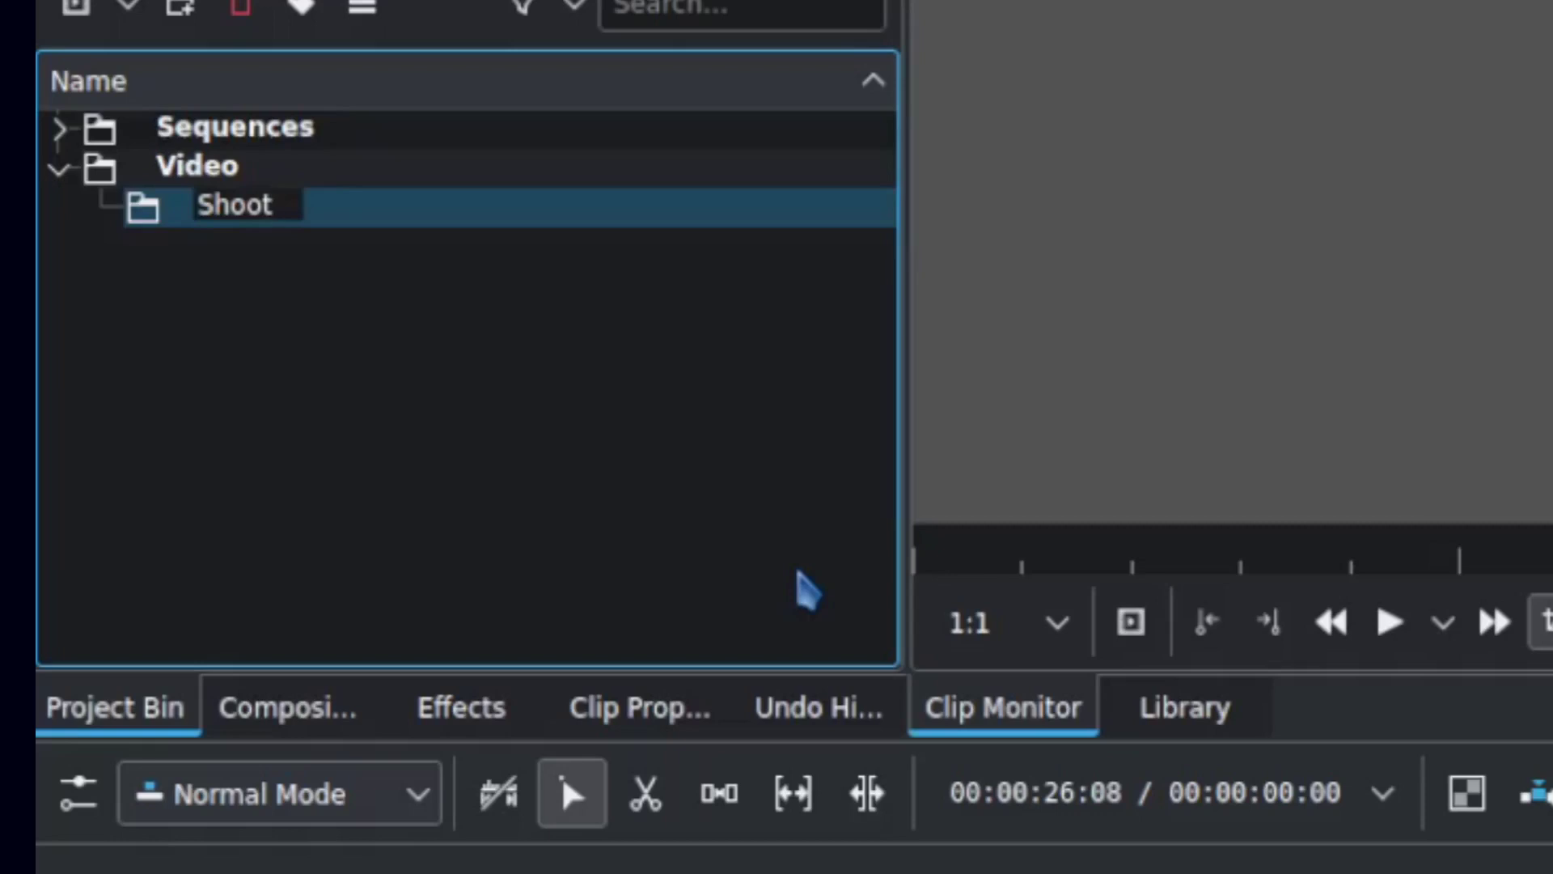
click(196, 165)
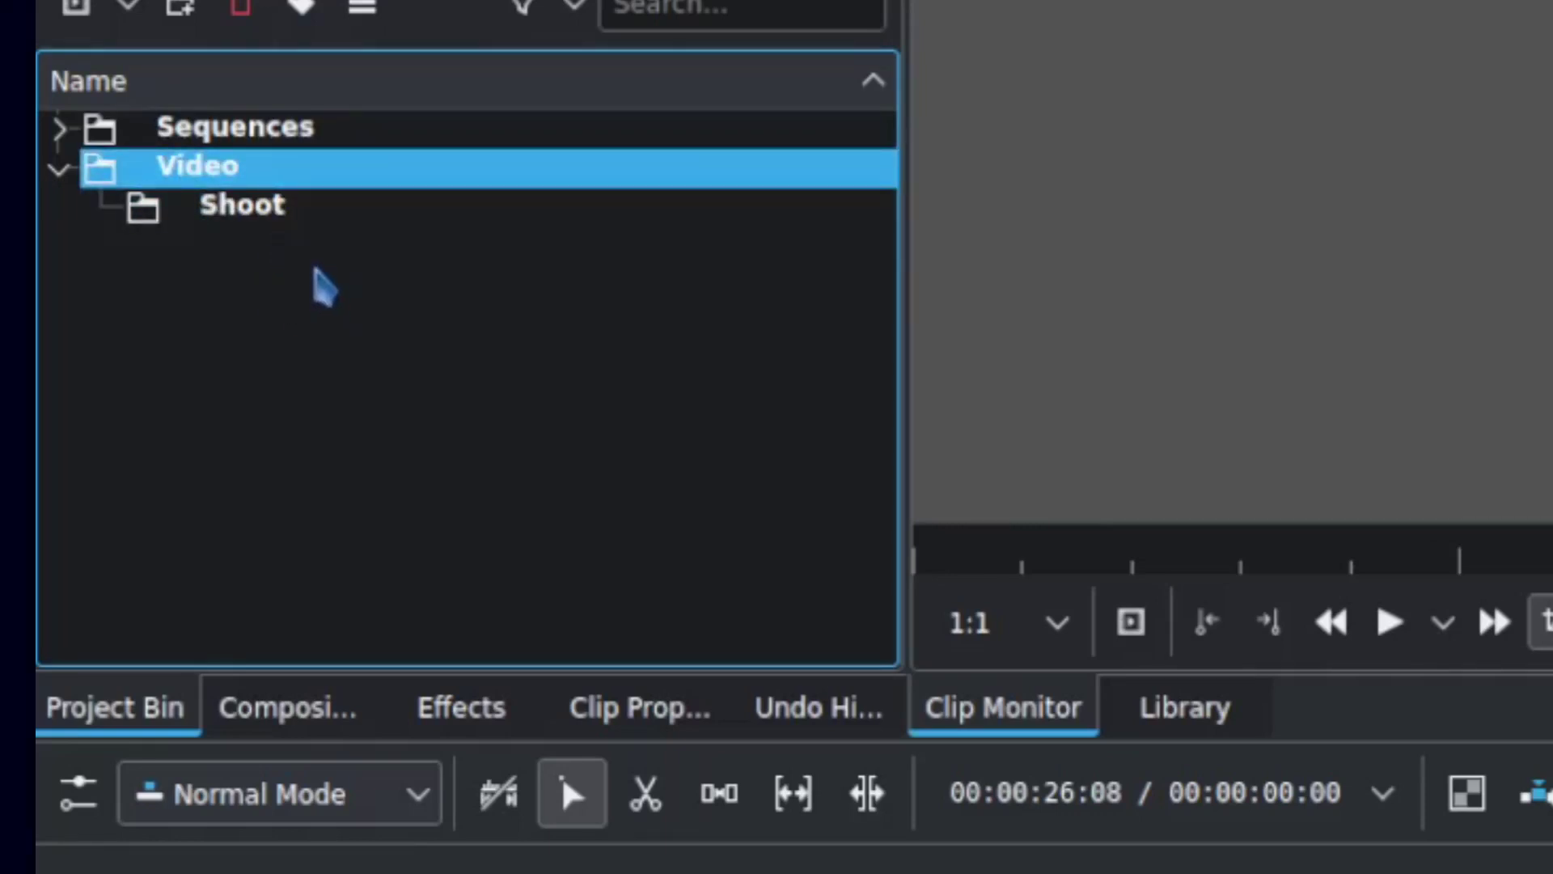
click(242, 204)
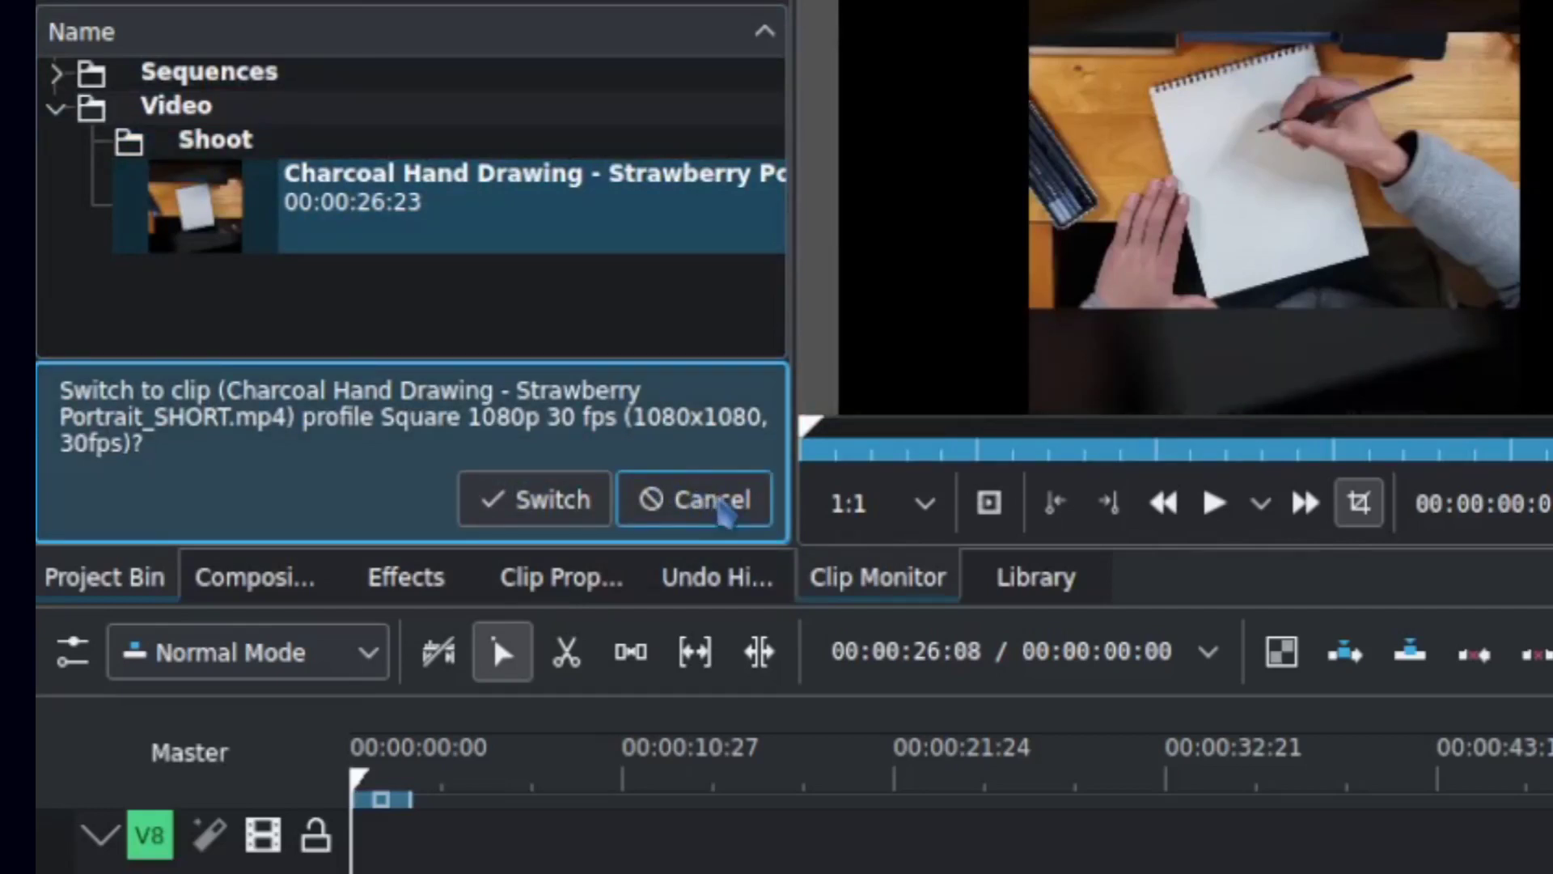
mouse_move(446, 495)
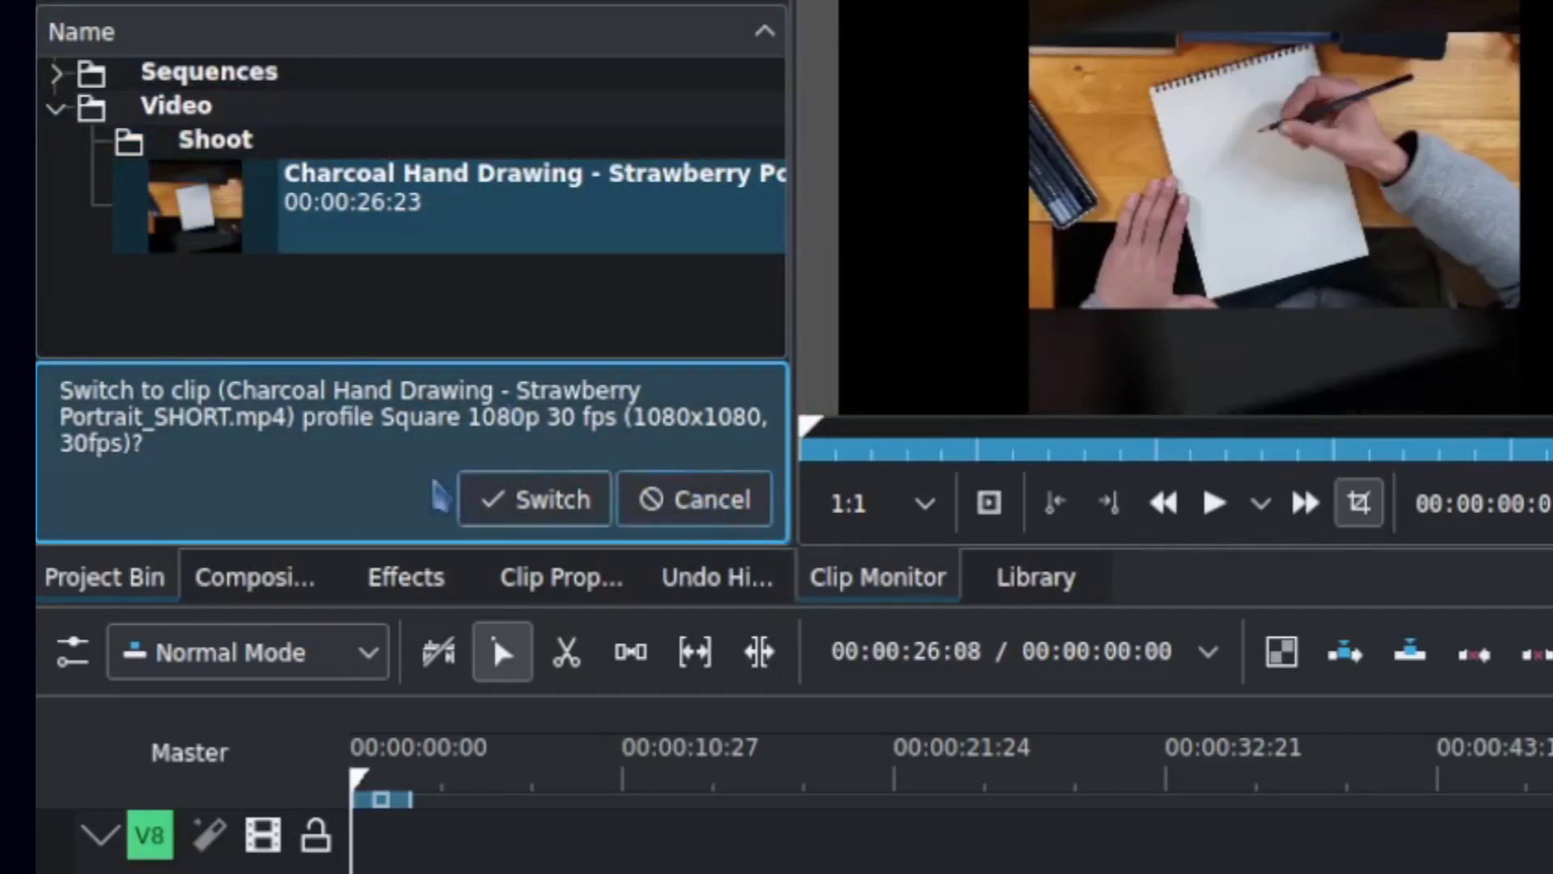
click(694, 498)
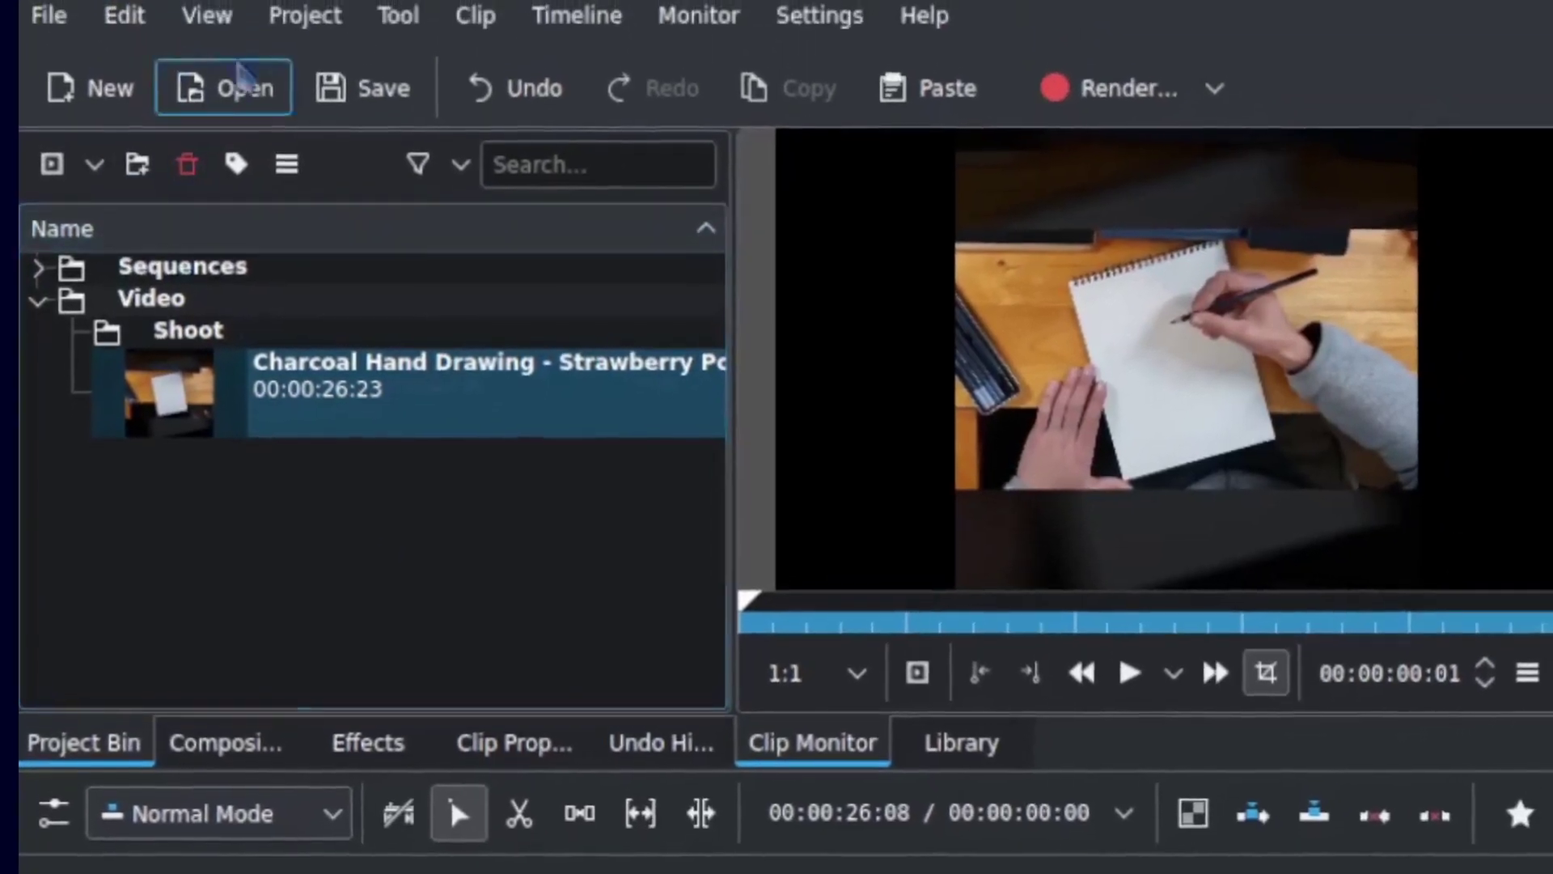
click(304, 14)
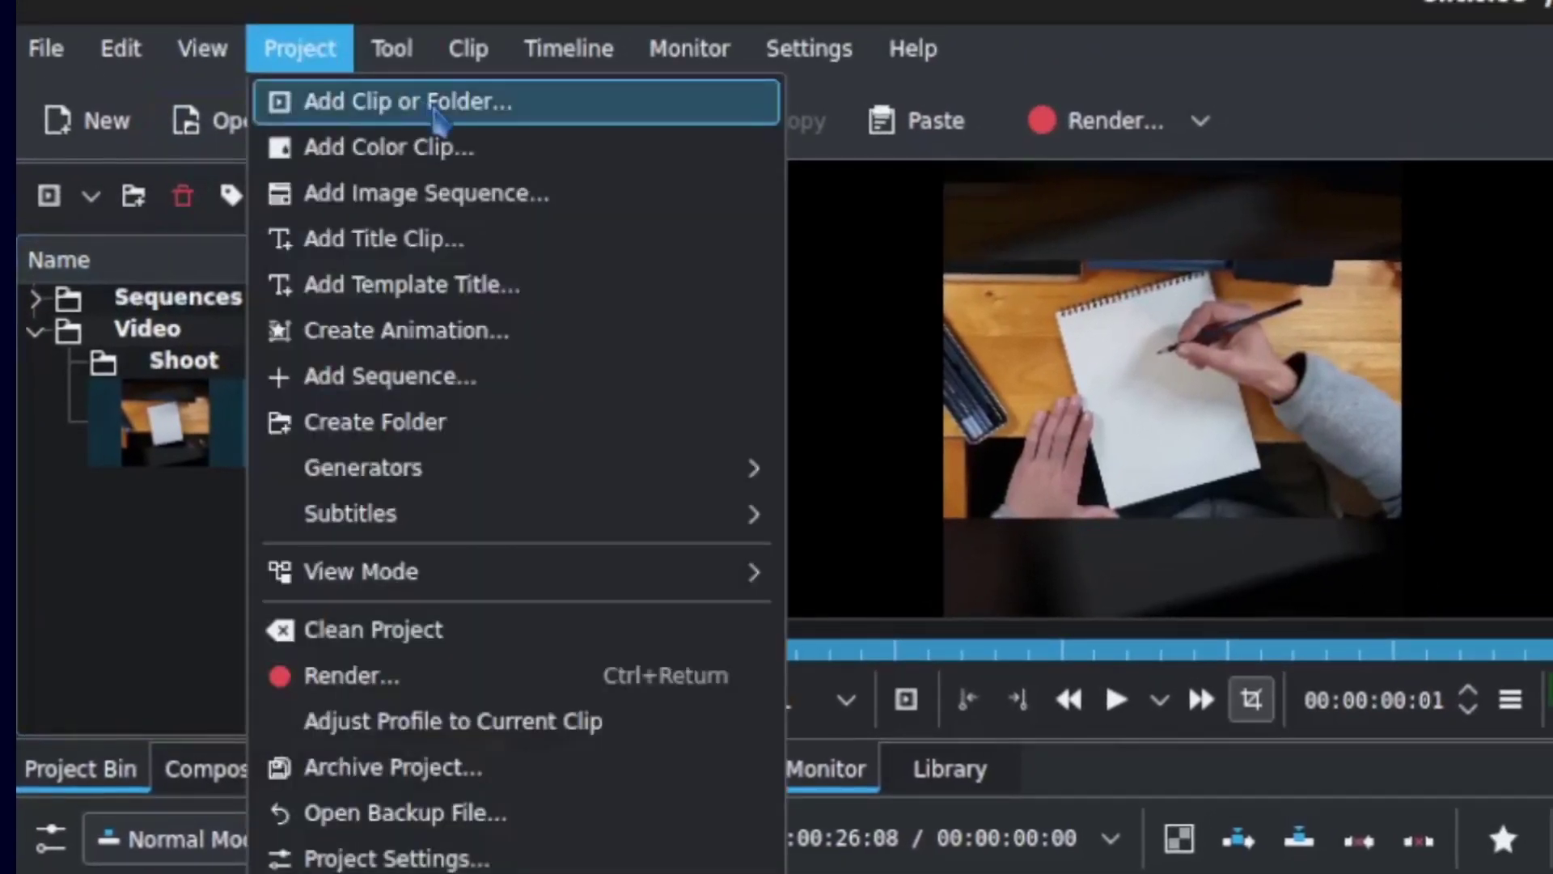
click(404, 101)
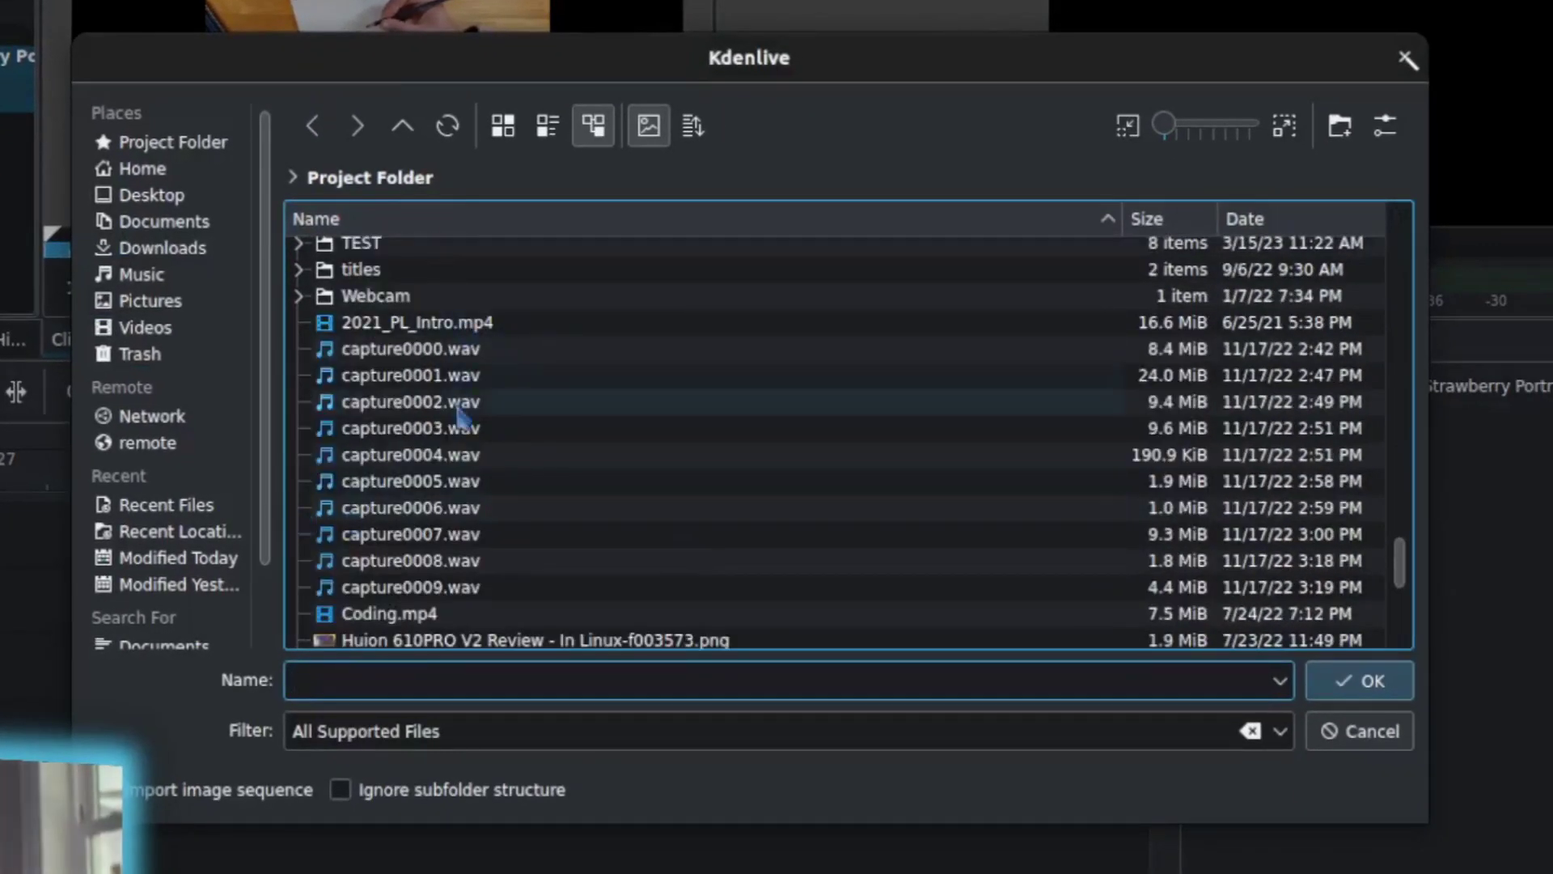
click(409, 401)
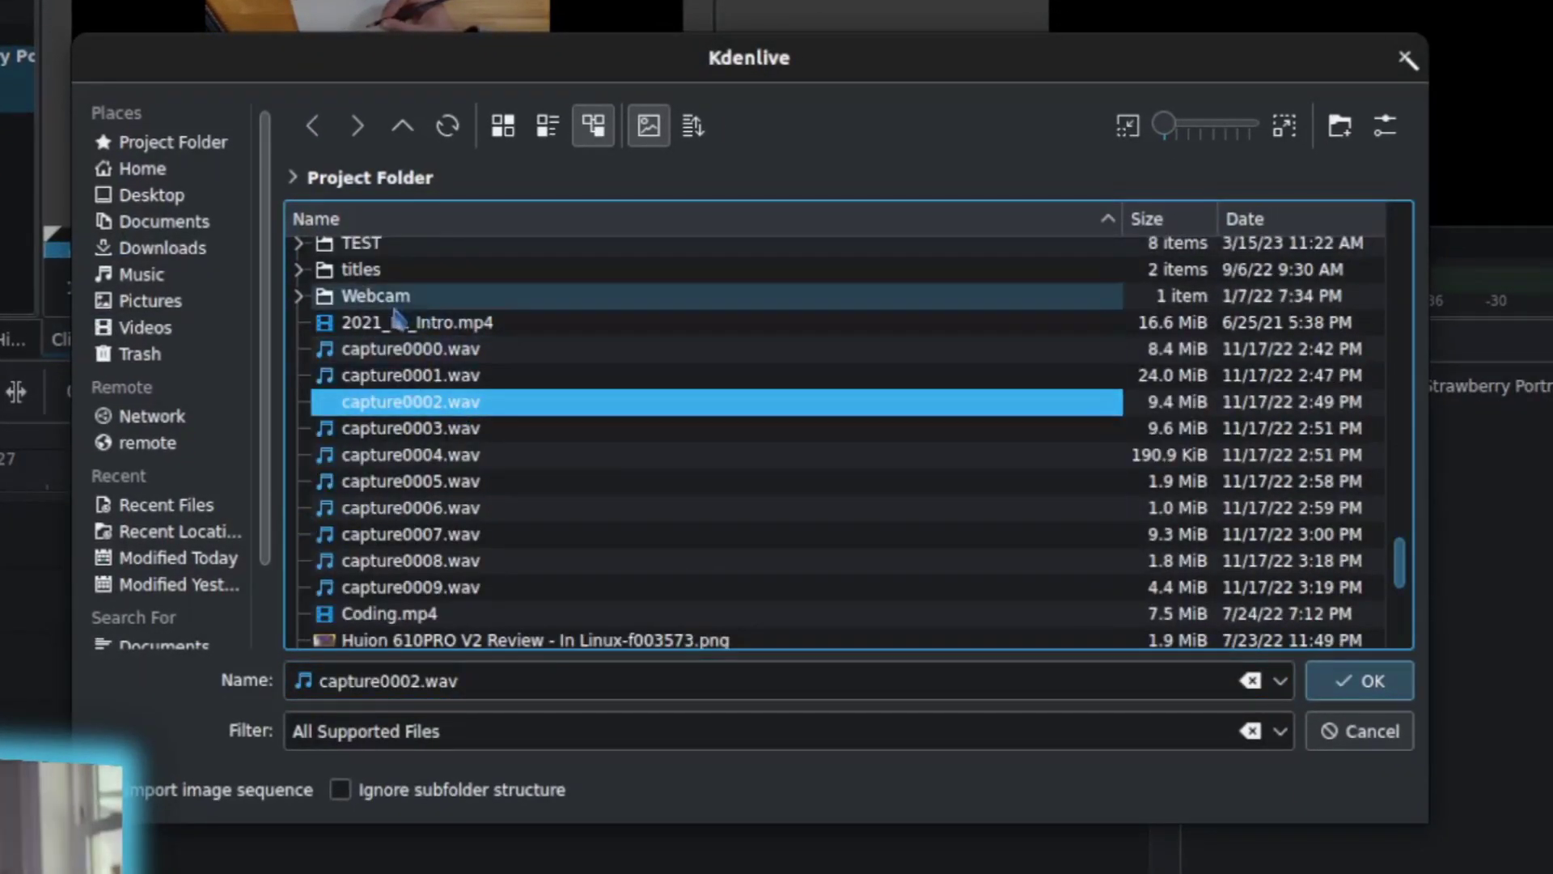
mouse_move(435, 281)
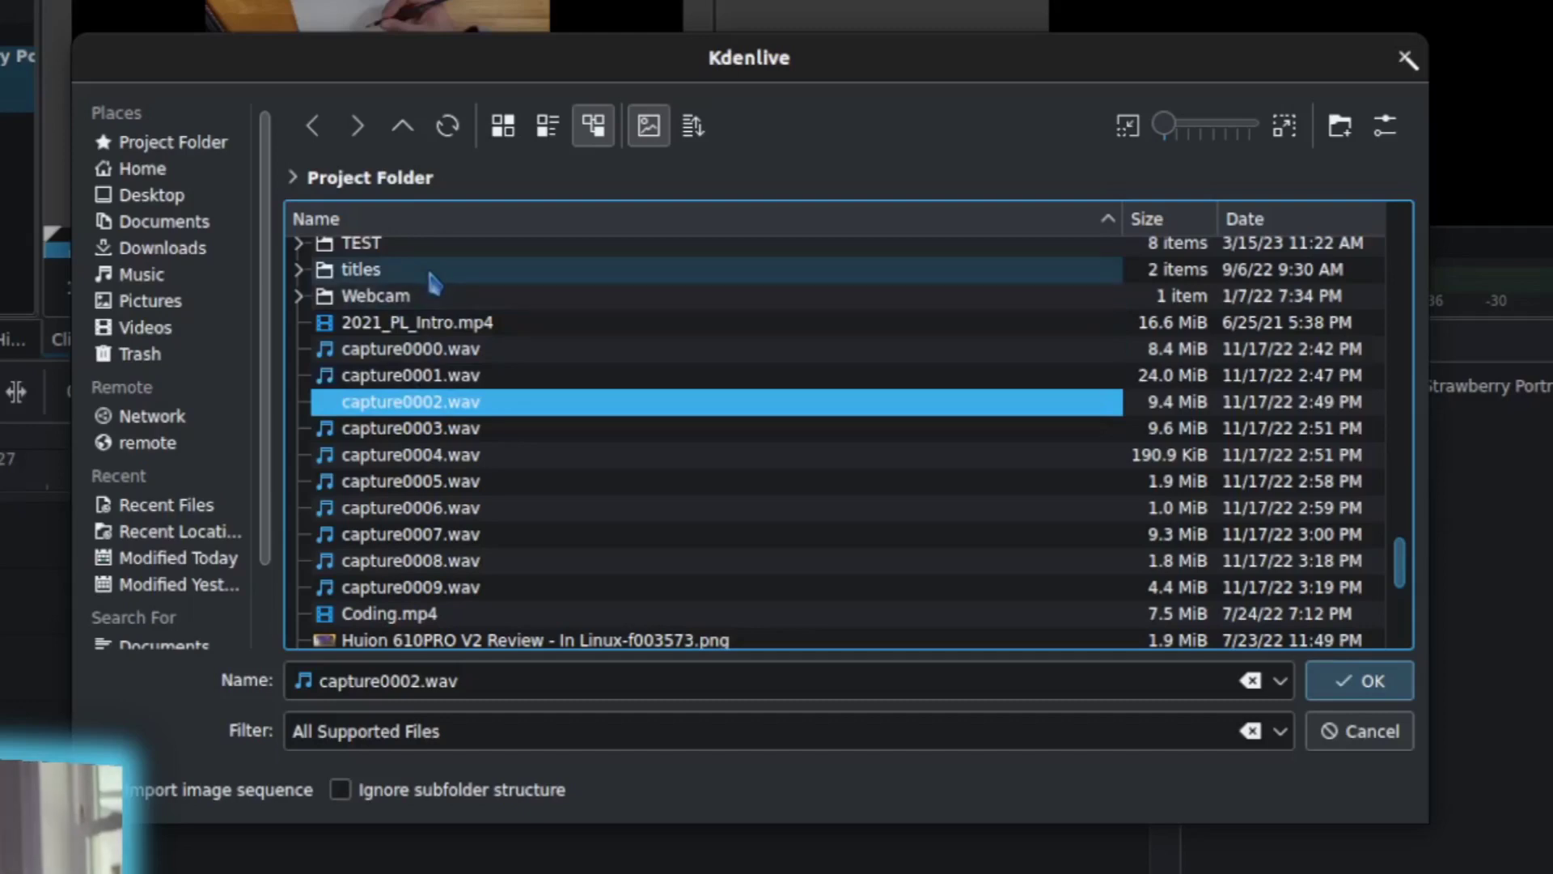
click(1357, 681)
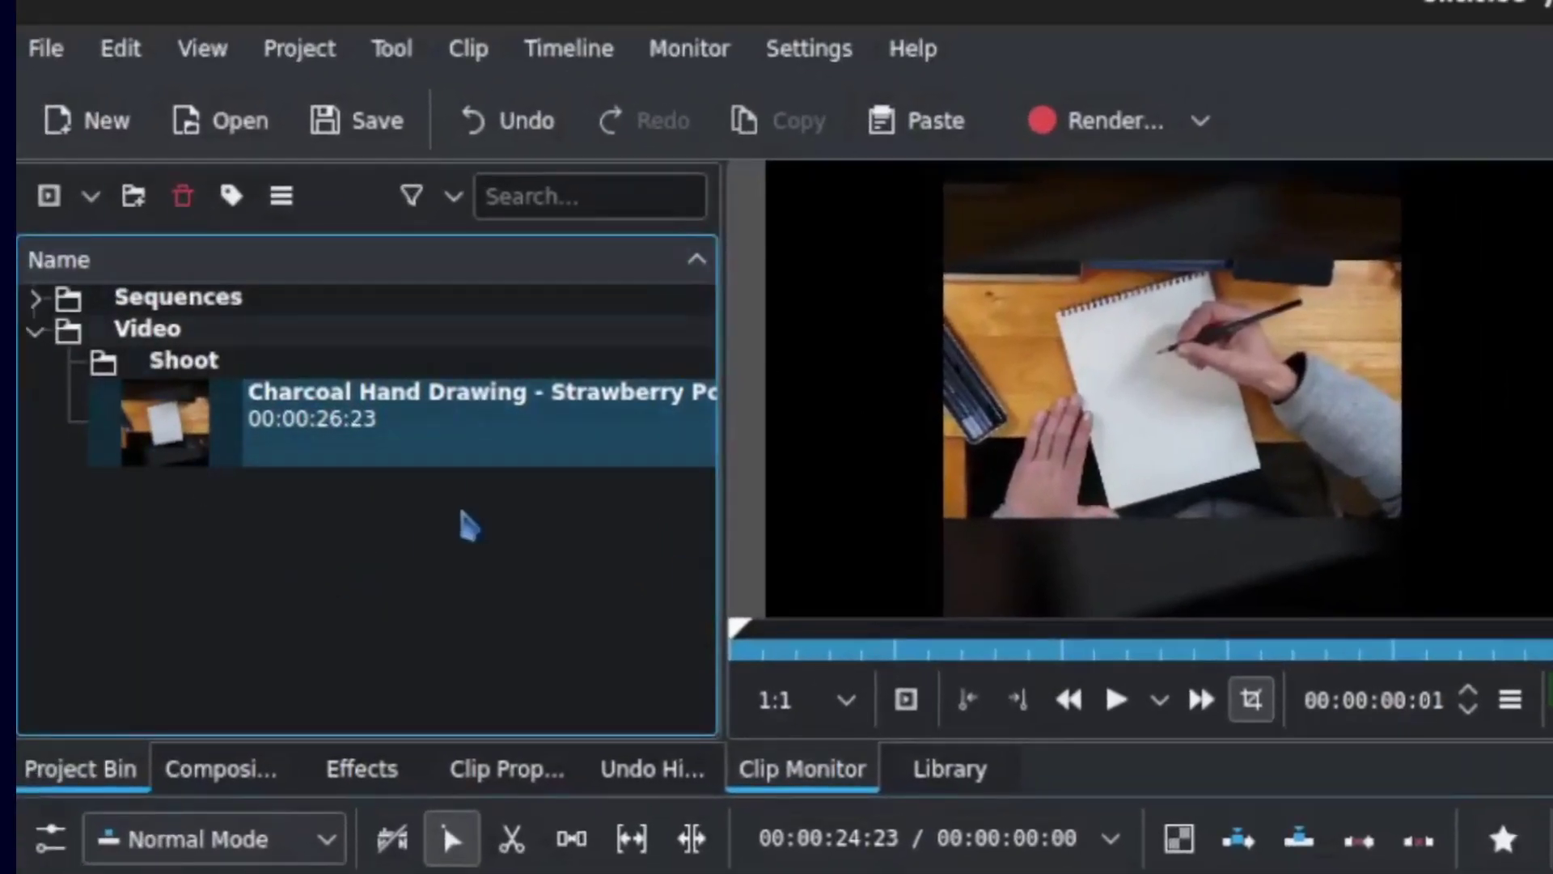
right_click(466, 524)
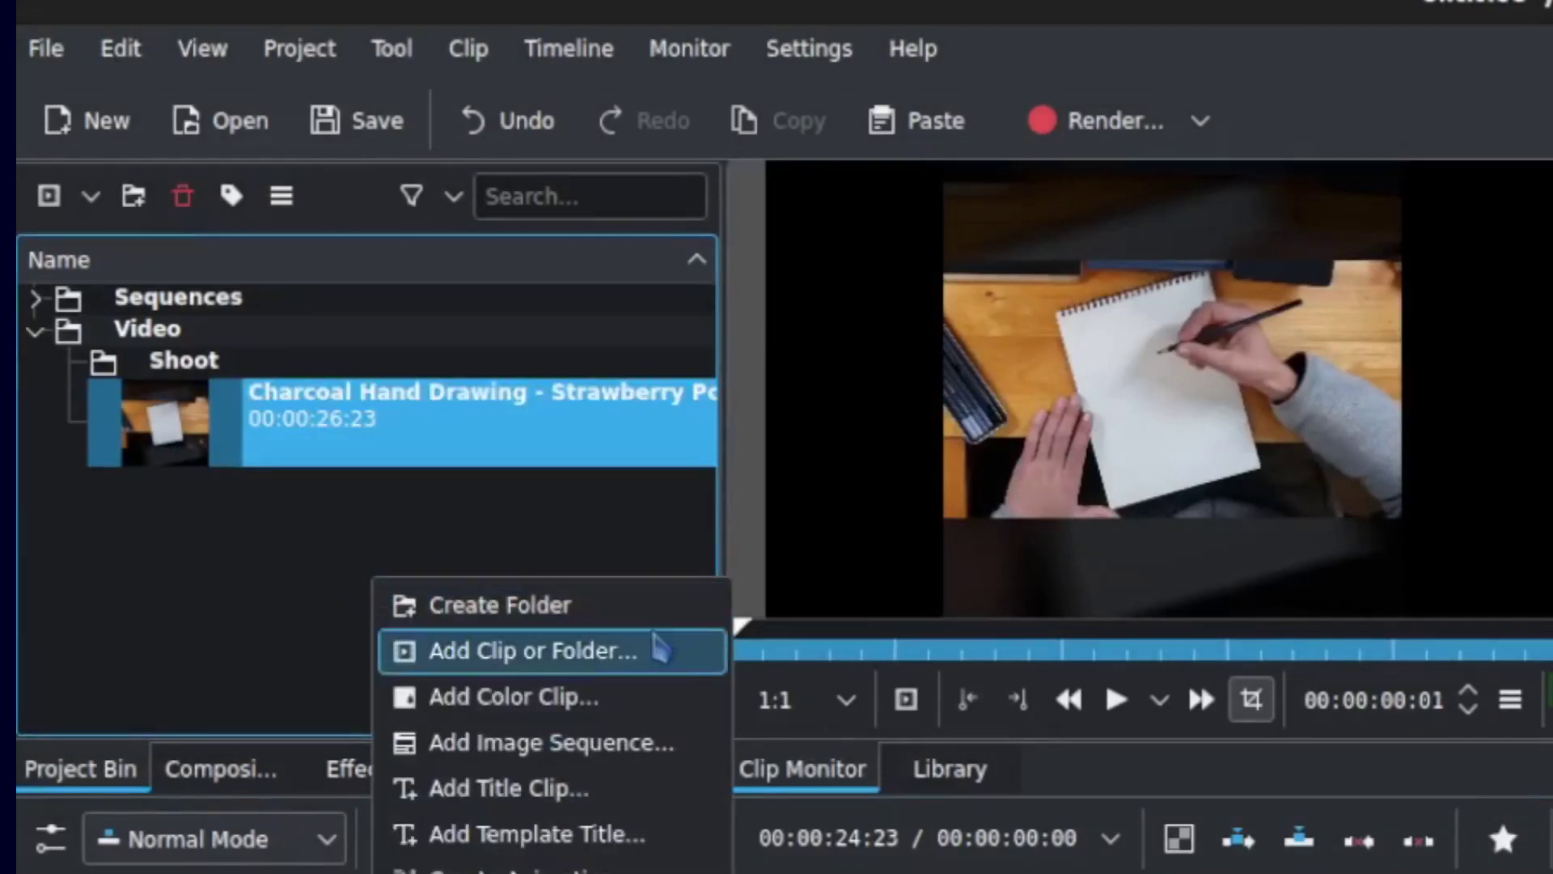
mouse_move(653, 654)
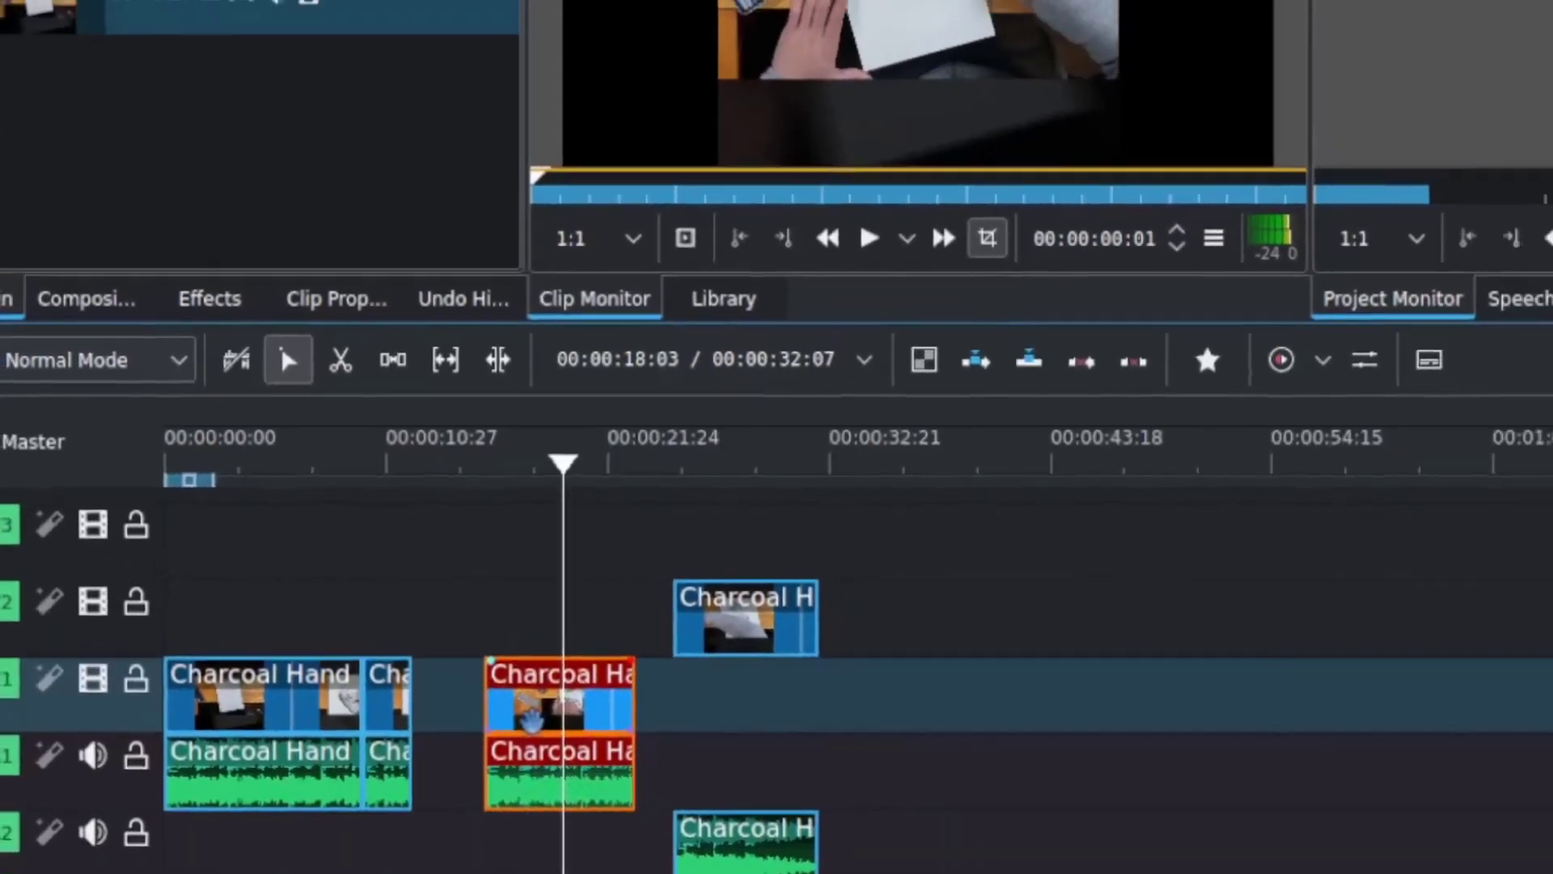
- Bring up the context menu for a cut Charcoal Hand Drawing piece on the timeline
right_click(560, 694)
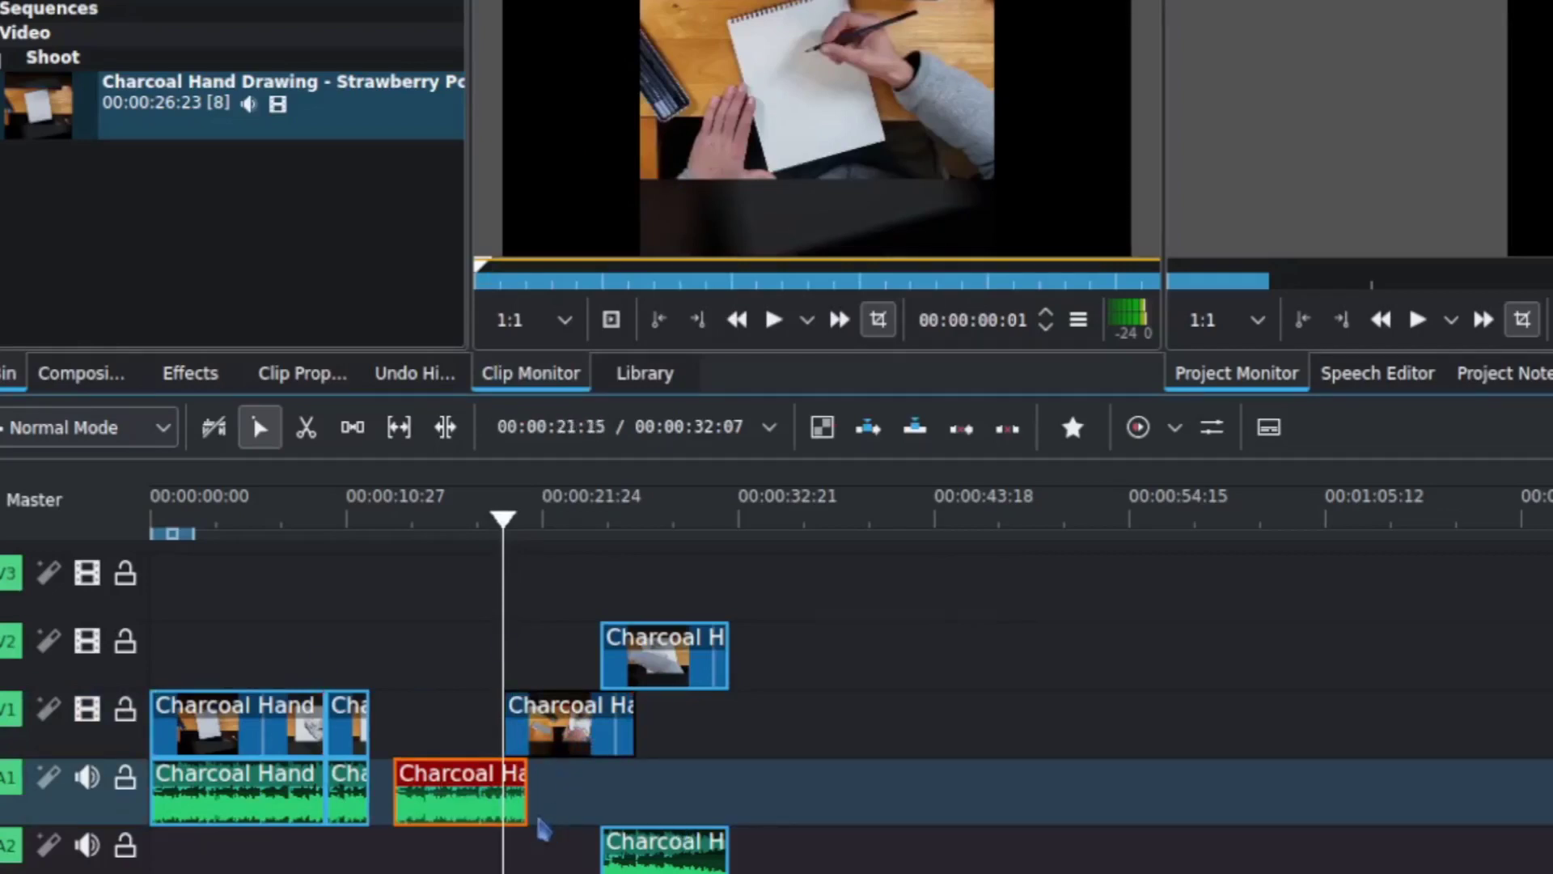
- Select the cut piece's video and audio and ungroup the clips
click(548, 515)
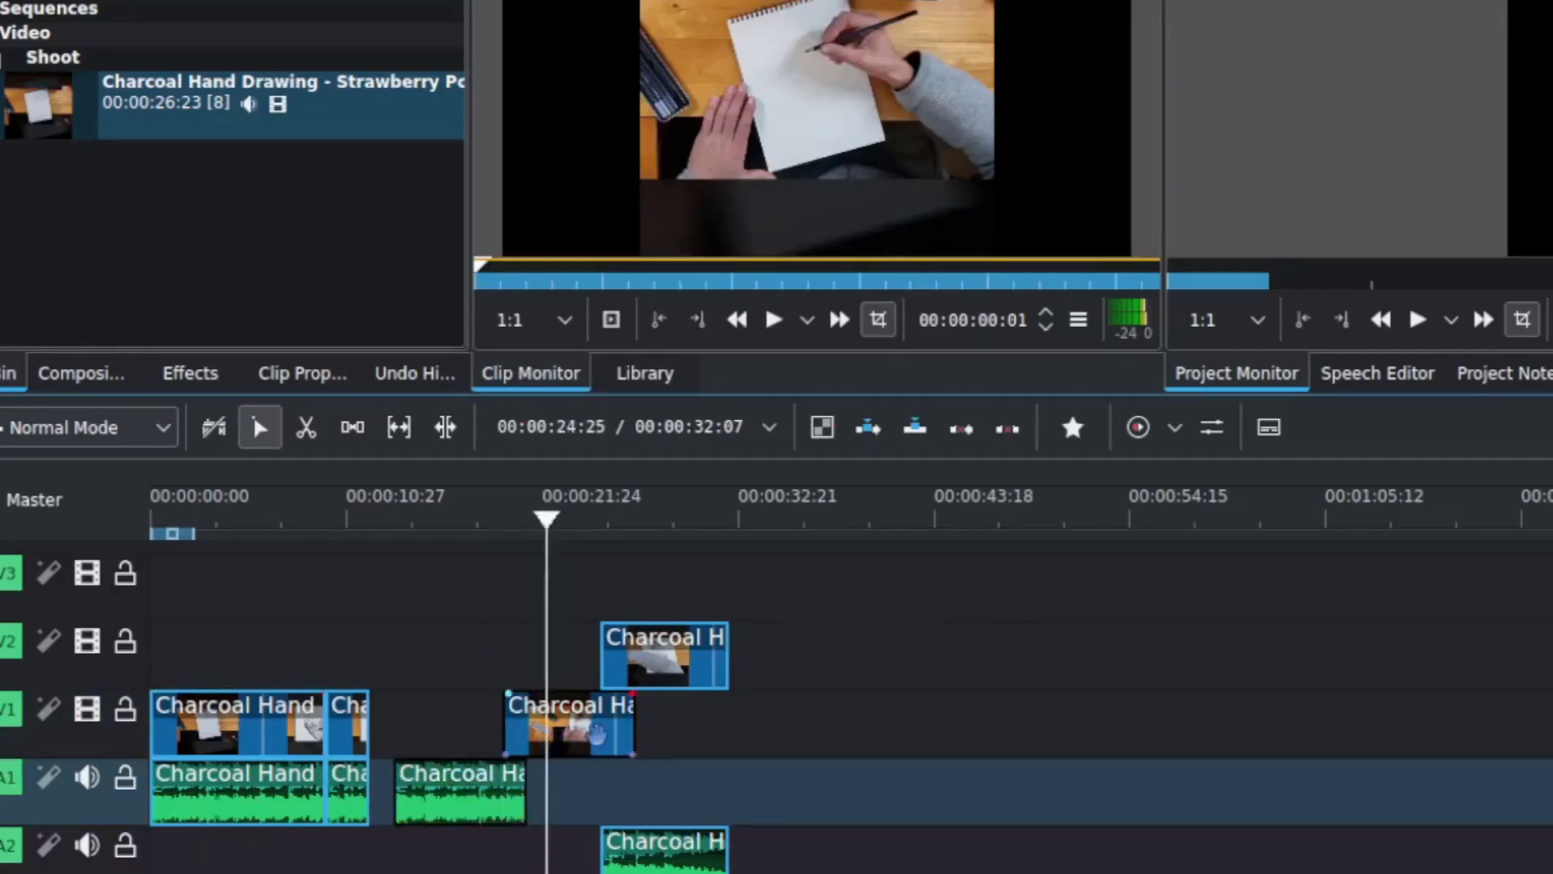
click(568, 724)
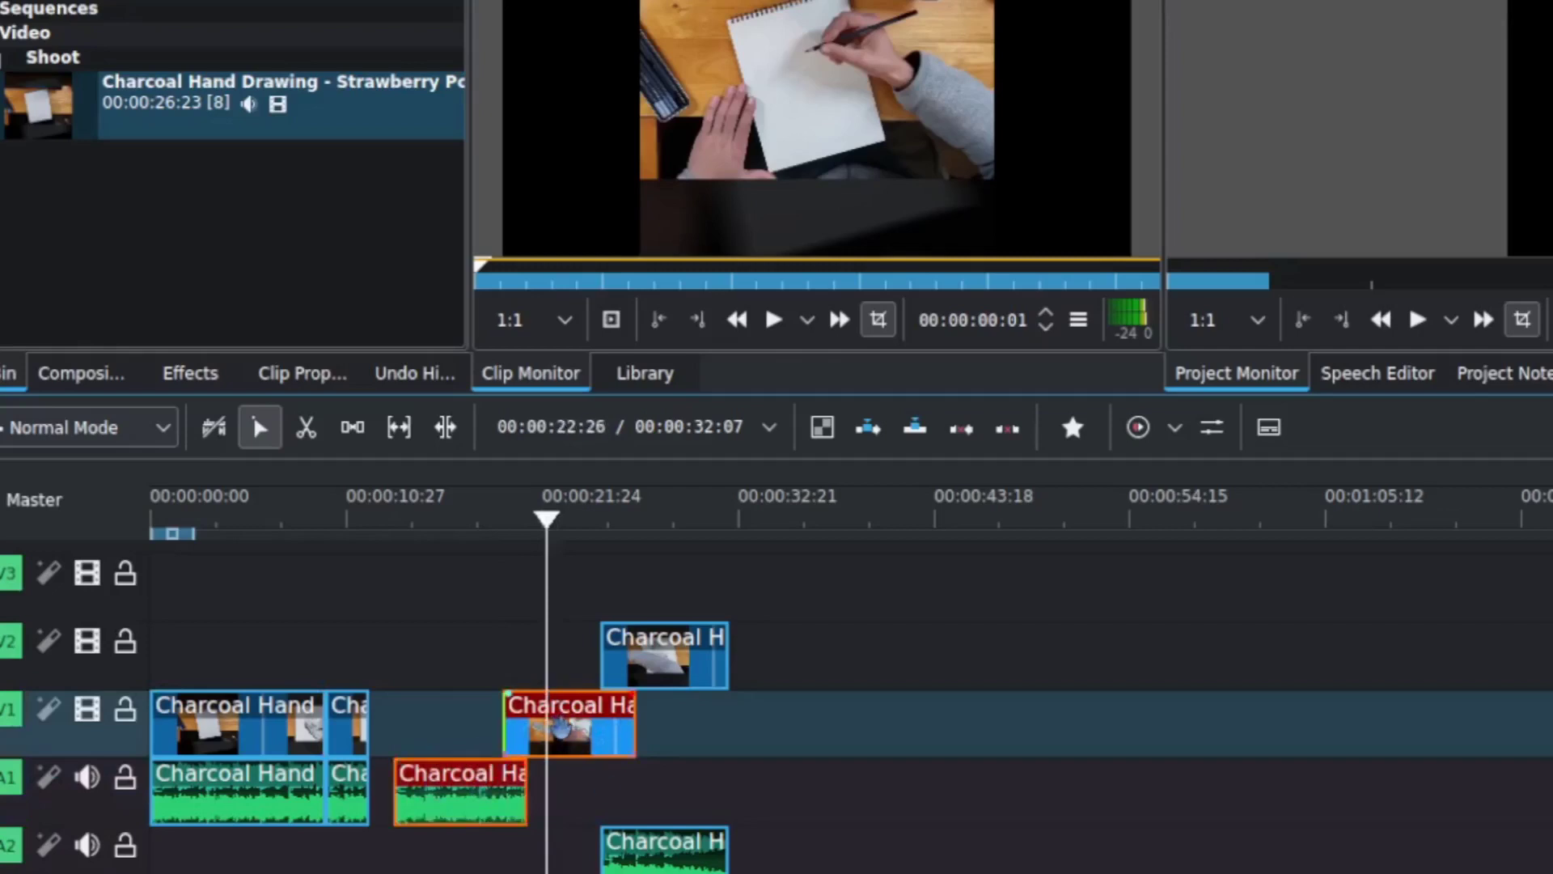
right_click(570, 724)
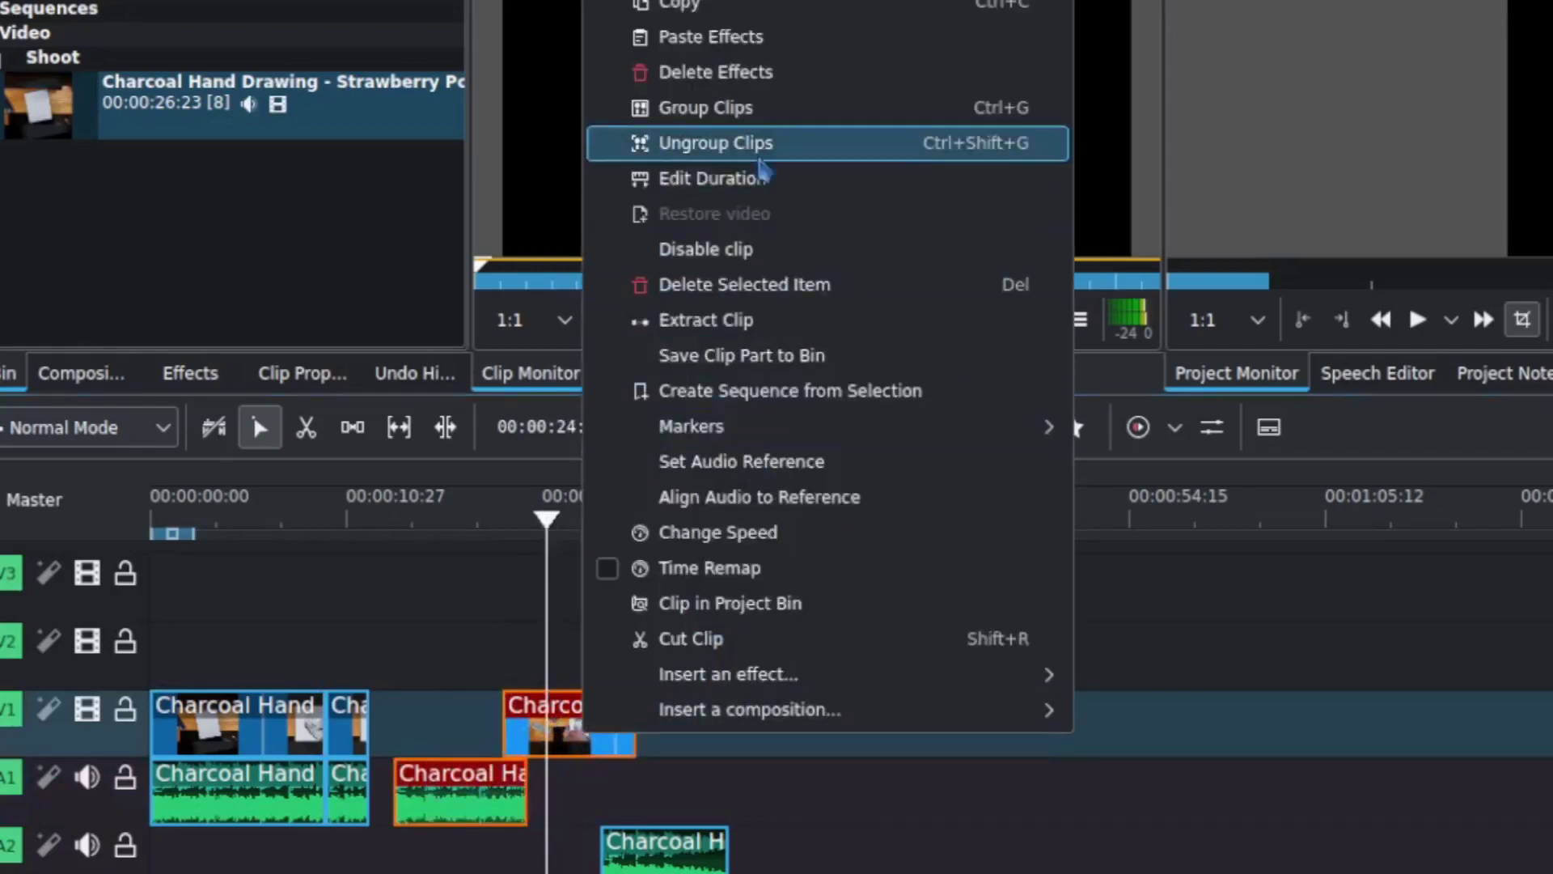
click(715, 142)
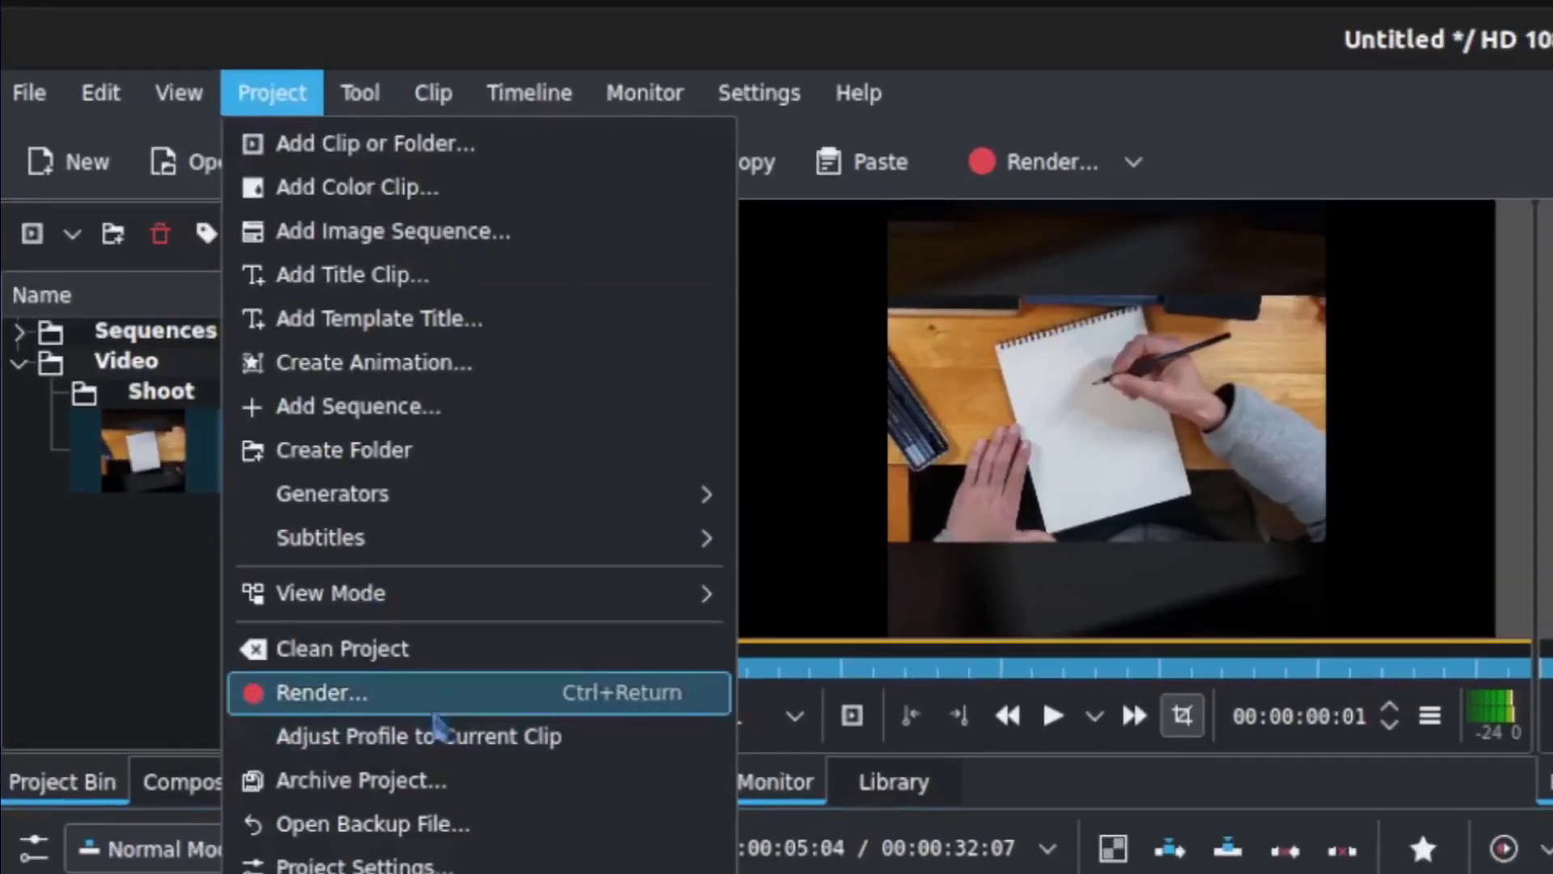
- In the Render dialog, choose the Generic MP4-H264/AAC export preset
click(320, 690)
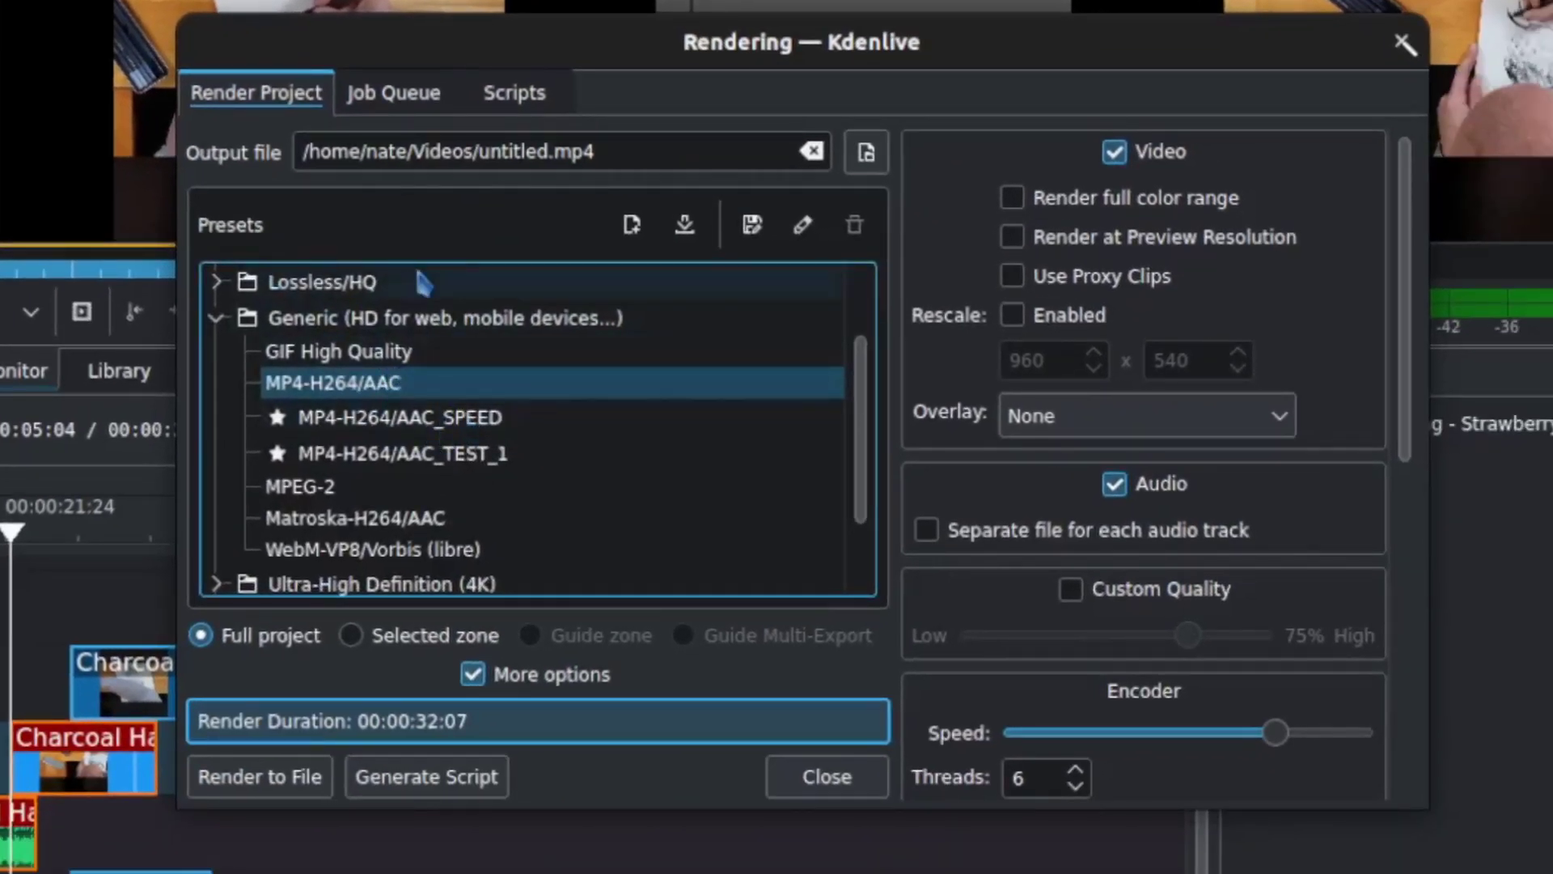
mouse_move(406, 436)
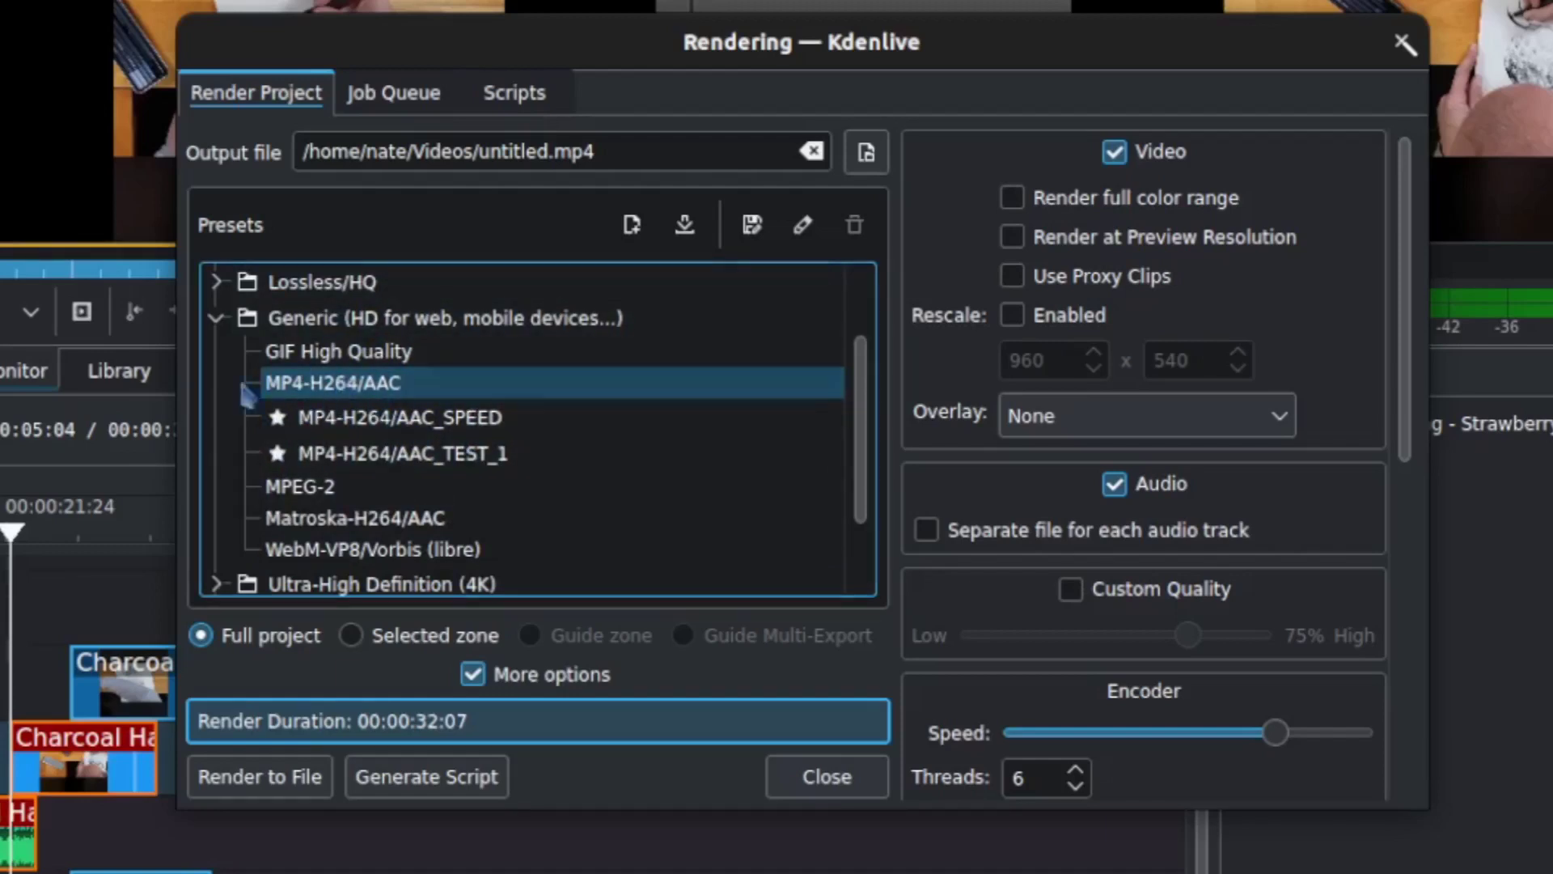
mouse_move(387, 400)
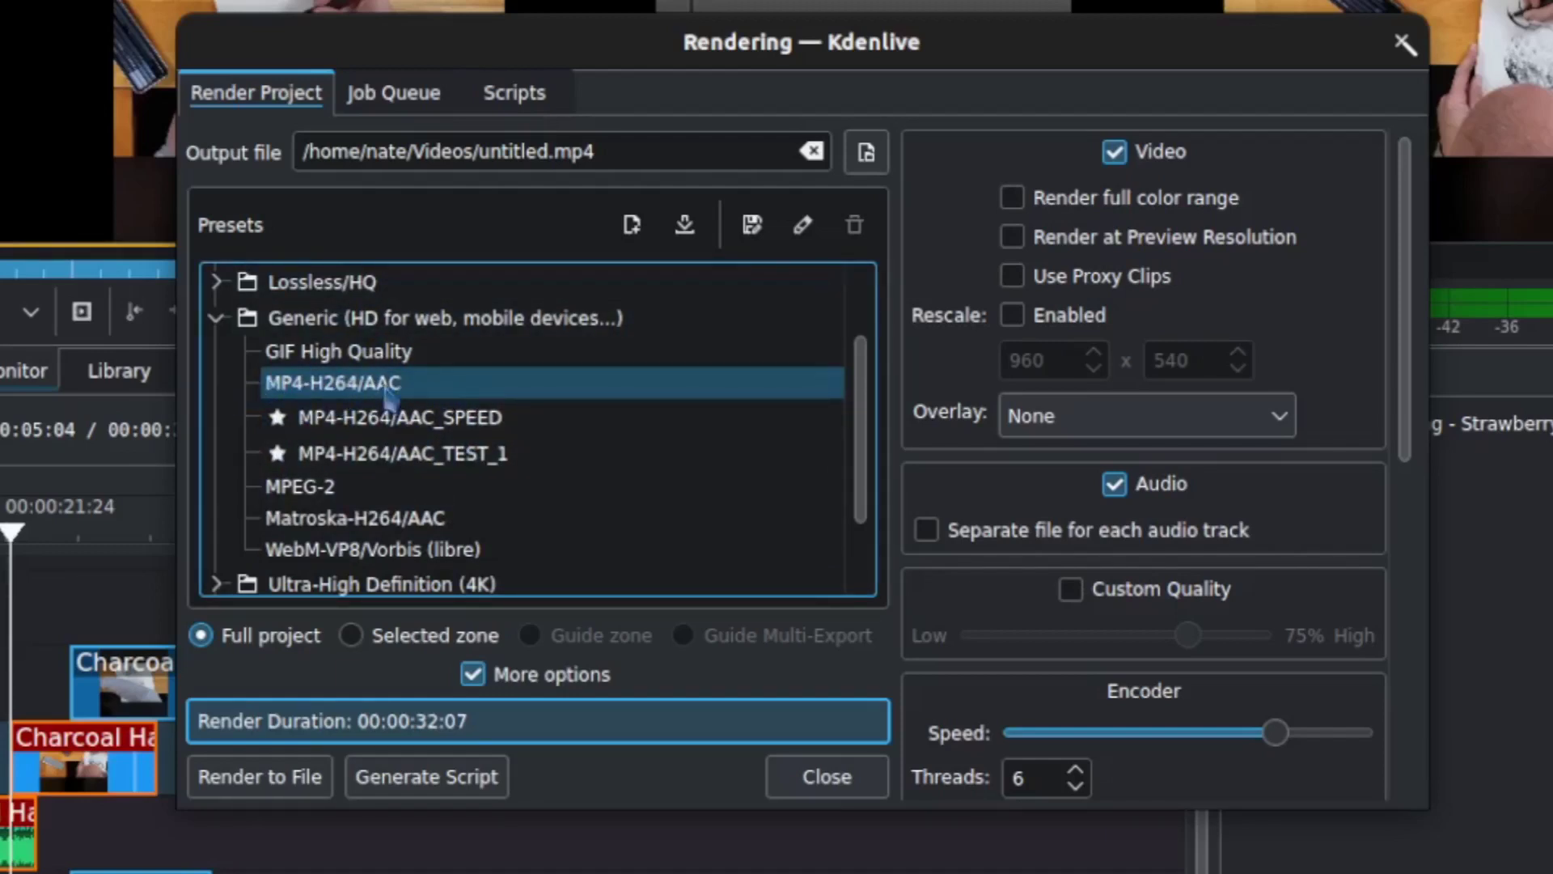
scroll(down, 3)
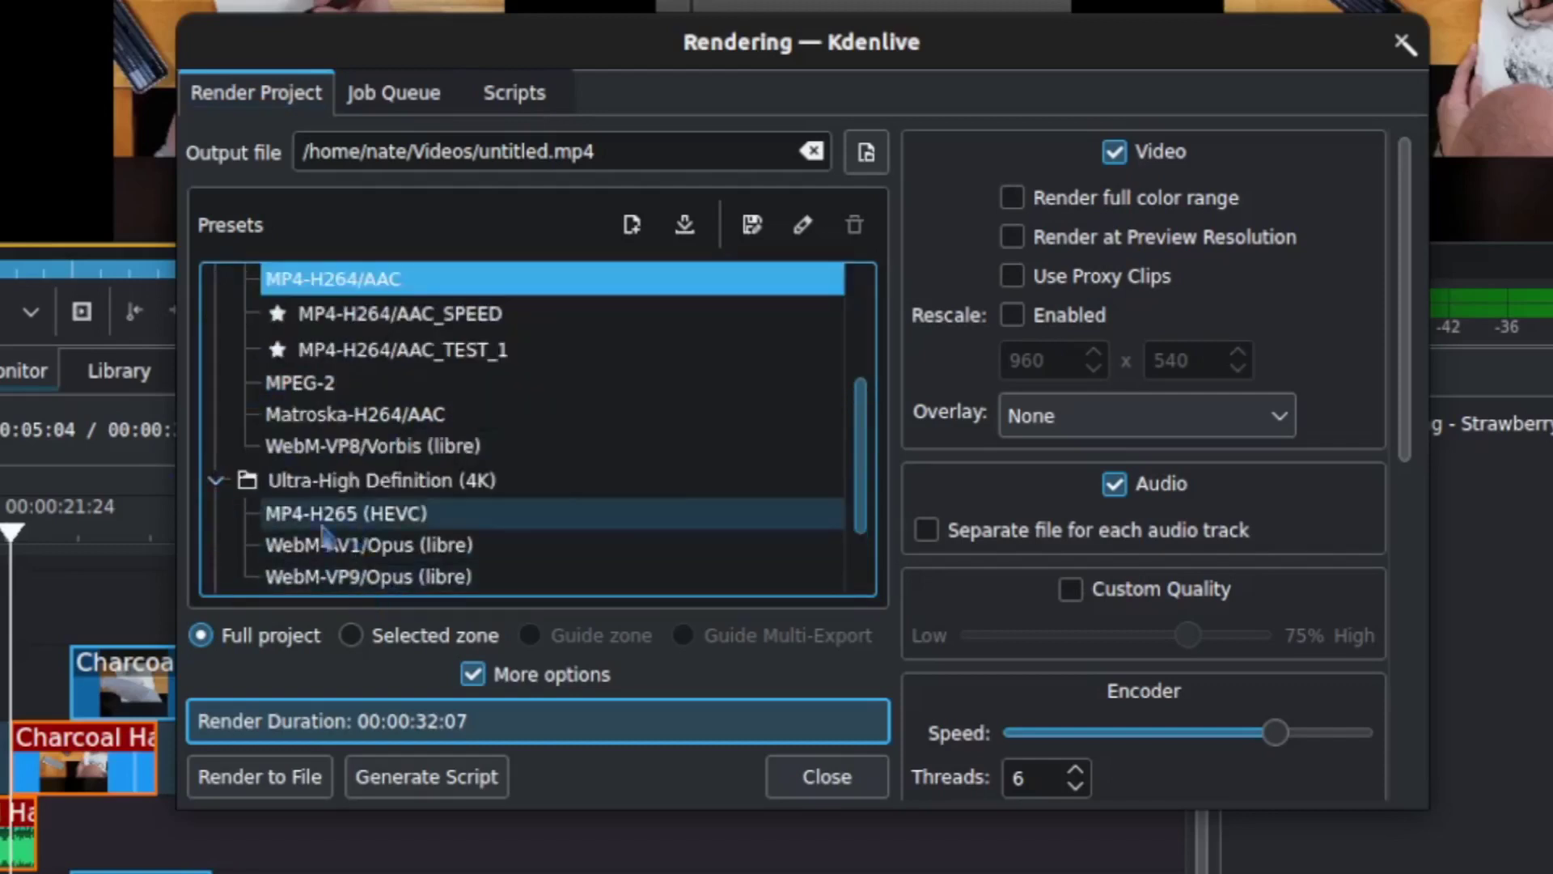
scroll(up, 3)
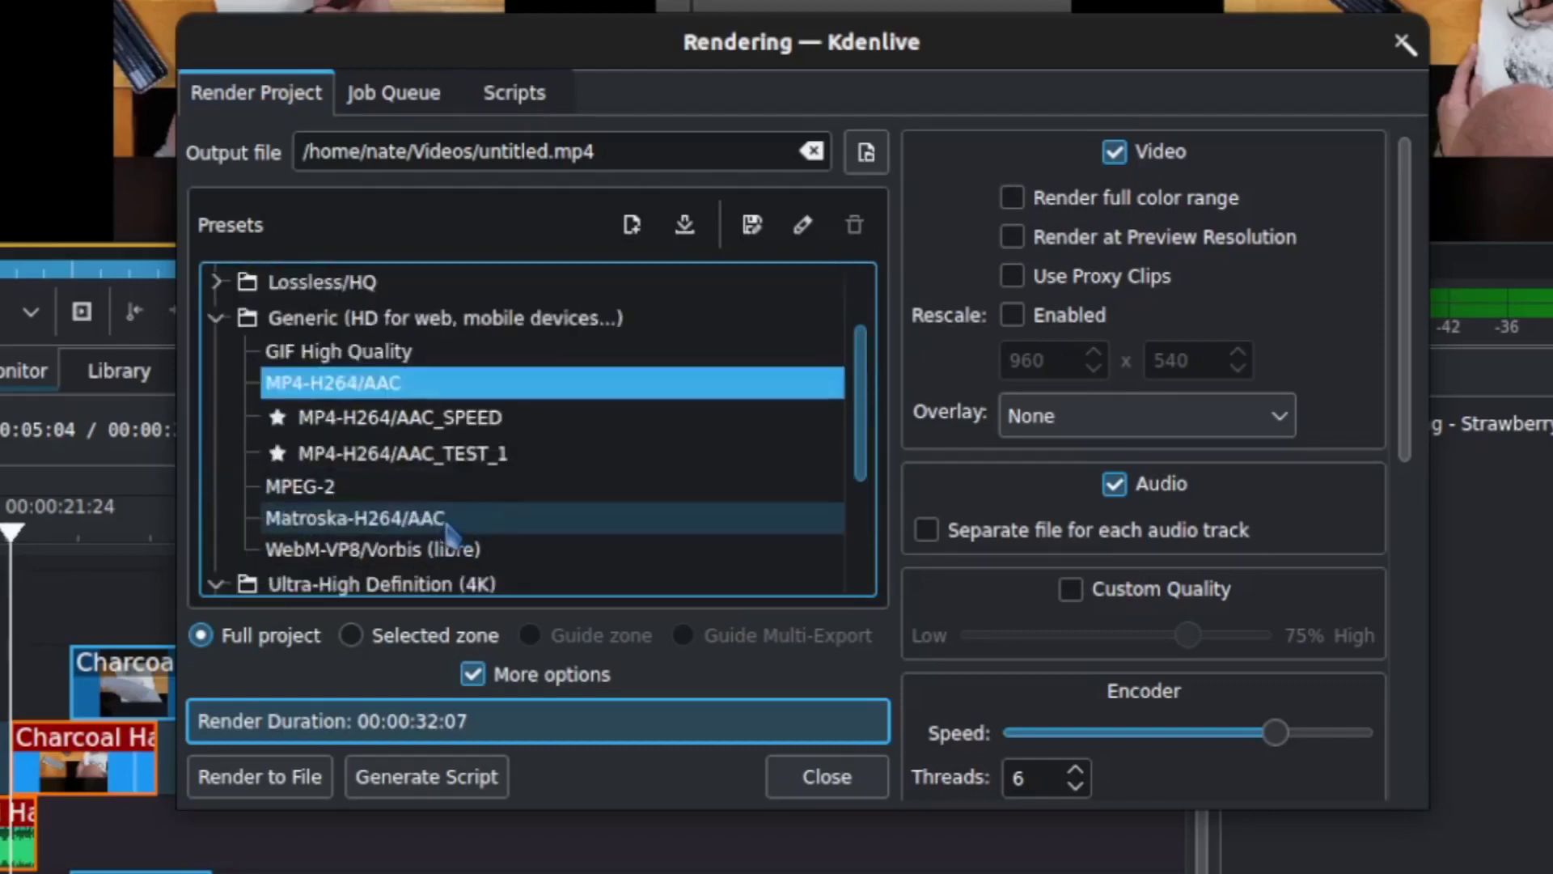
mouse_move(495, 604)
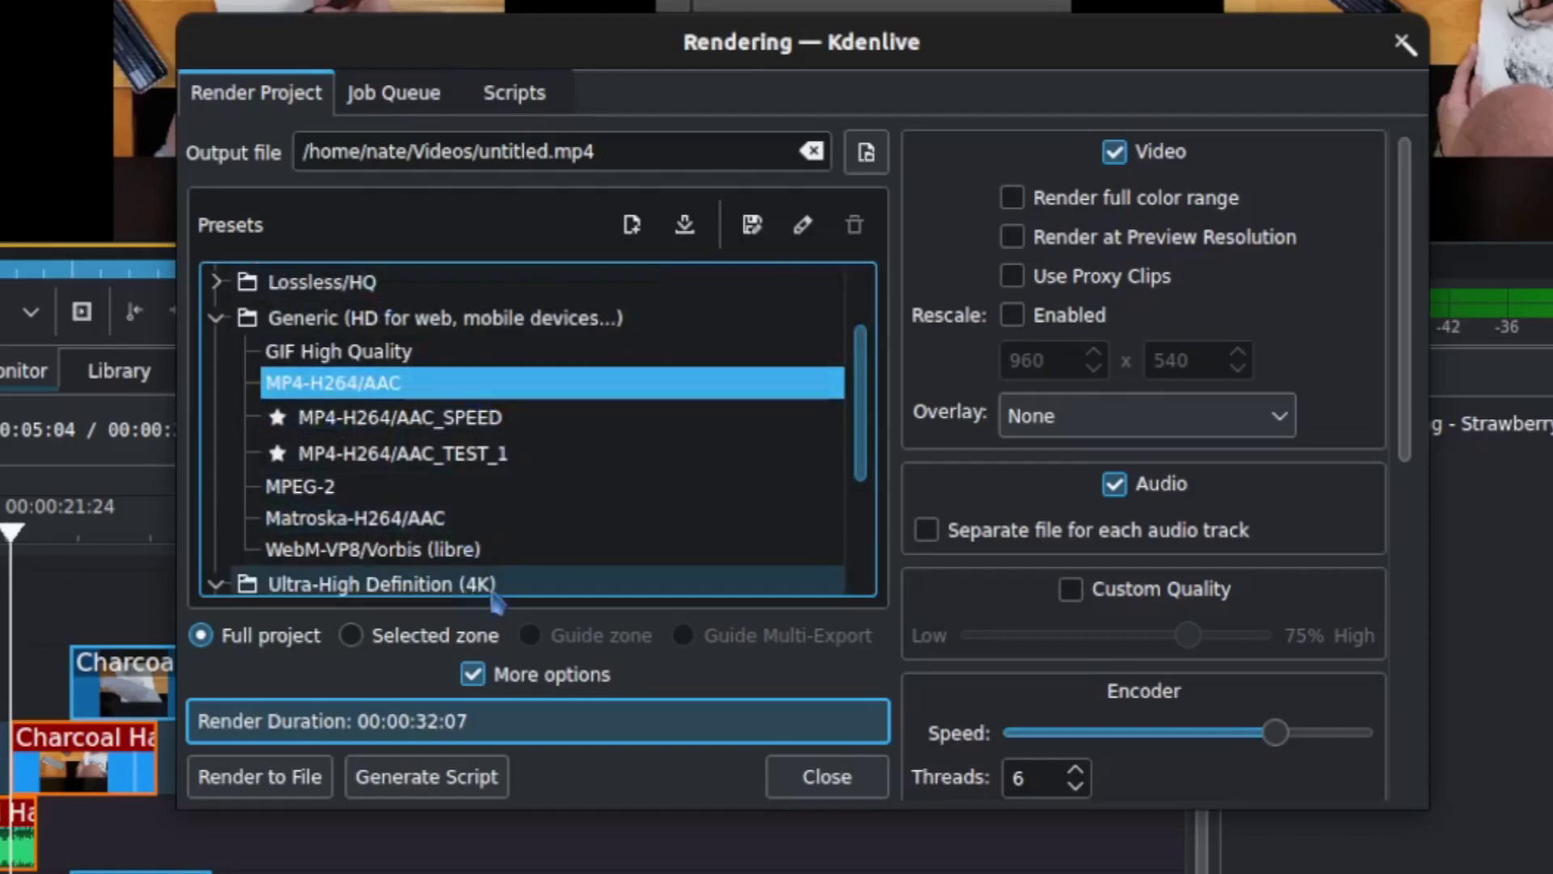
scroll(down, 3)
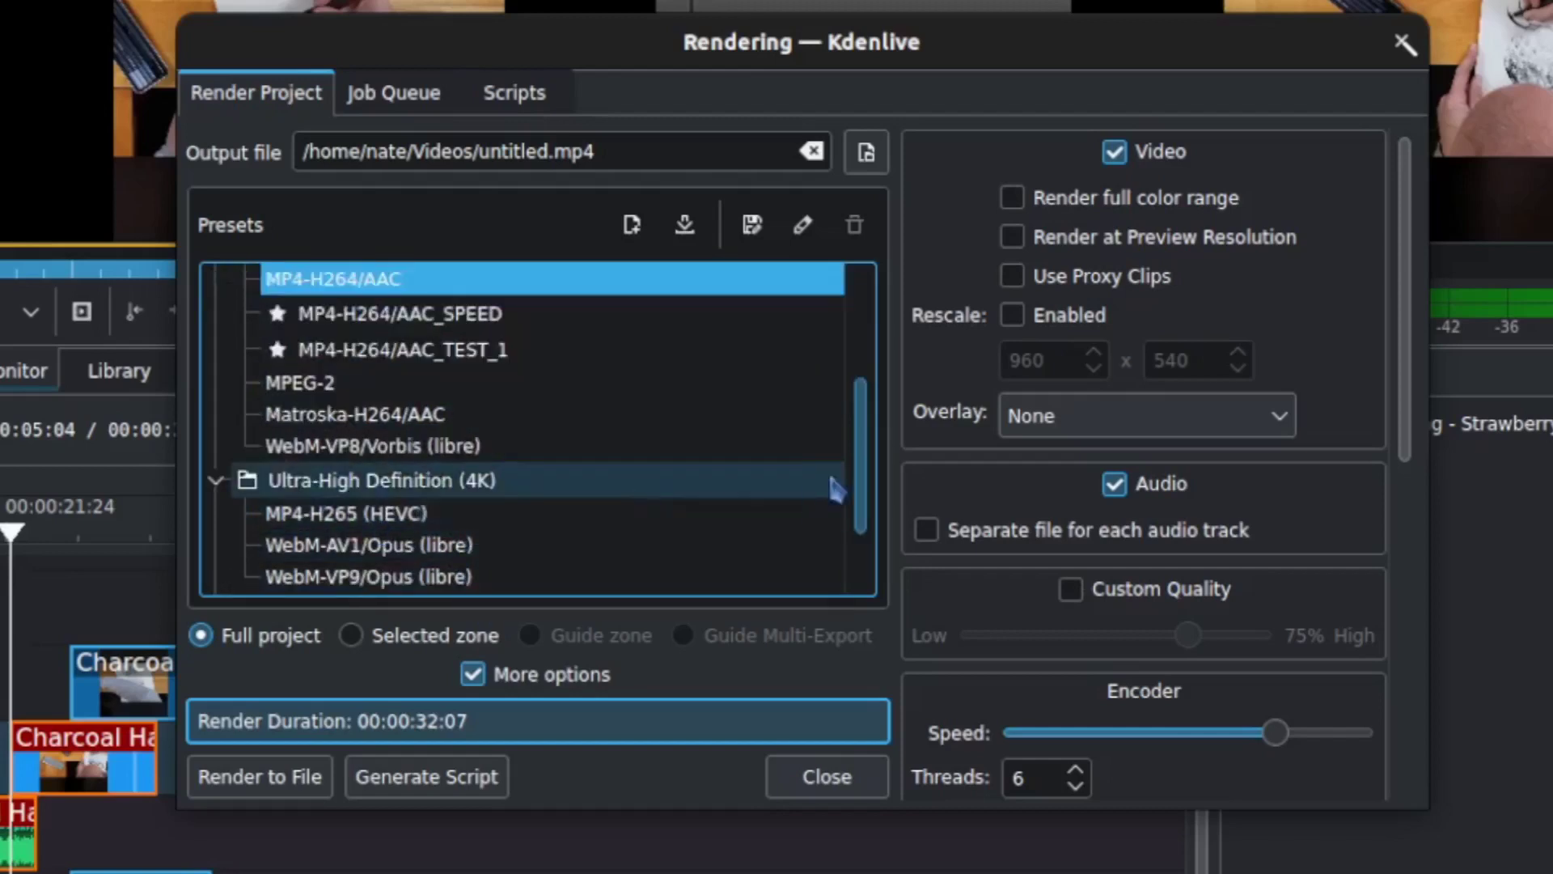
mouse_move(347, 431)
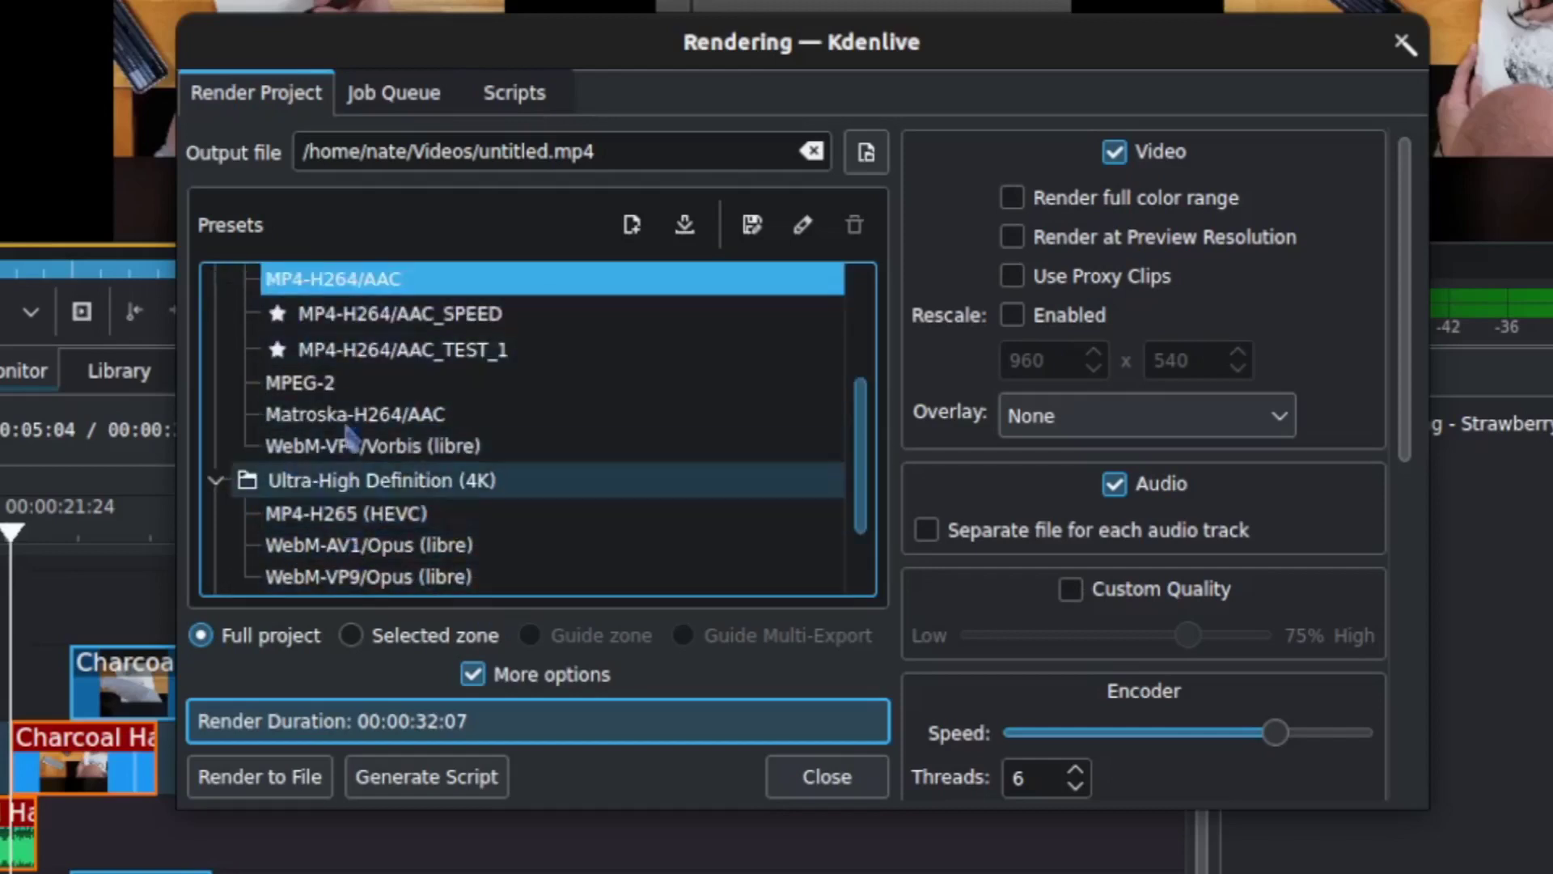
click(301, 384)
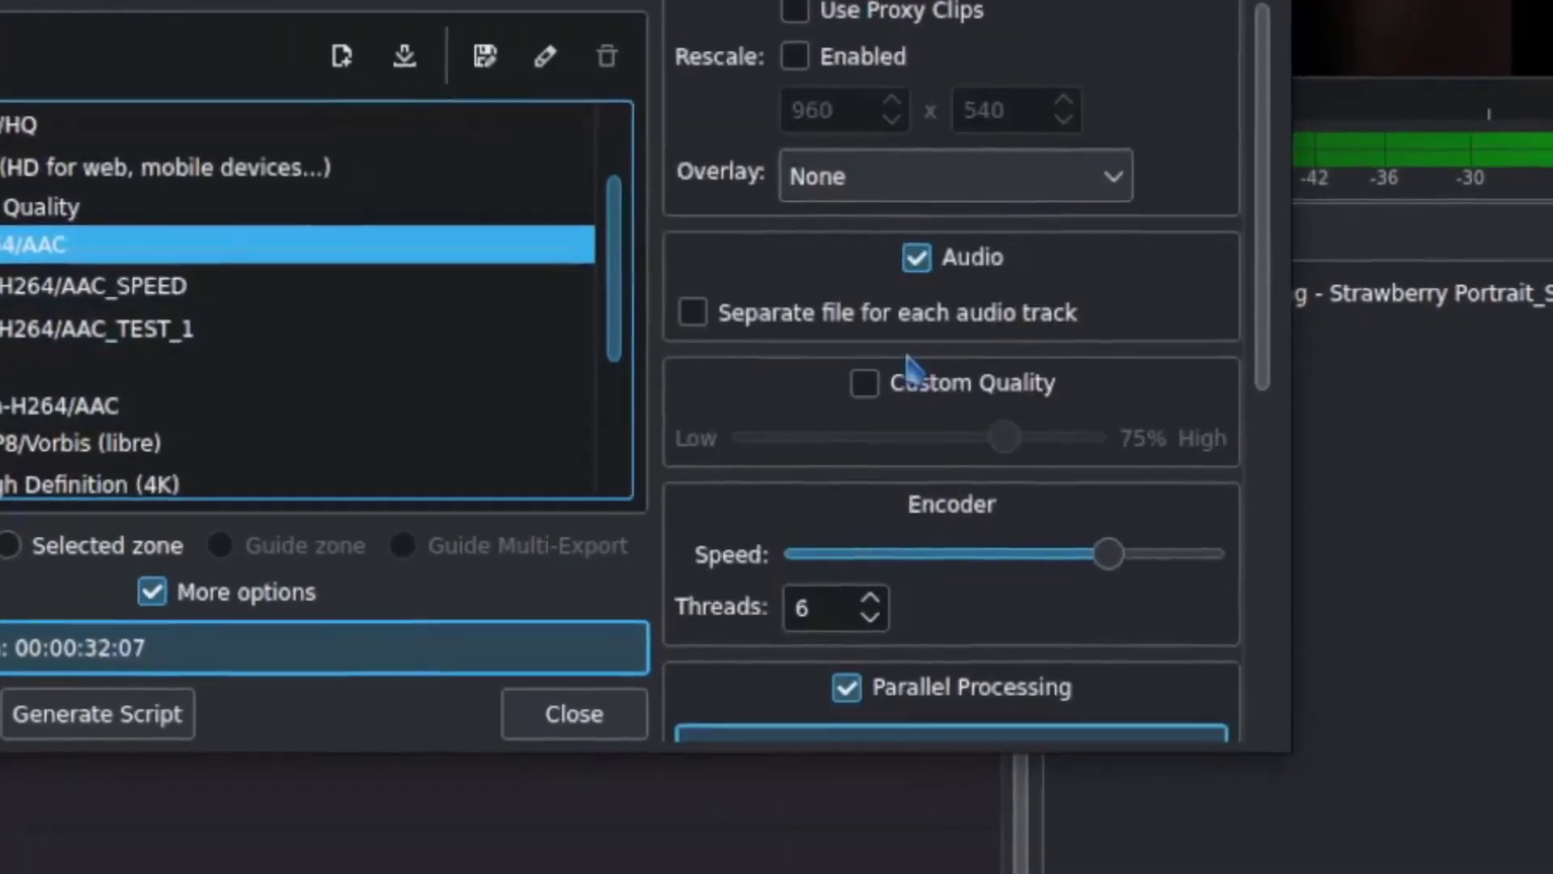
scroll(down, 3)
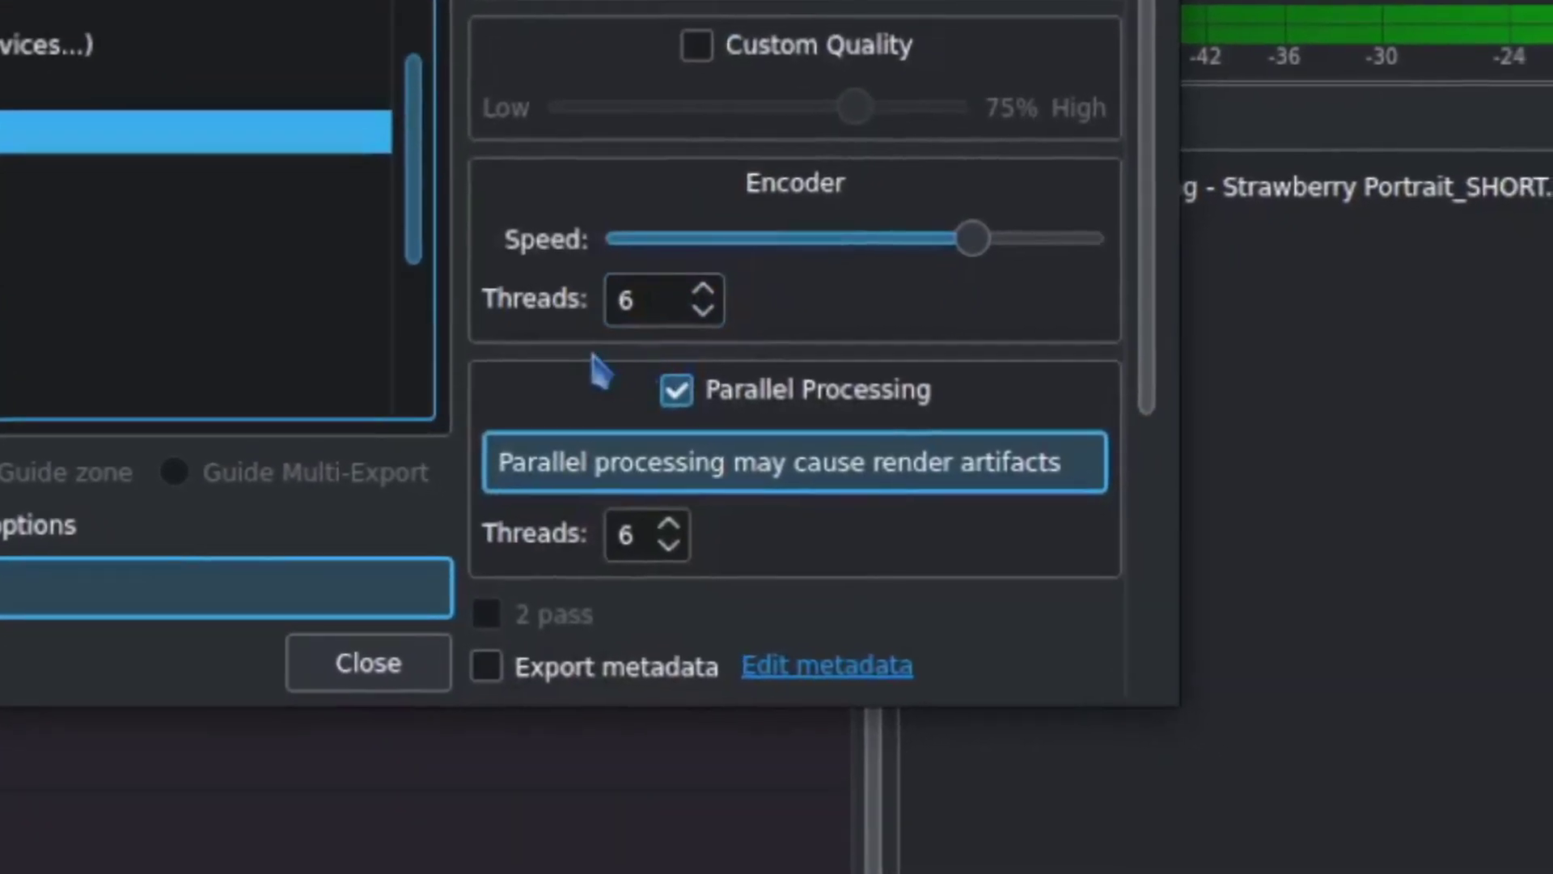
mouse_move(896, 276)
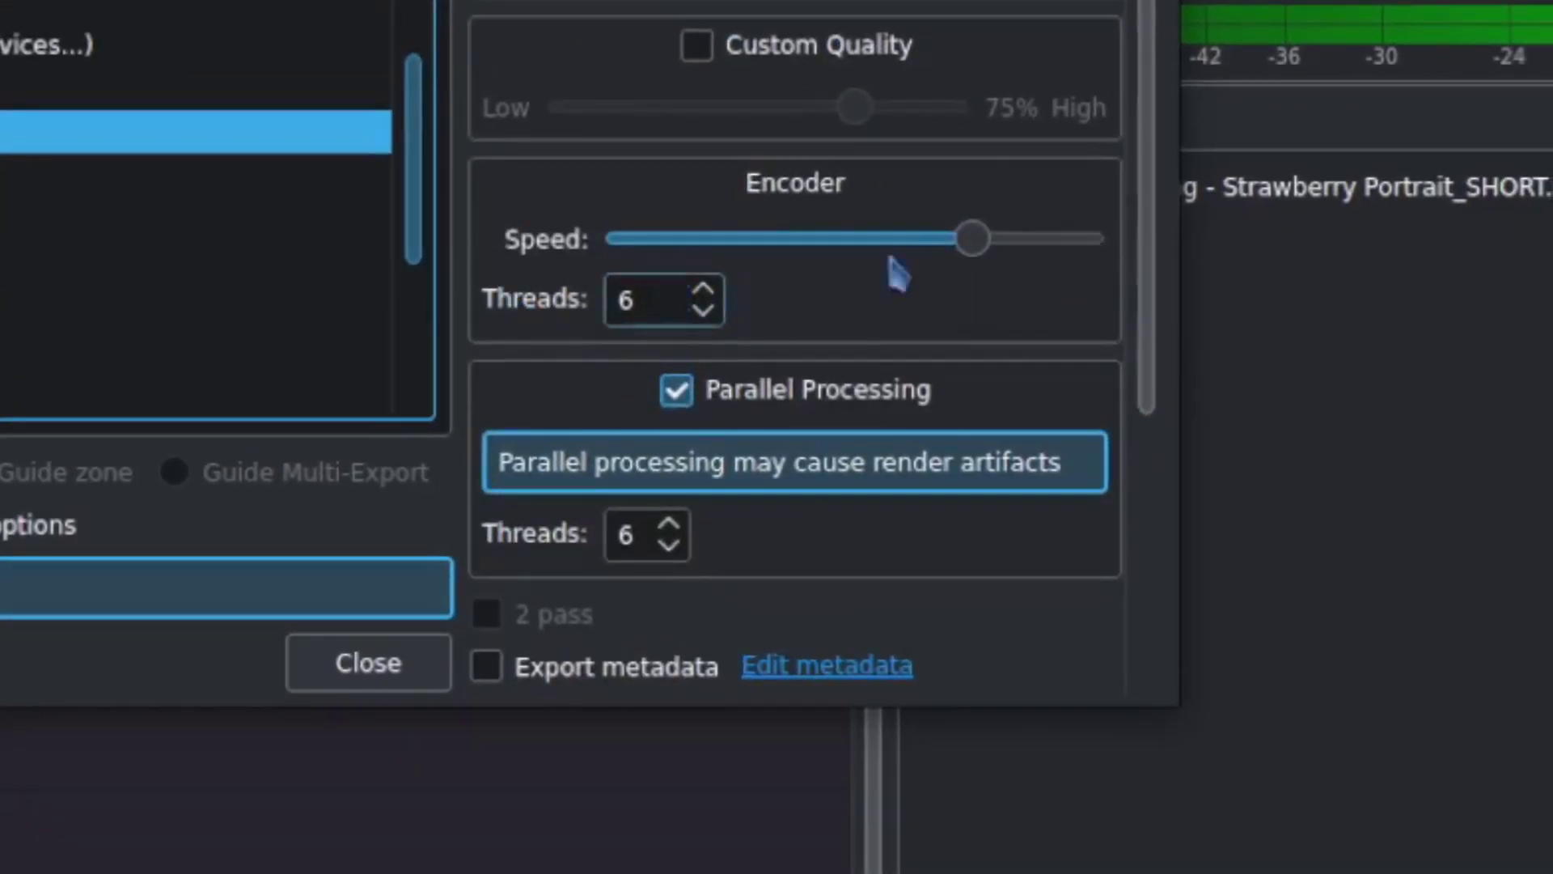
mouse_move(870, 313)
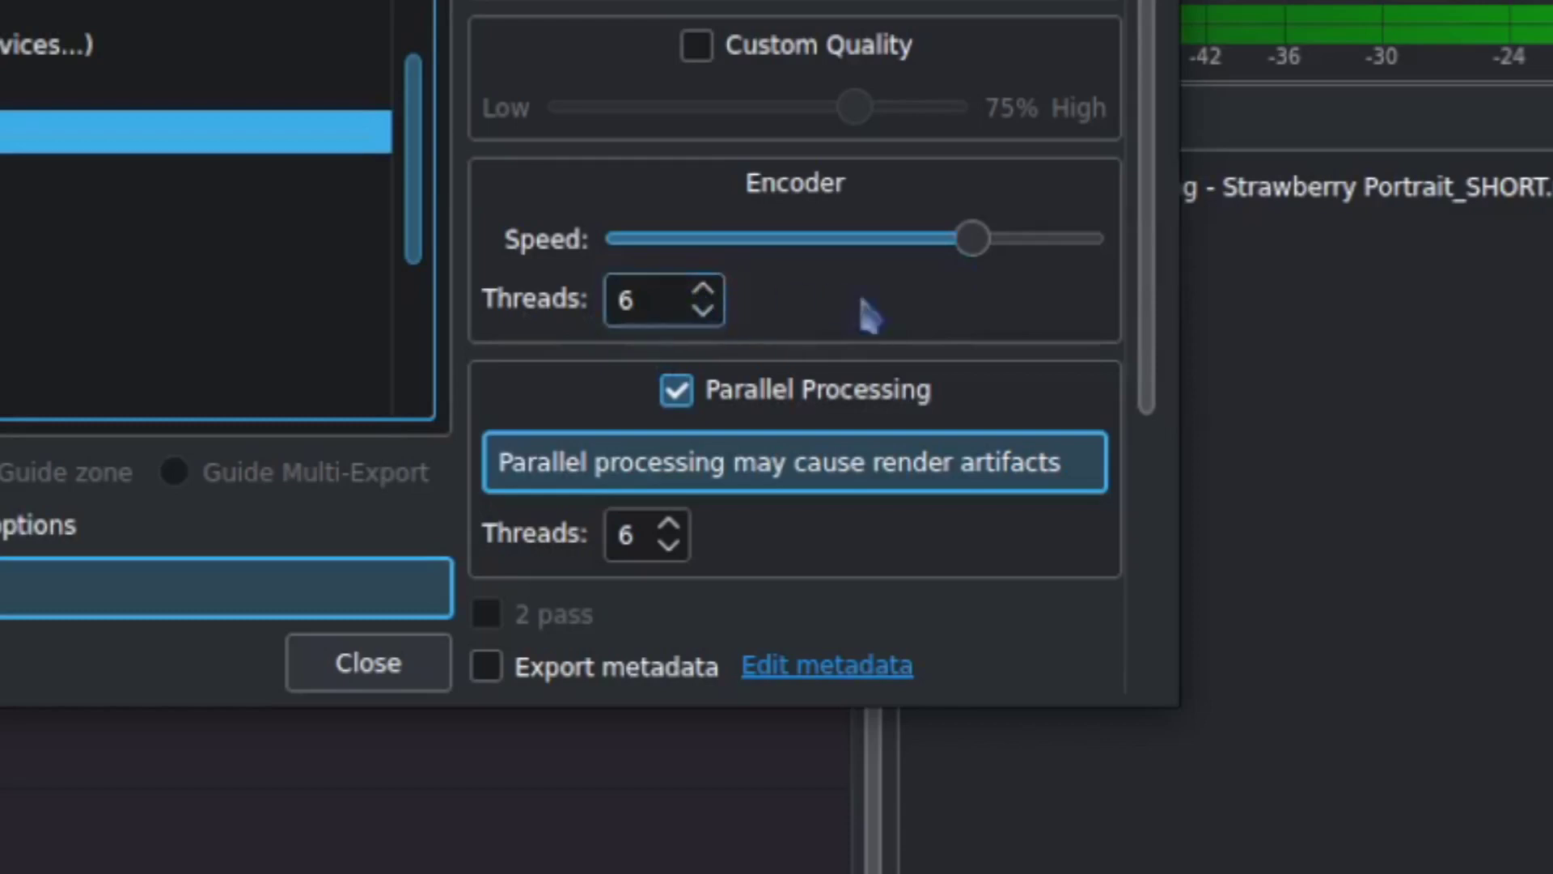
mouse_move(902, 367)
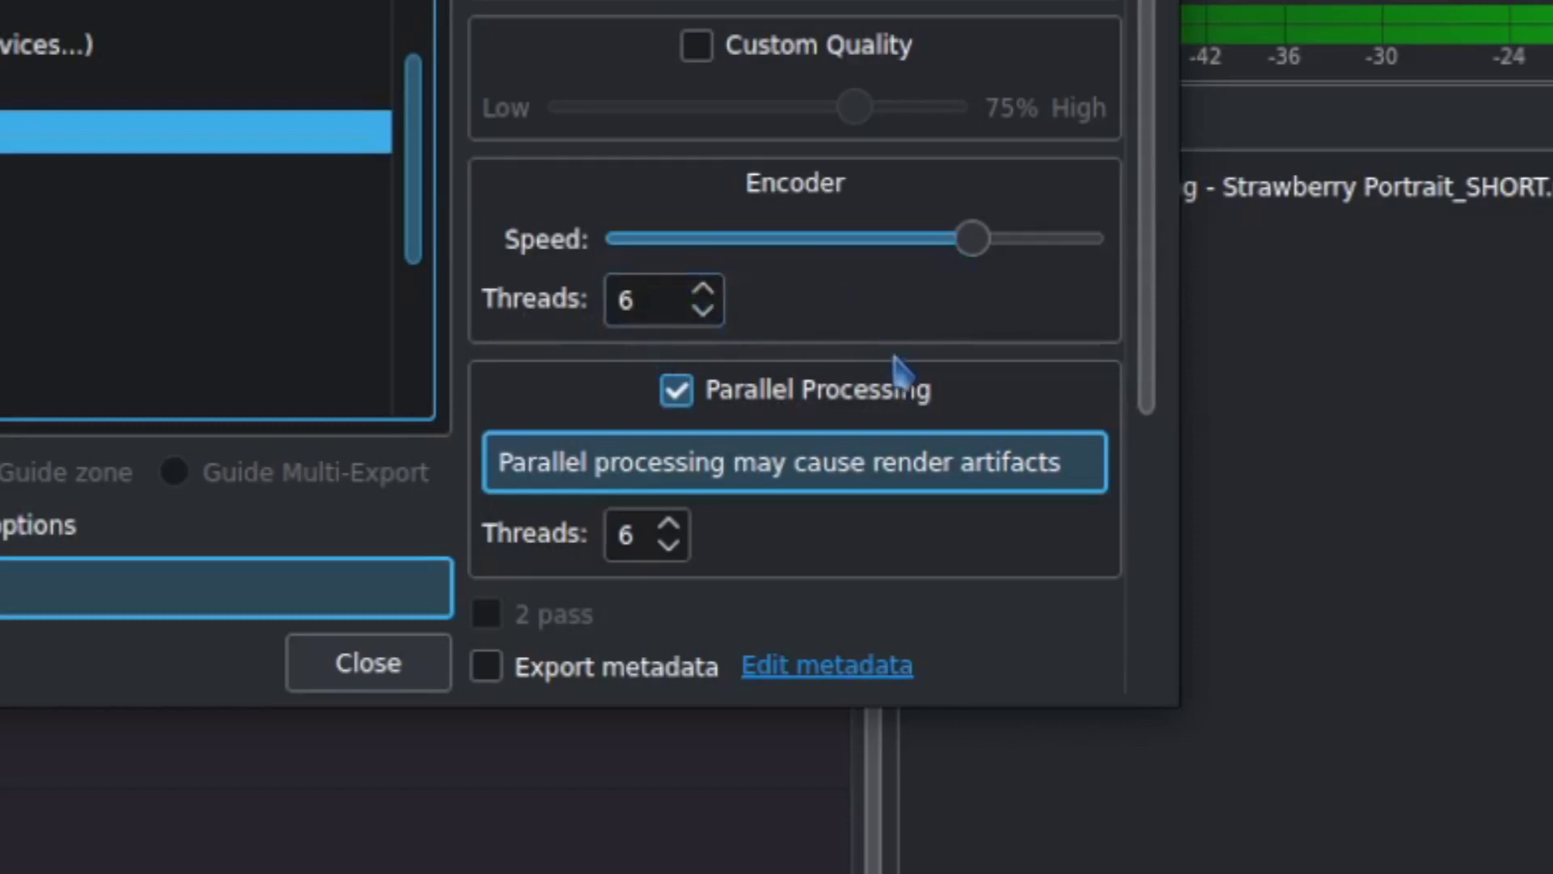
mouse_move(382, 485)
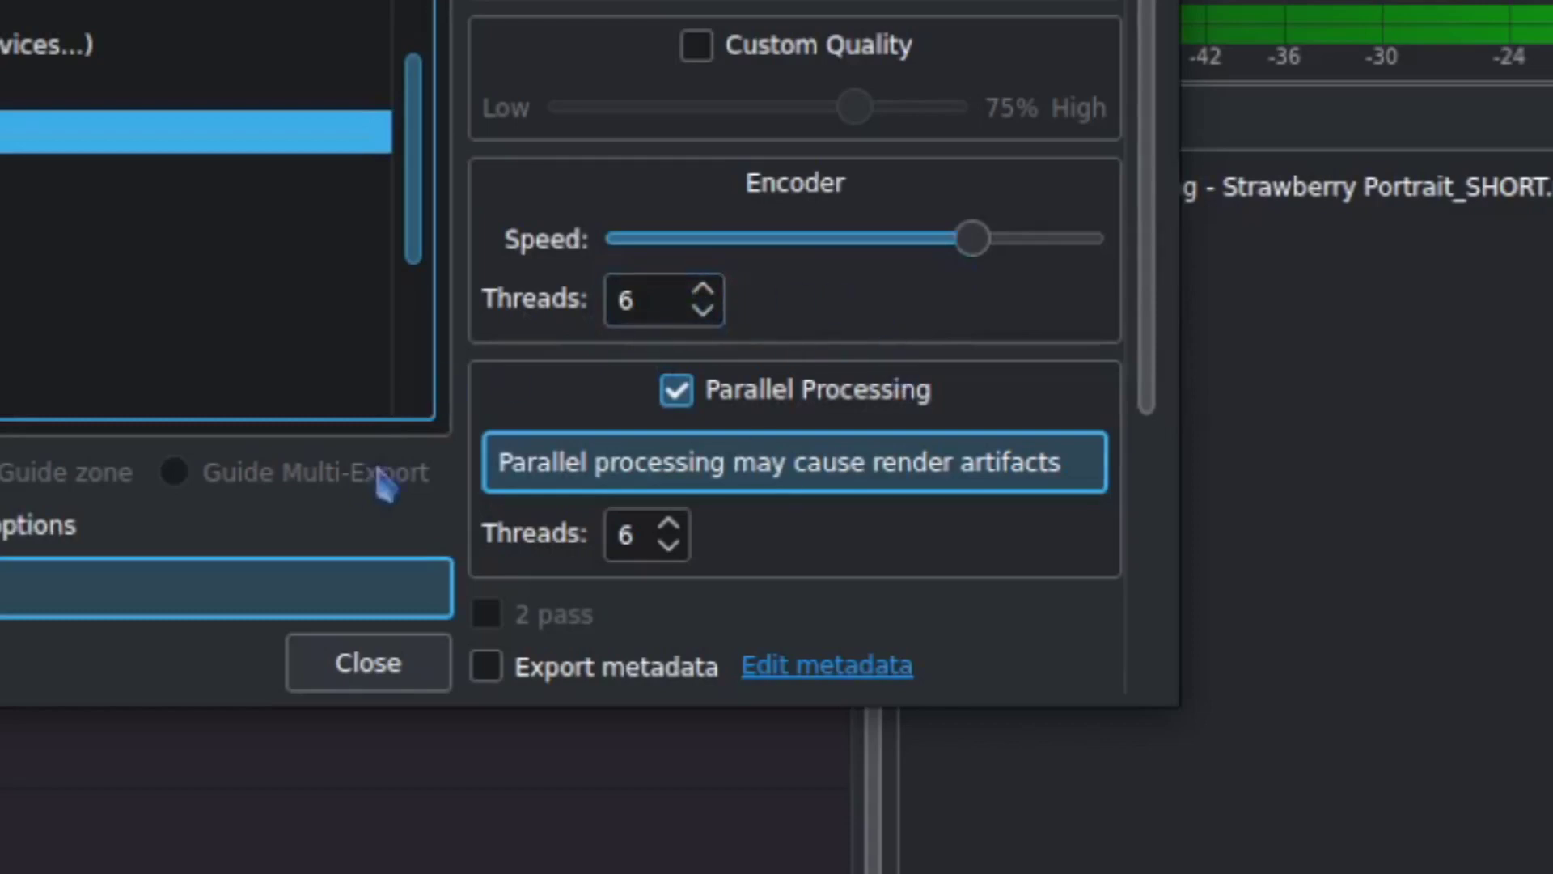
mouse_move(644, 416)
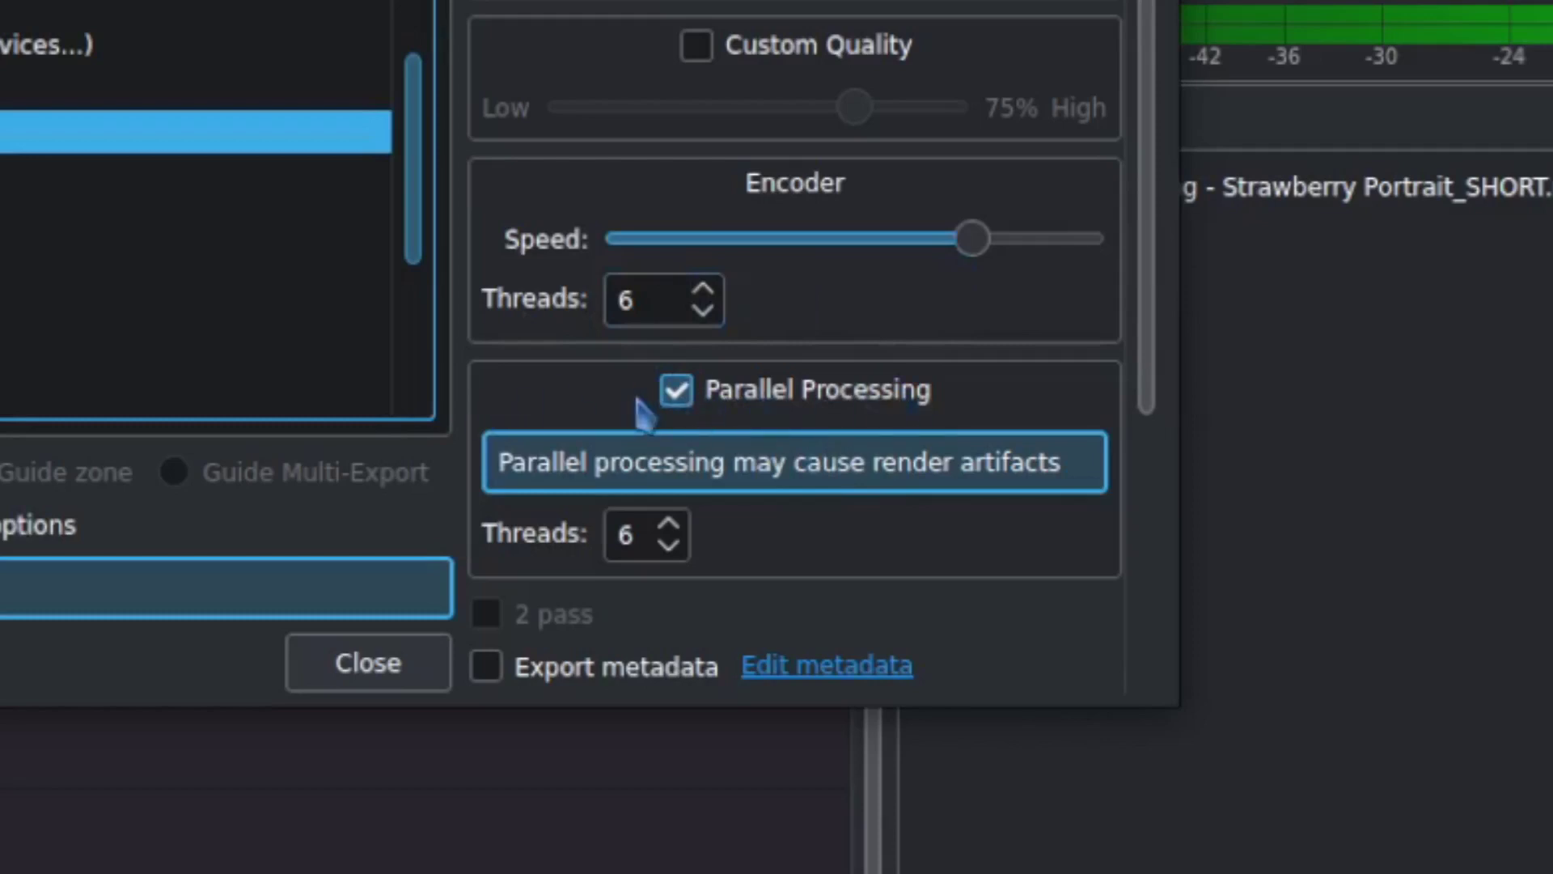
mouse_move(515, 604)
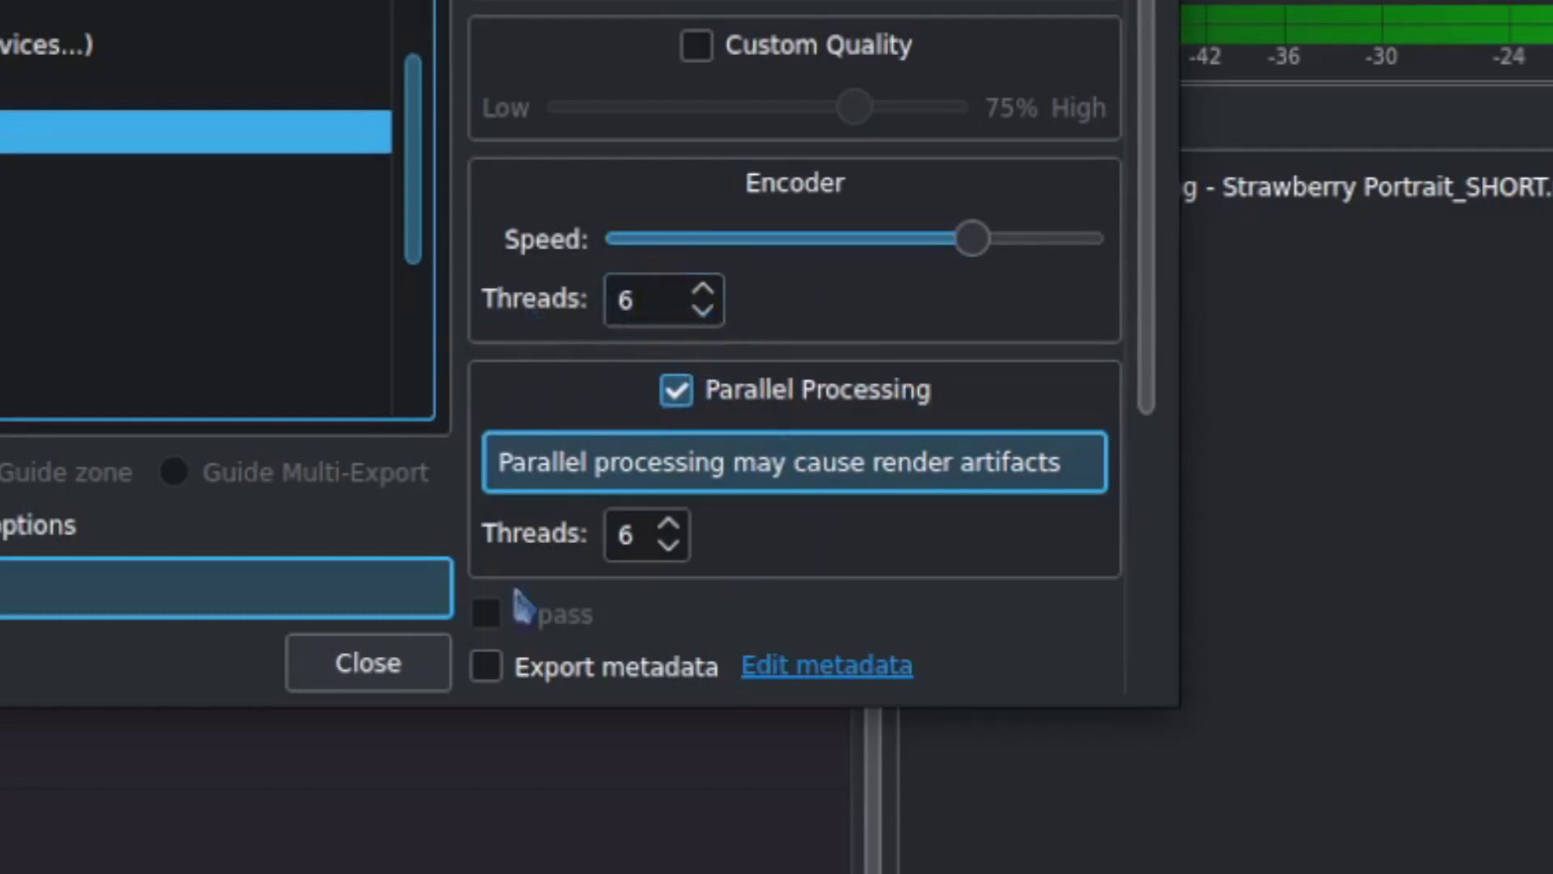
mouse_move(802, 505)
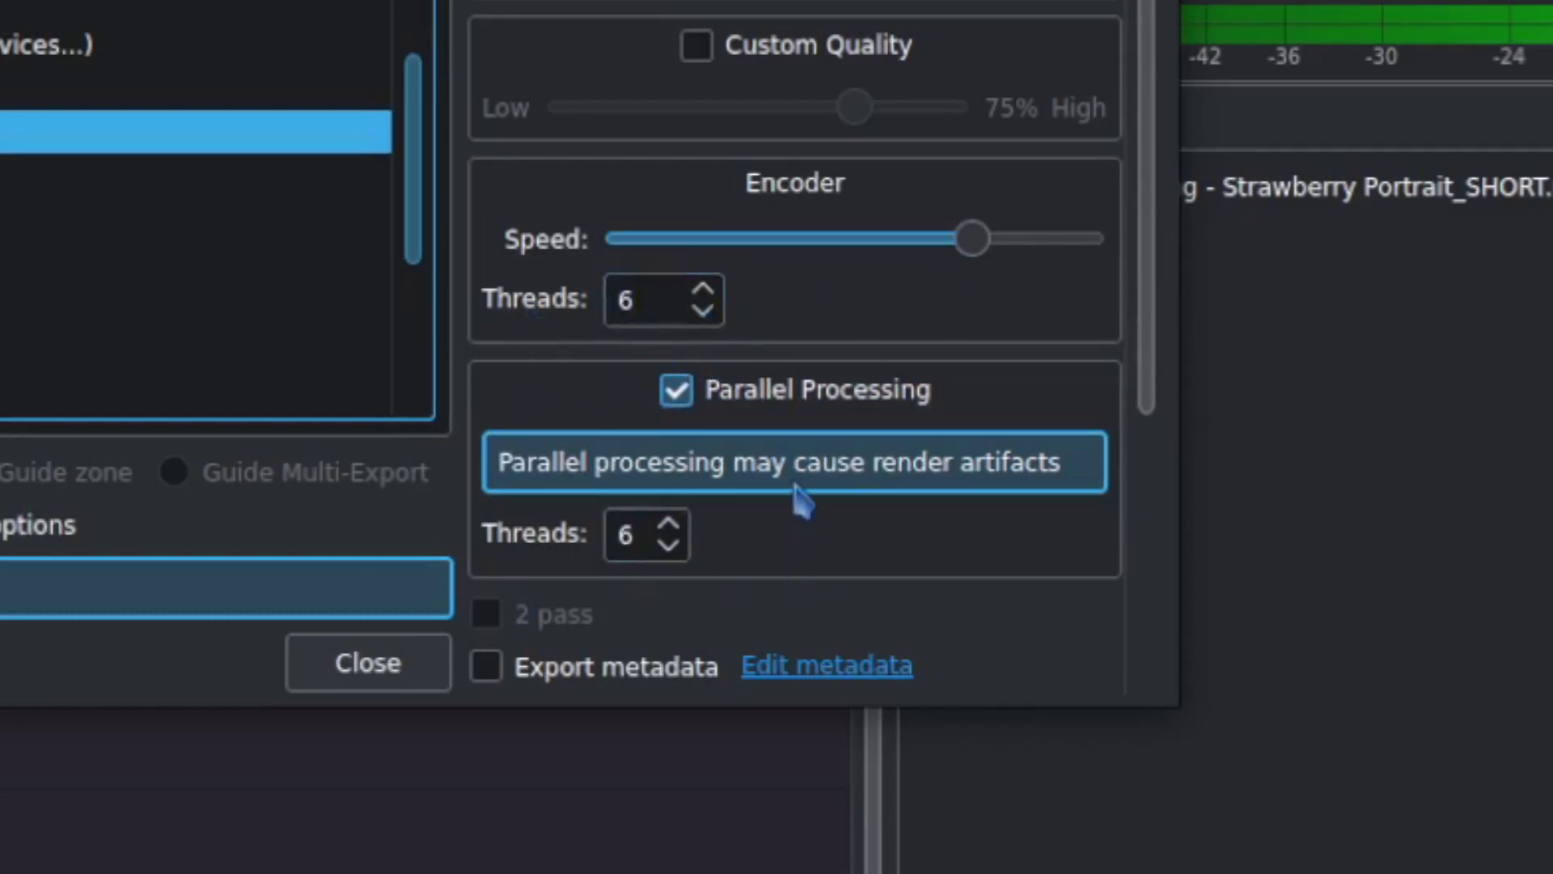
scroll(down, 3)
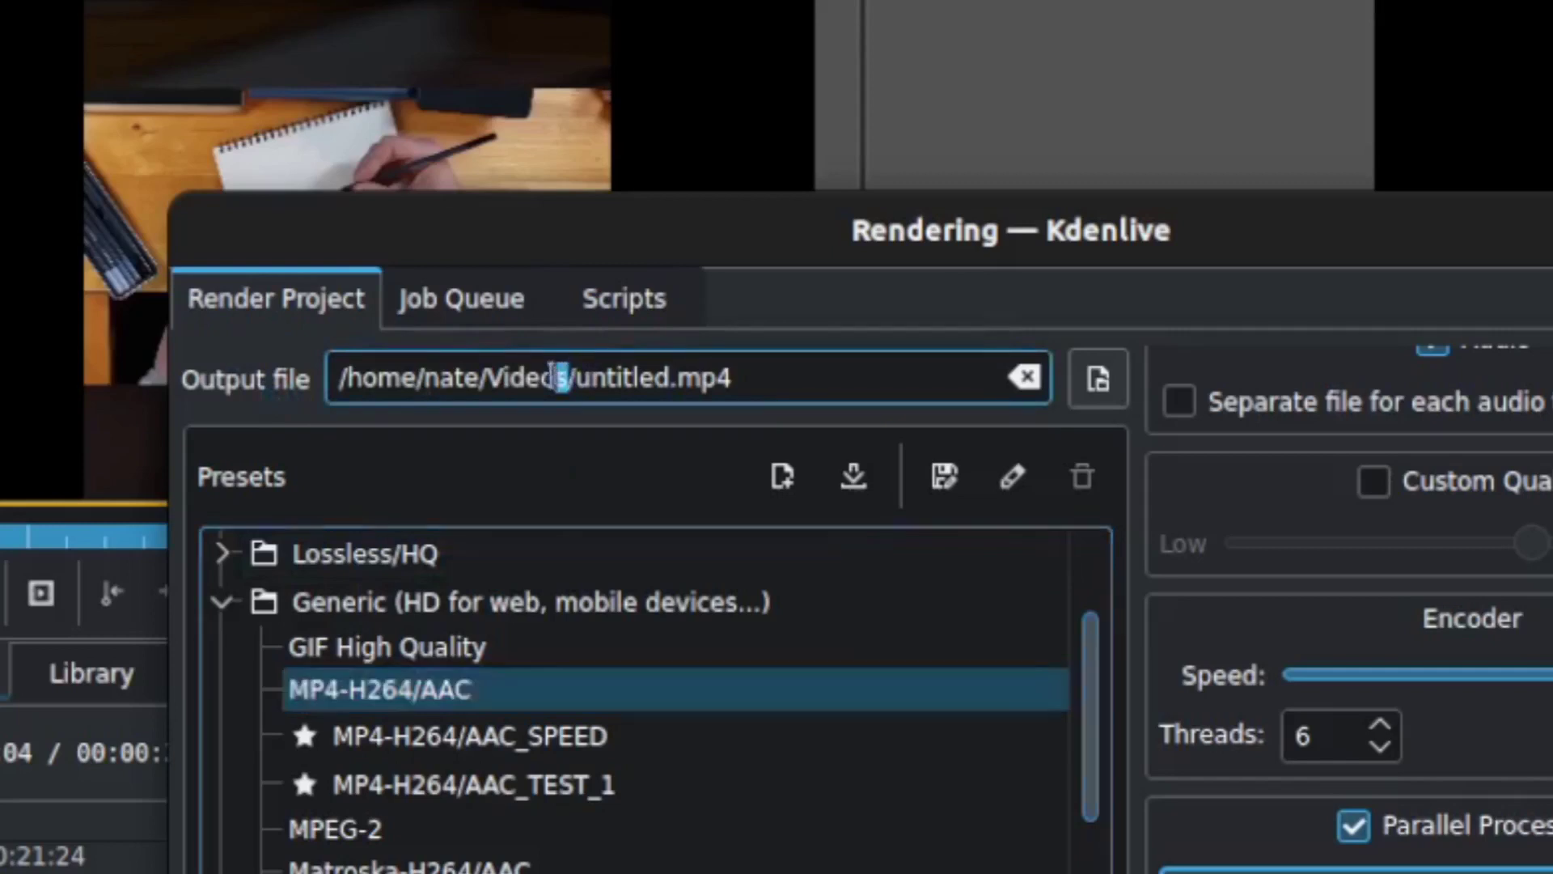
double_click(451, 378)
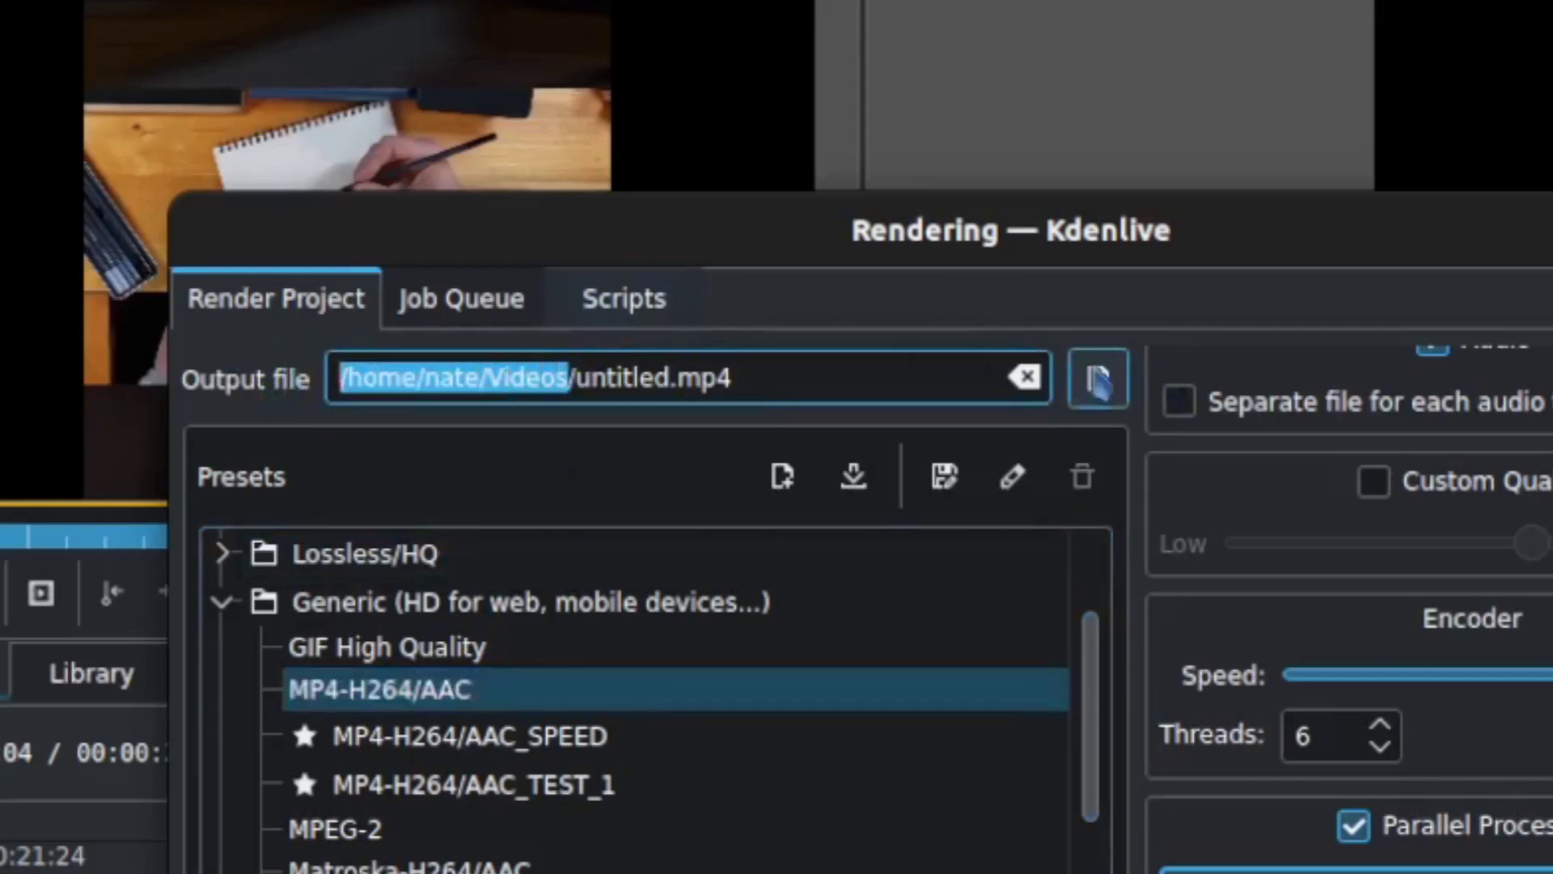
click(1097, 378)
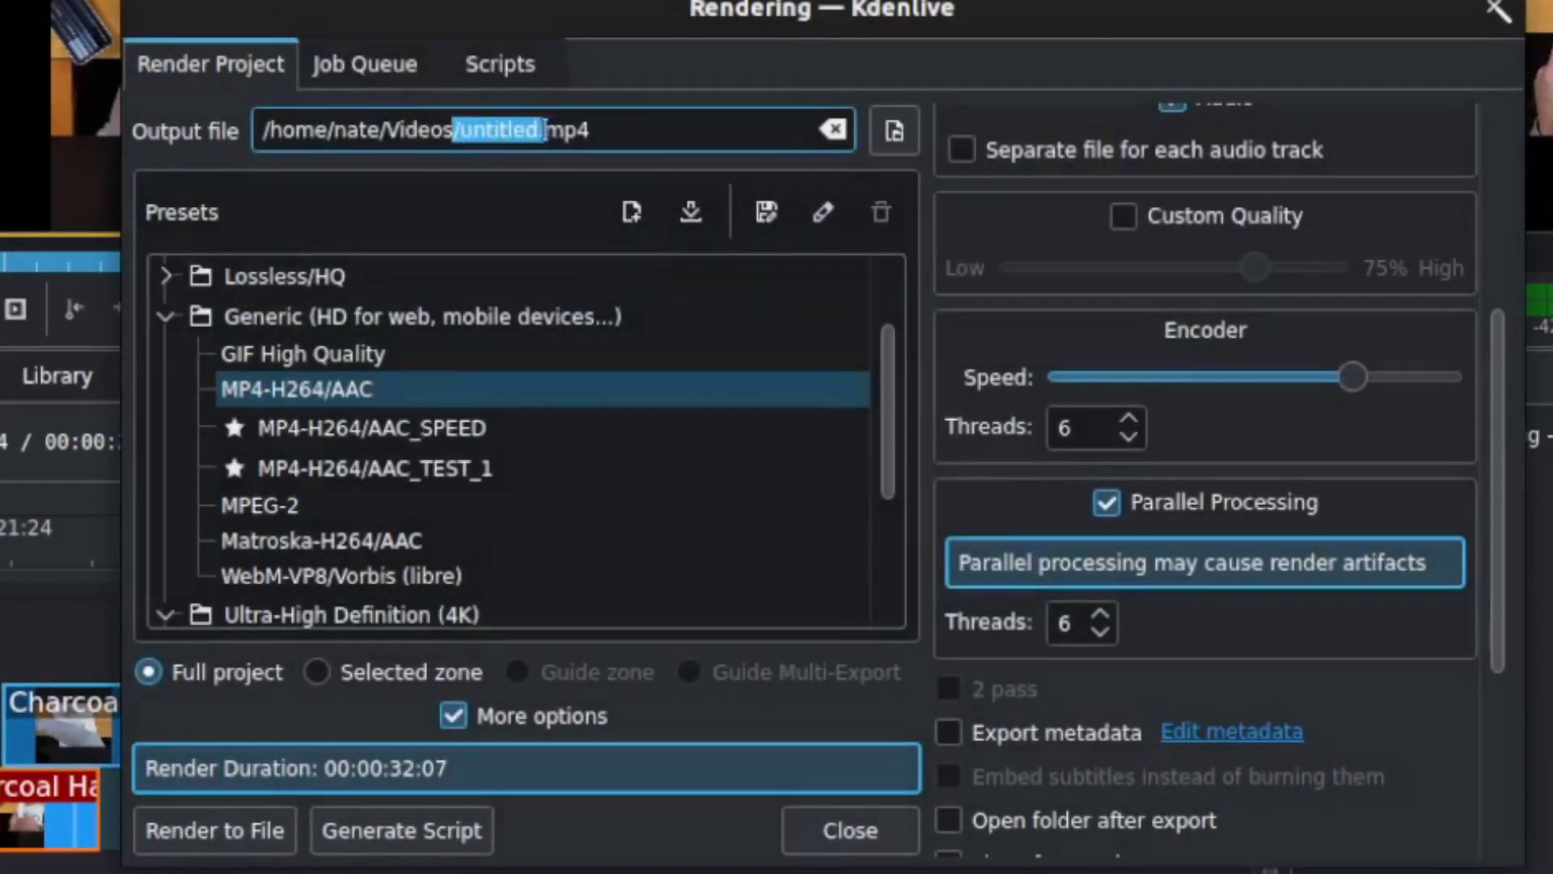
mouse_move(778, 79)
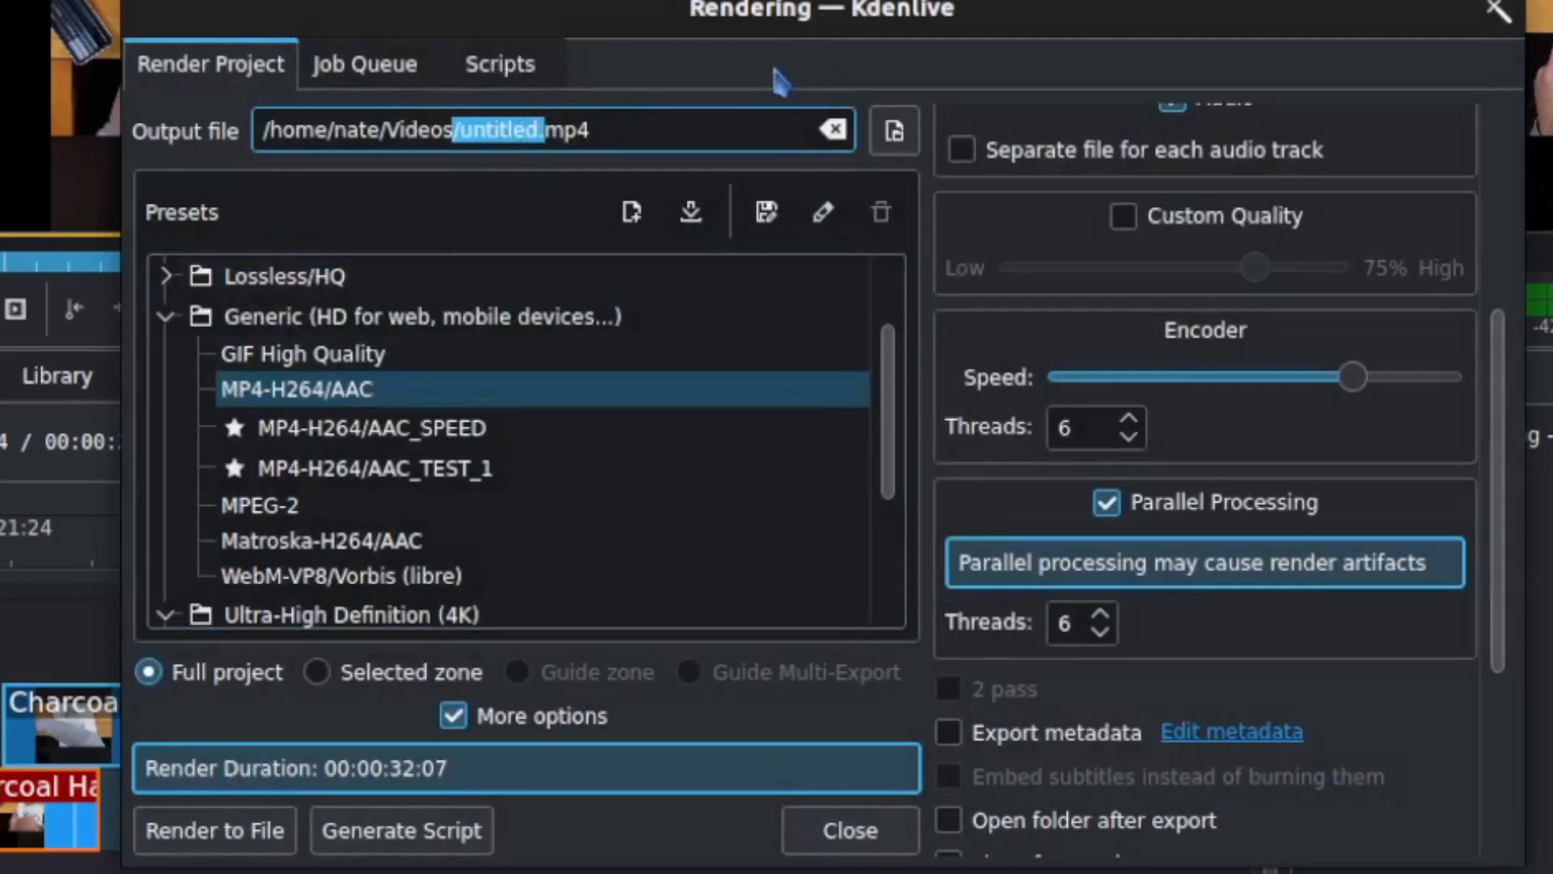